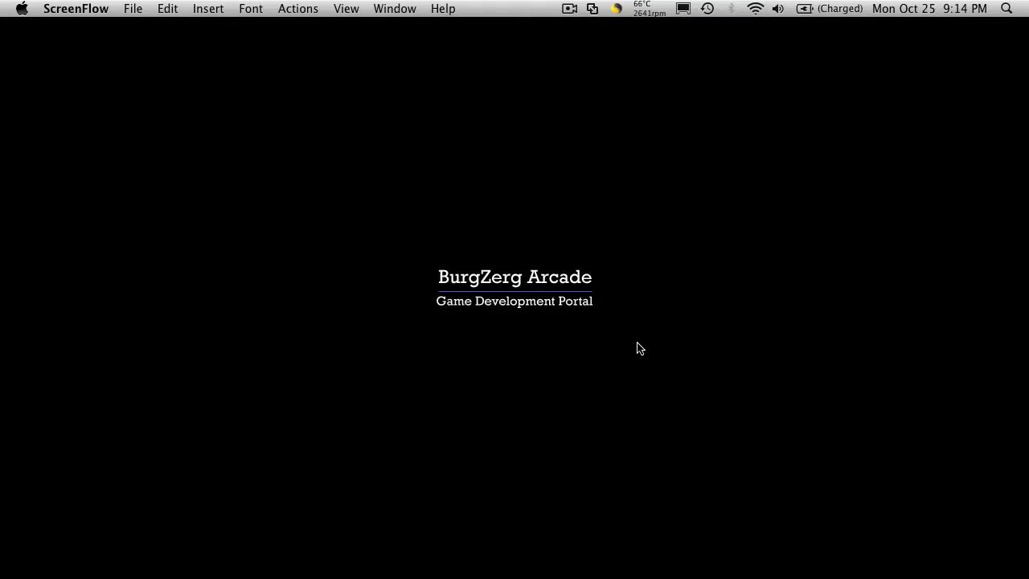
pyautogui.moveTo(347, 577)
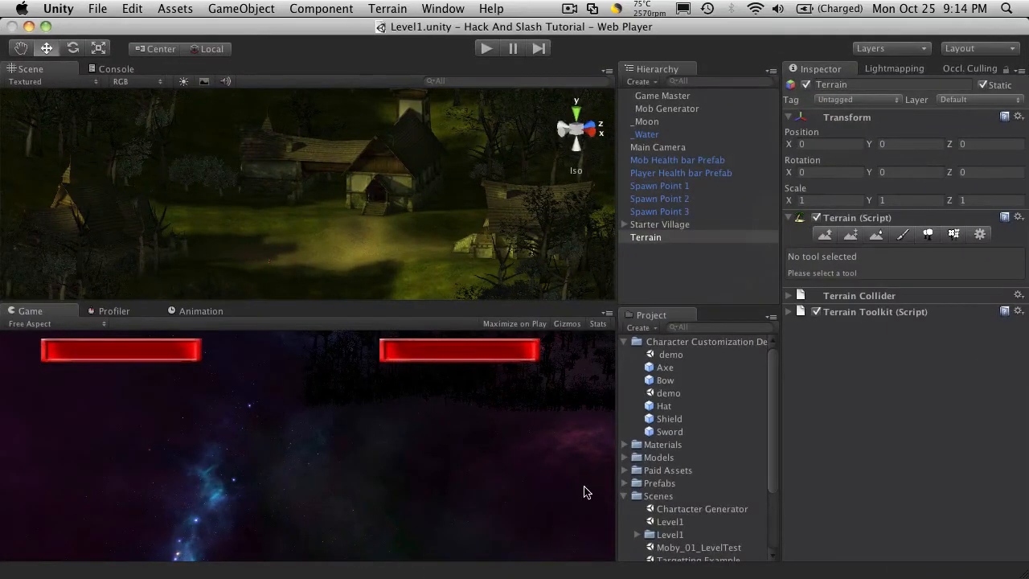
pyautogui.moveTo(304, 240)
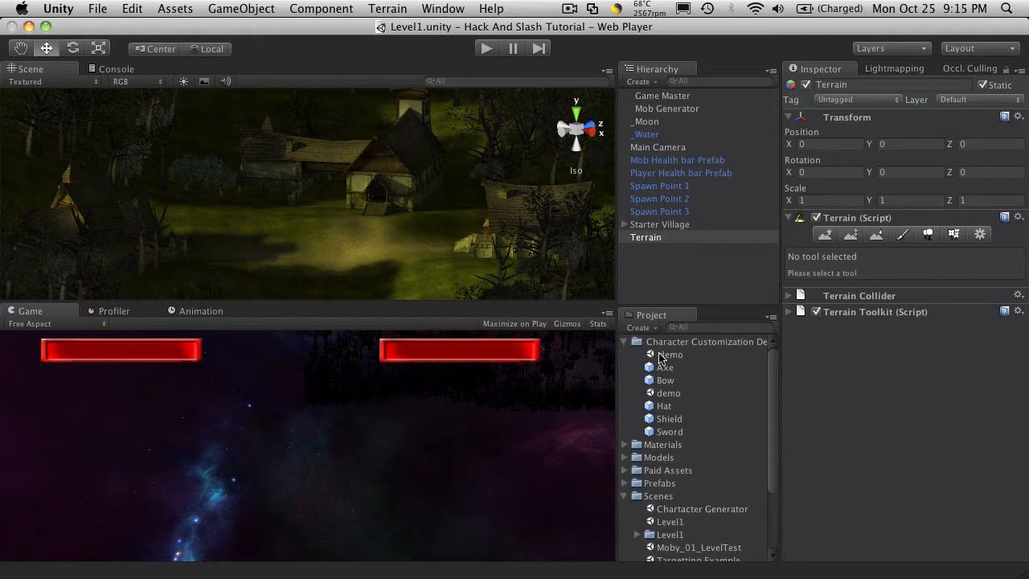
# Step: Open the demo scene and select the player character prefab and Cube ground object
pyautogui.doubleClick(672, 355)
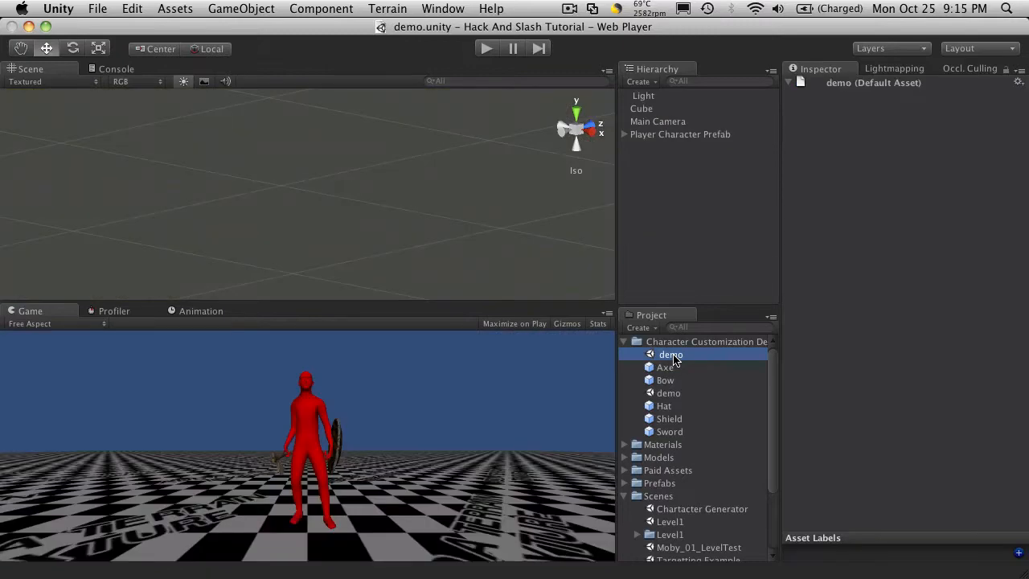
pyautogui.click(680, 133)
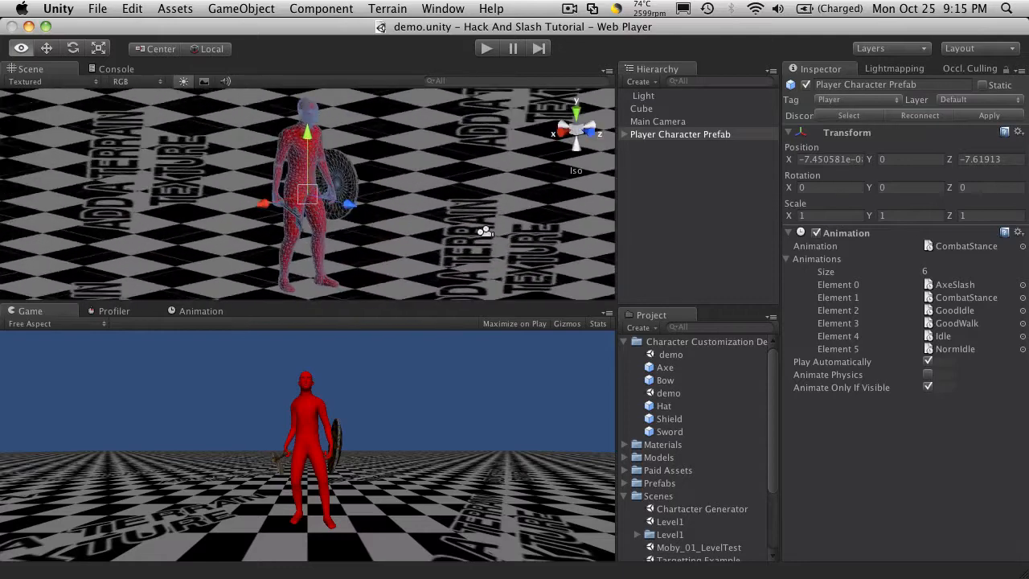
pyautogui.click(642, 108)
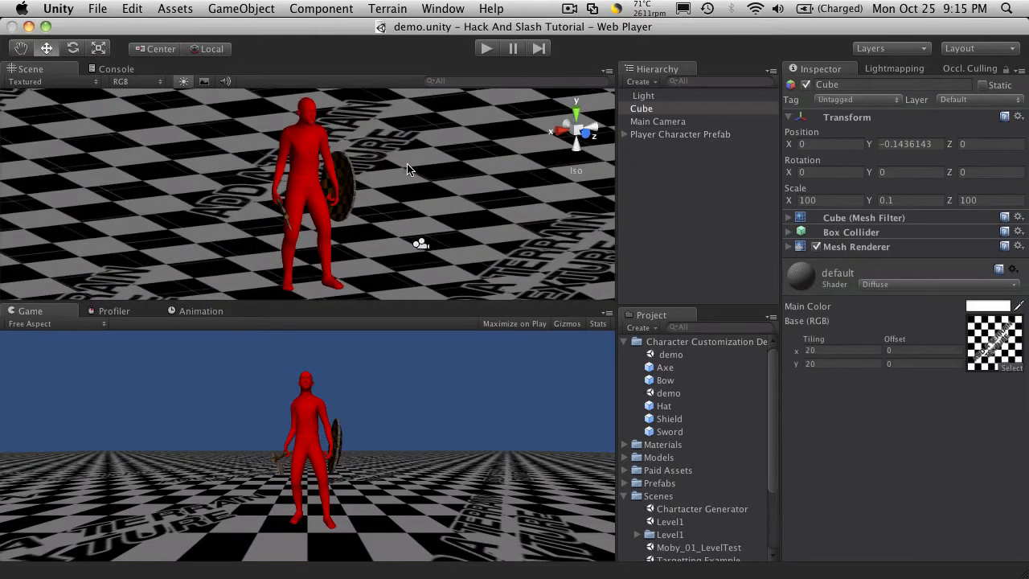
pyautogui.moveTo(529, 172)
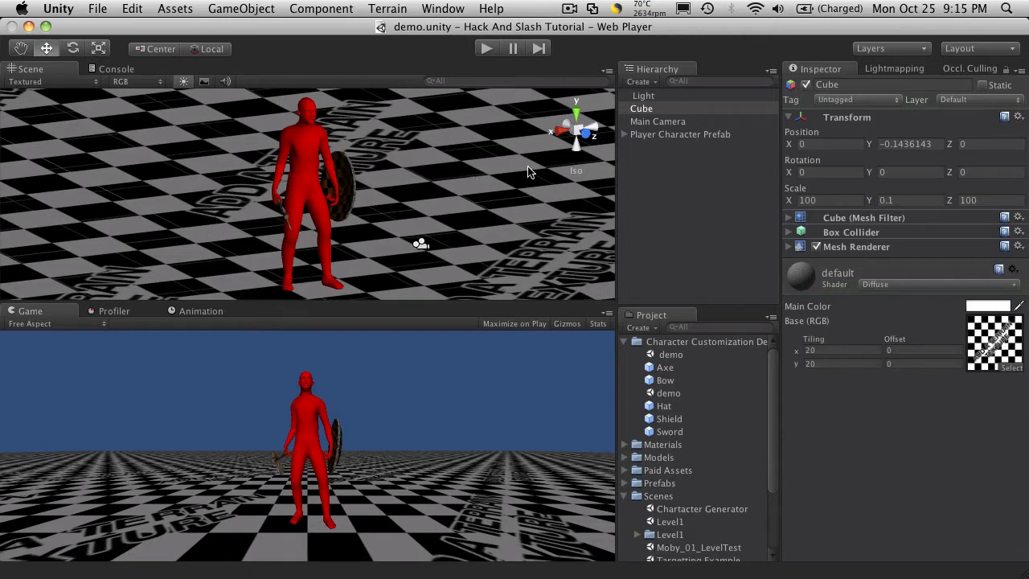
# Step: Expand Player Character Prefab and Armature to inspect hand.R.001, heel.L and IKHeel.L bones
pyautogui.click(624, 134)
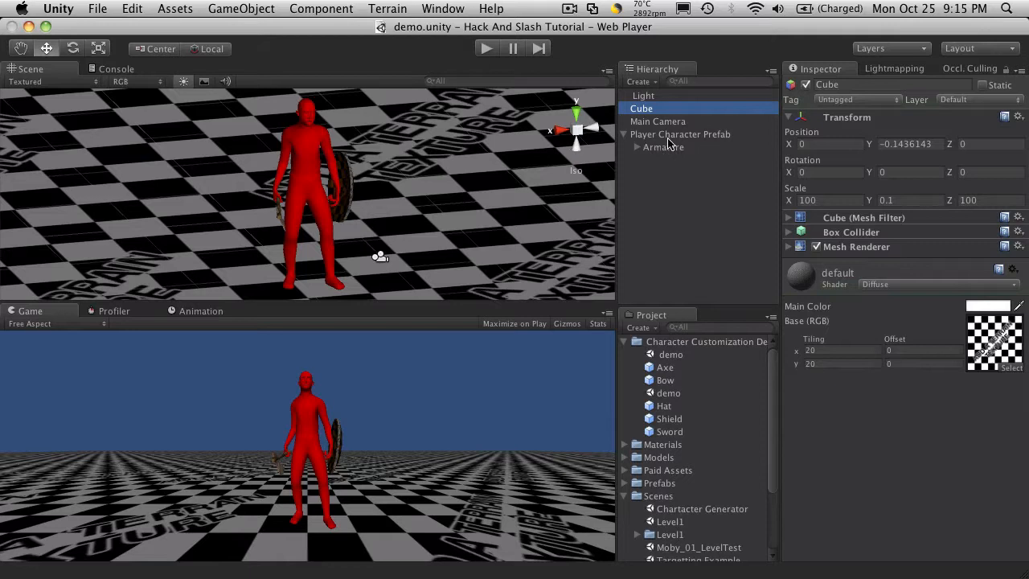
pyautogui.click(663, 147)
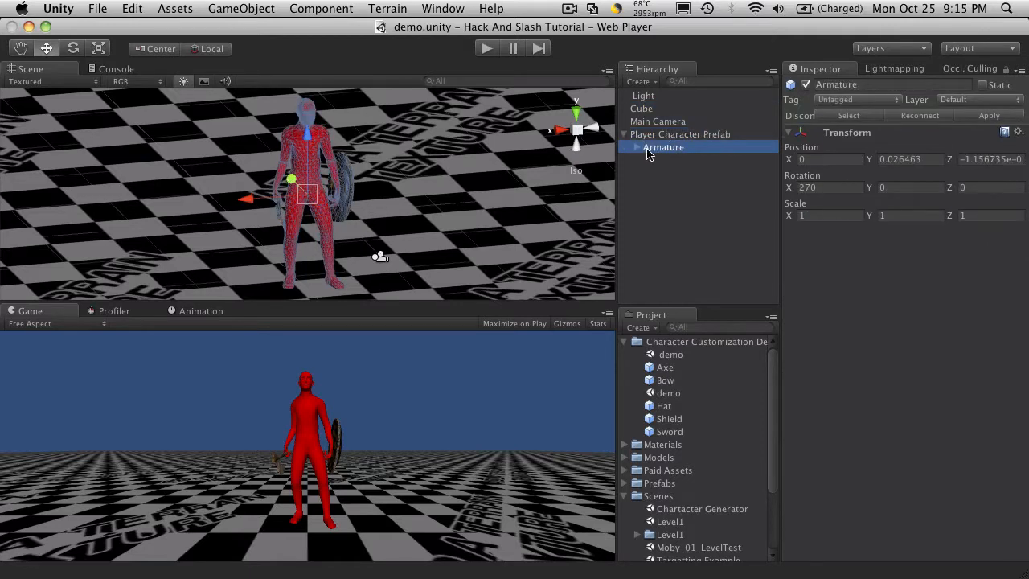
pyautogui.click(637, 147)
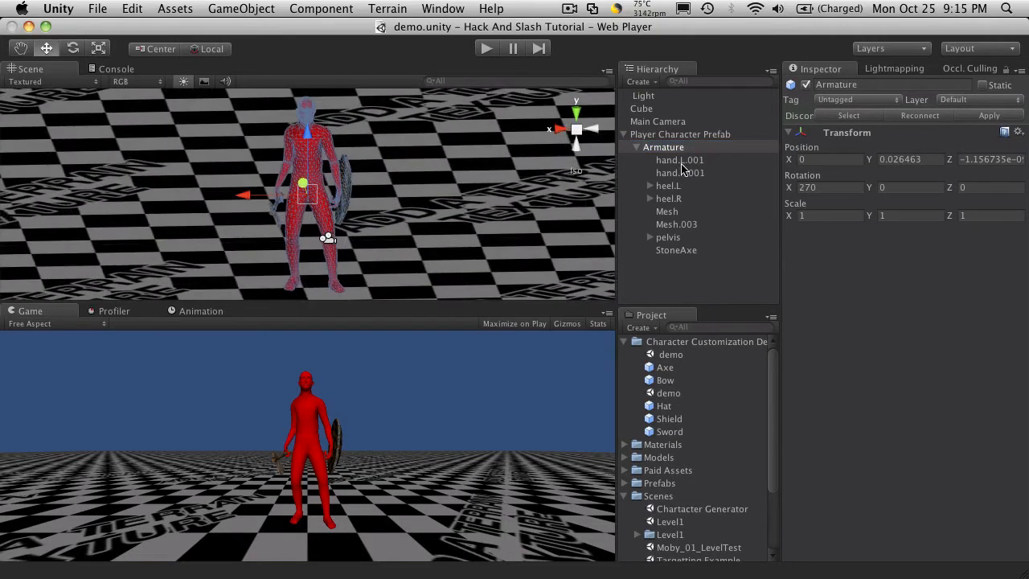
pyautogui.click(680, 172)
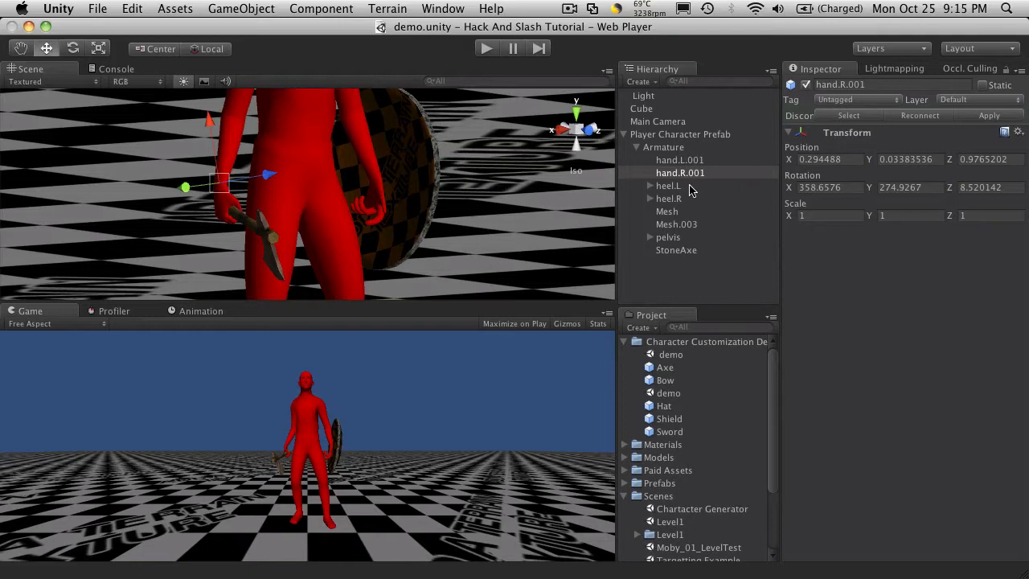
pyautogui.click(670, 185)
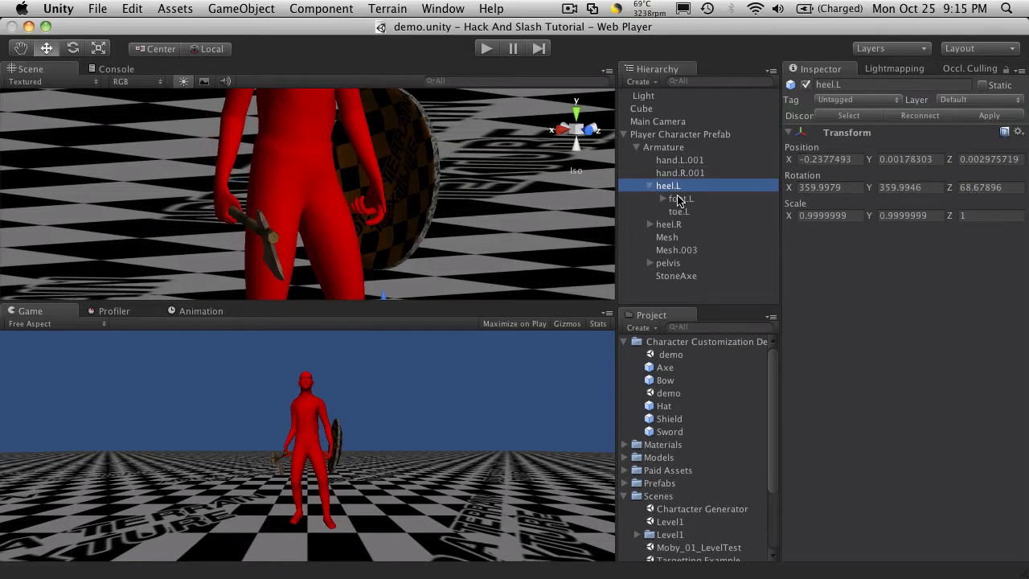
pyautogui.click(678, 211)
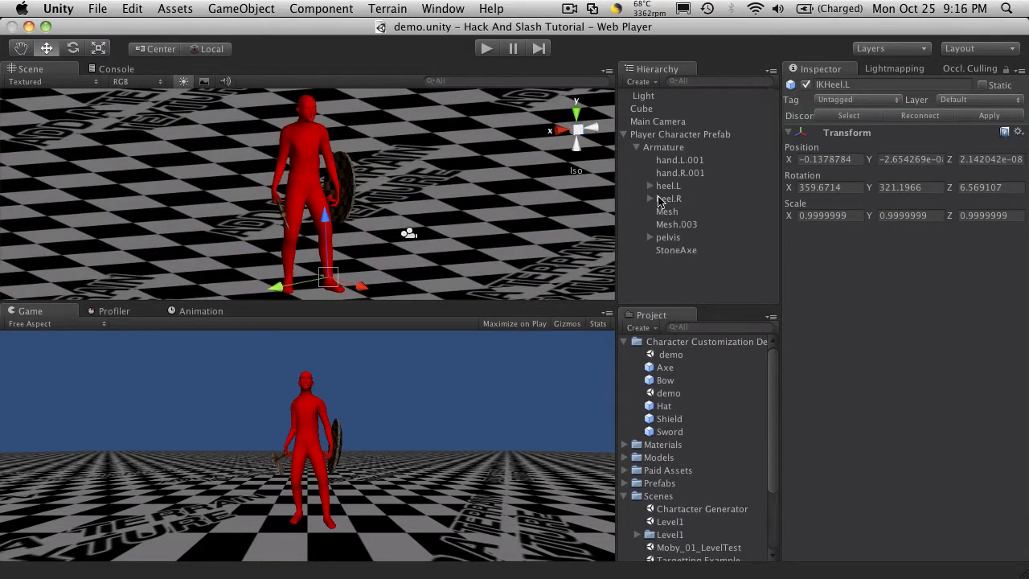
# Step: Rename the Mesh.003 body mesh to 'Player Mesh'
pyautogui.click(676, 224)
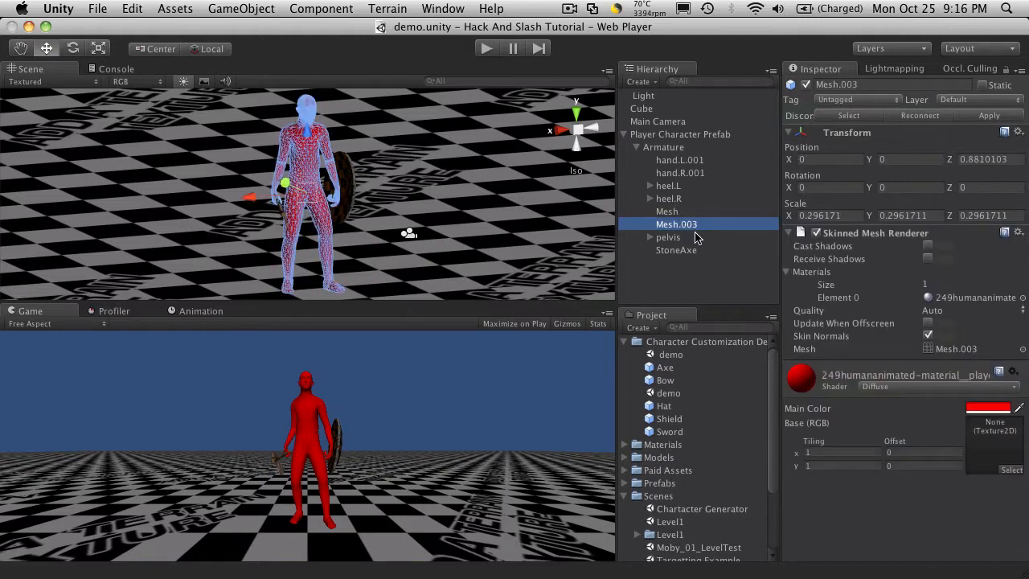
pyautogui.doubleClick(676, 224)
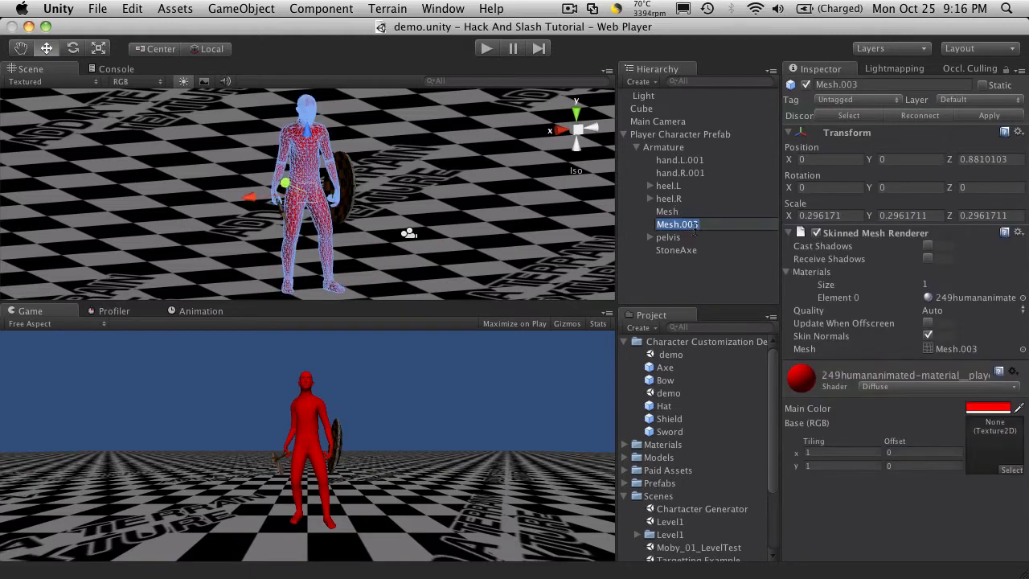
pyautogui.write('Player')
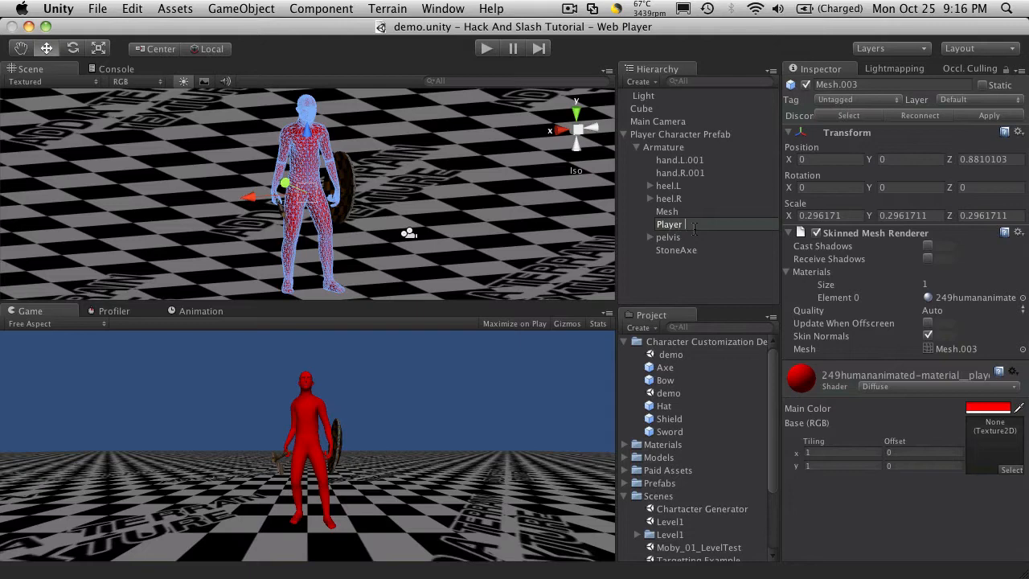
pyautogui.click(682, 236)
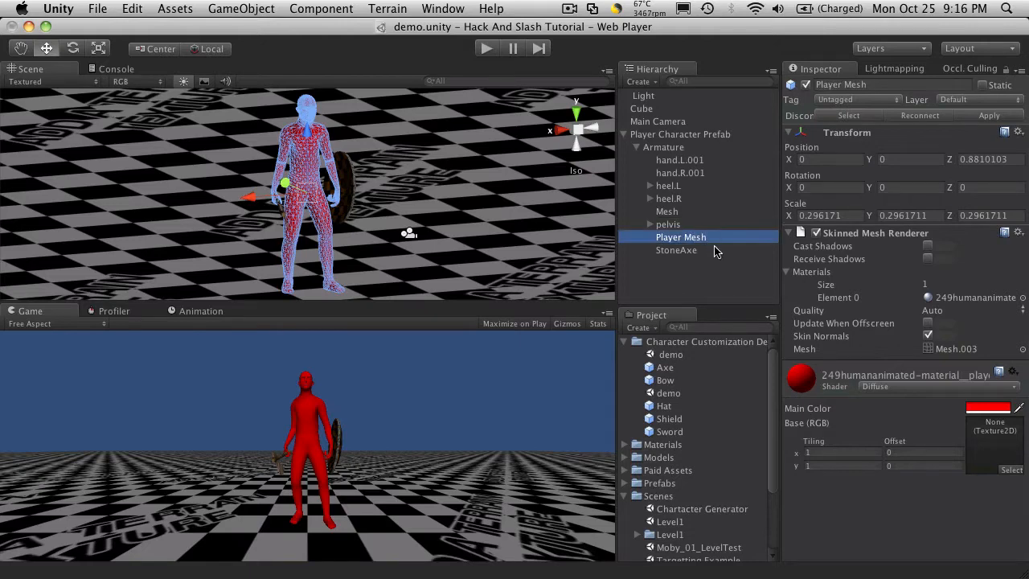
# Step: Rename the shield's Mesh object to 'Shield' and select StoneAxe
pyautogui.click(667, 211)
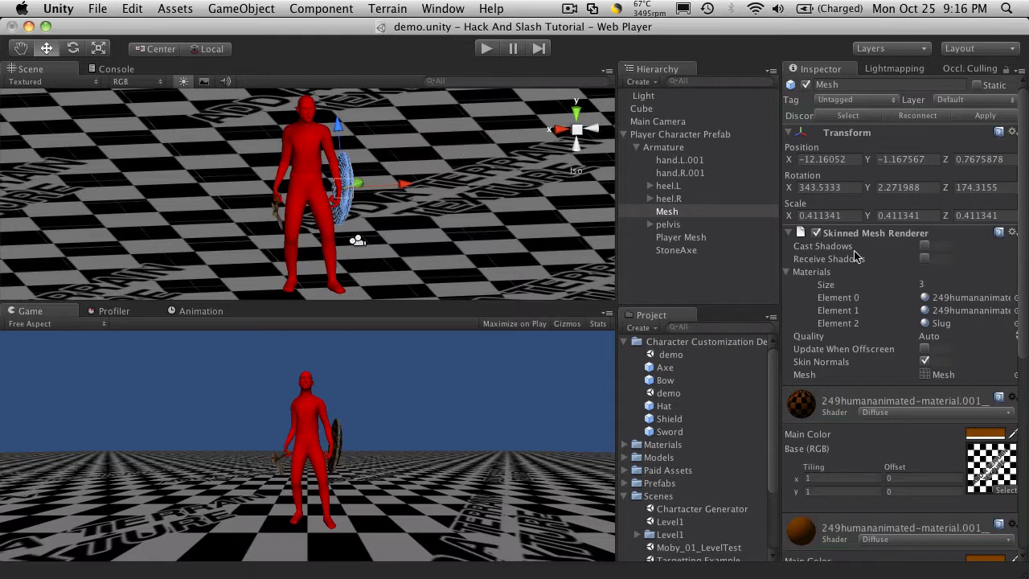
pyautogui.doubleClick(668, 211)
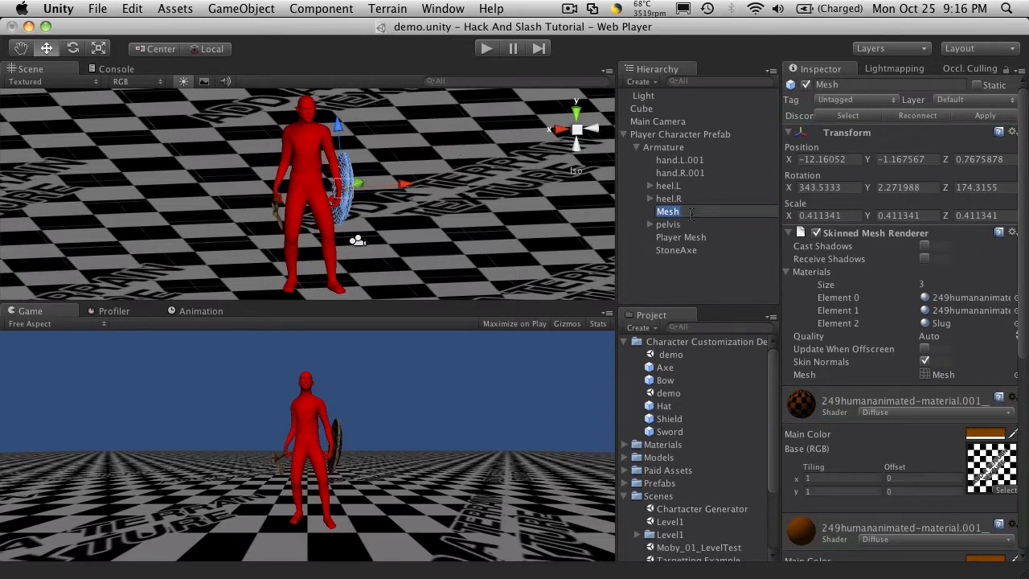
pyautogui.click(669, 236)
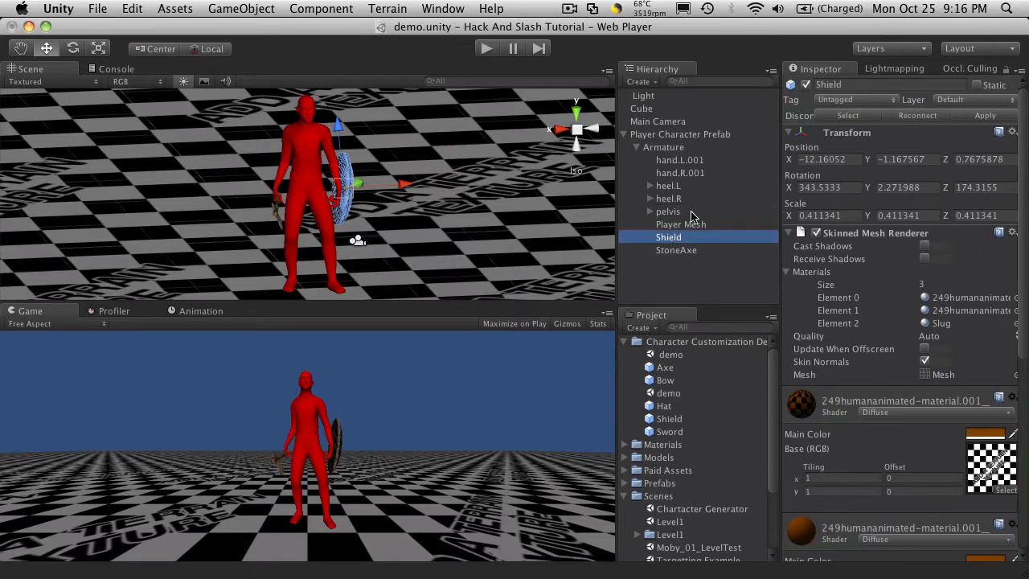
pyautogui.click(676, 250)
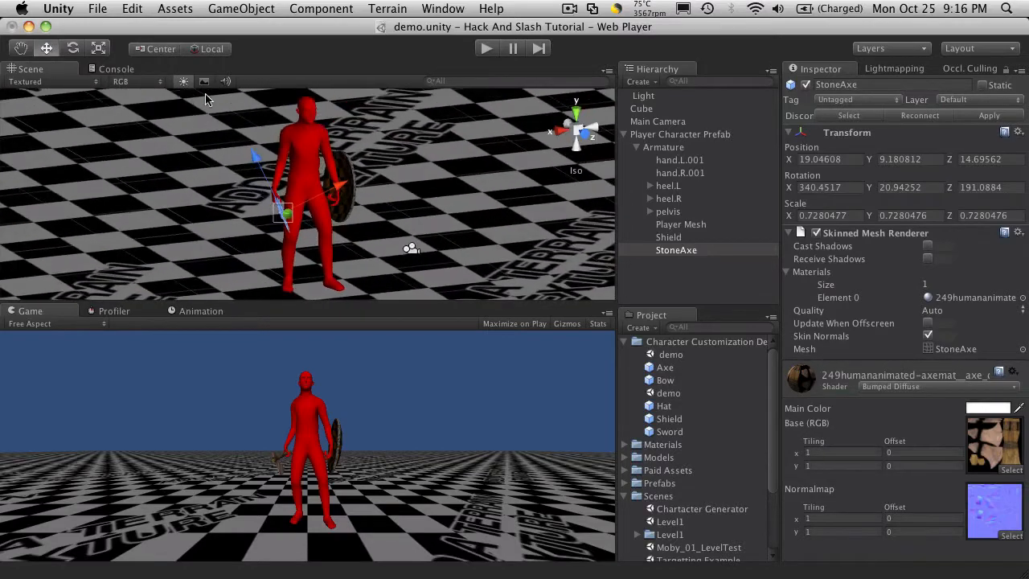
# Step: Drag the StoneAxe with the move gizmo into the character's right hand
pyautogui.click(681, 225)
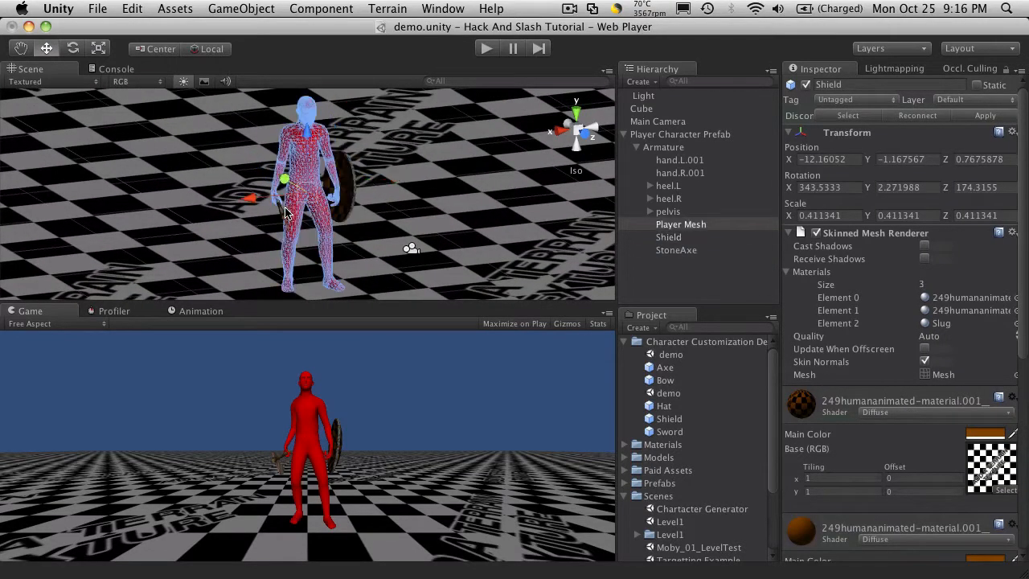
pyautogui.click(677, 250)
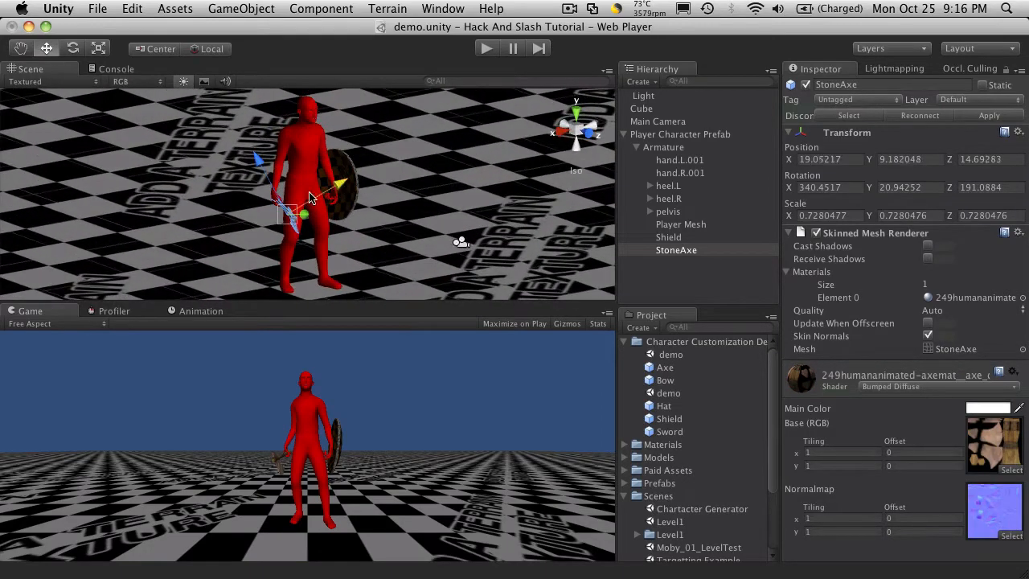
pyautogui.moveTo(310, 197); pyautogui.dragTo(262, 165)
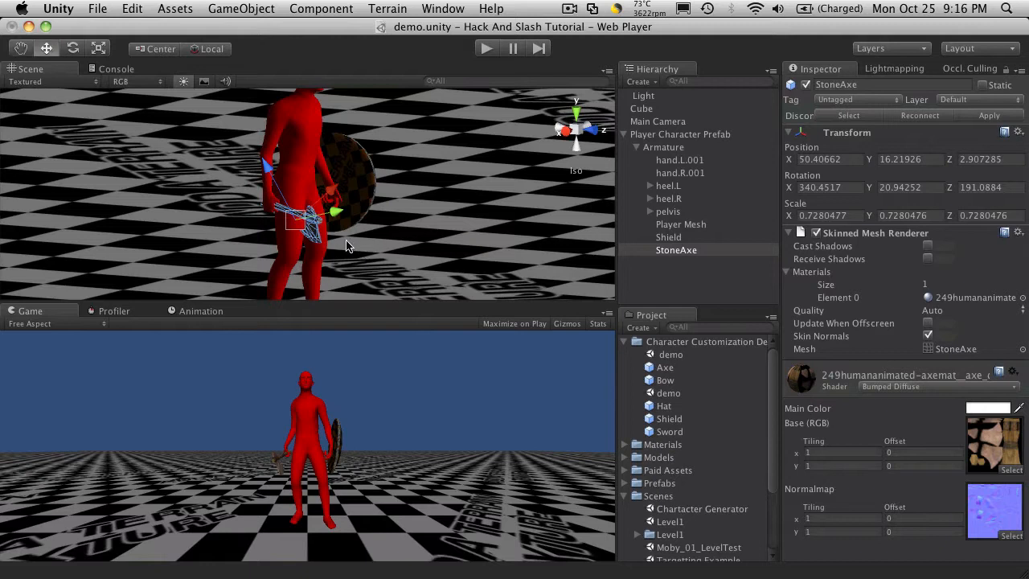
pyautogui.moveTo(310, 240)
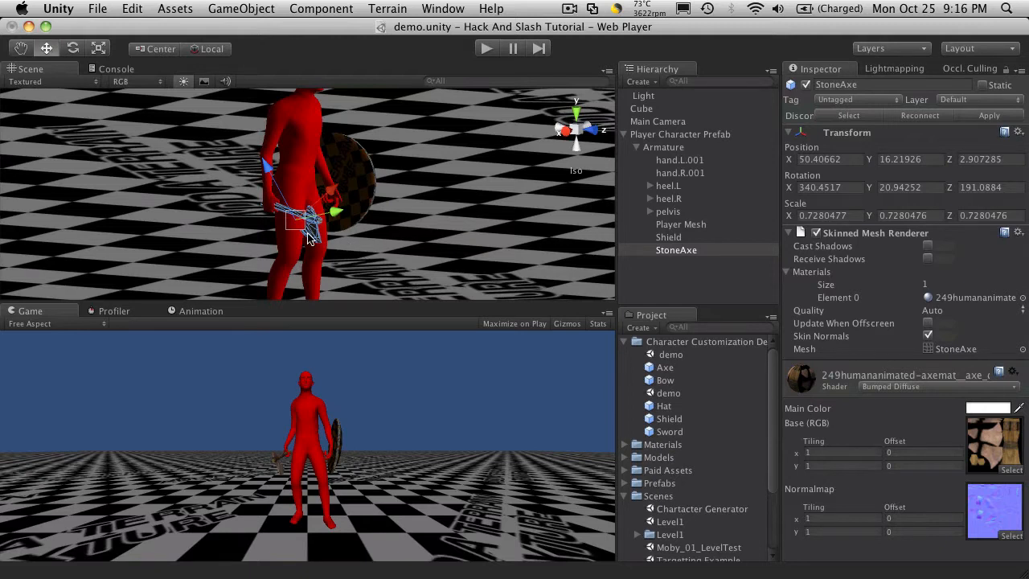
pyautogui.moveTo(251, 246)
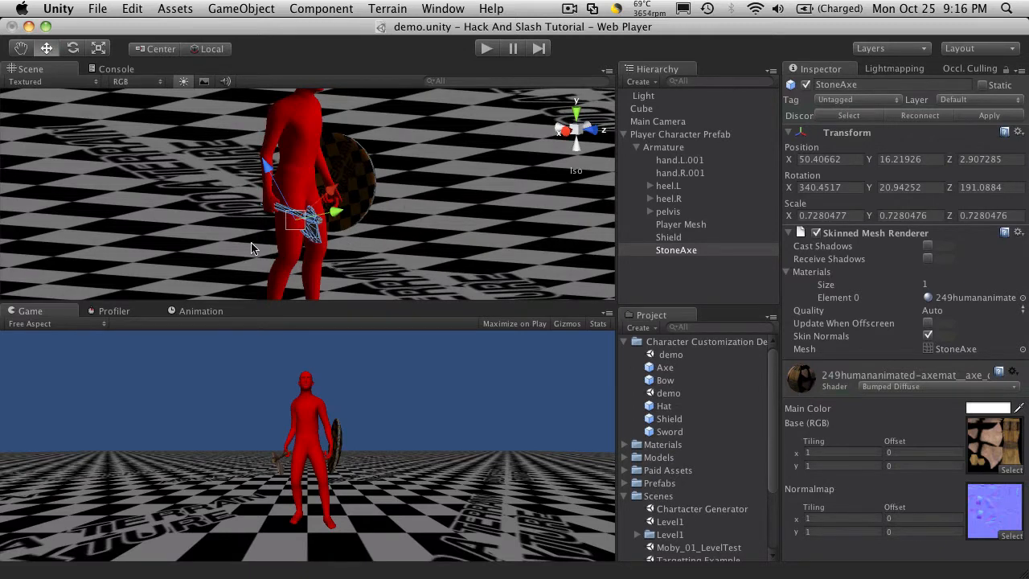
pyautogui.moveTo(277, 228)
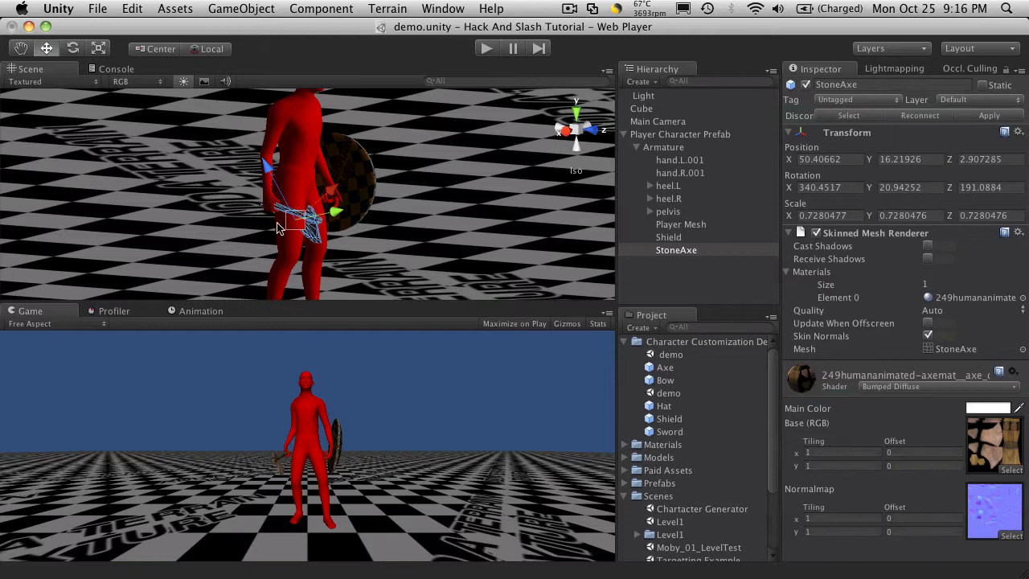
pyautogui.moveTo(325, 220)
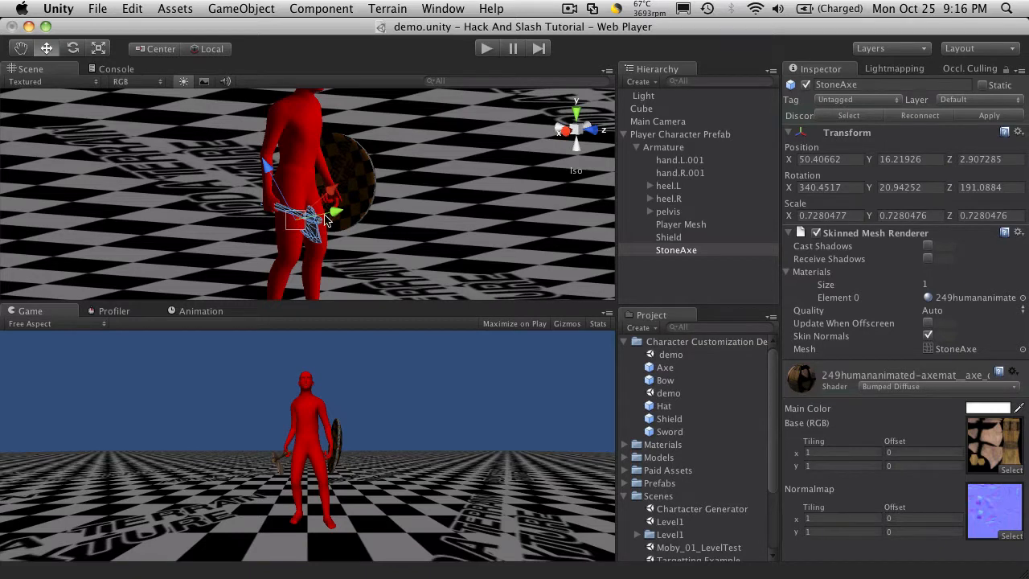
pyautogui.moveTo(346, 225)
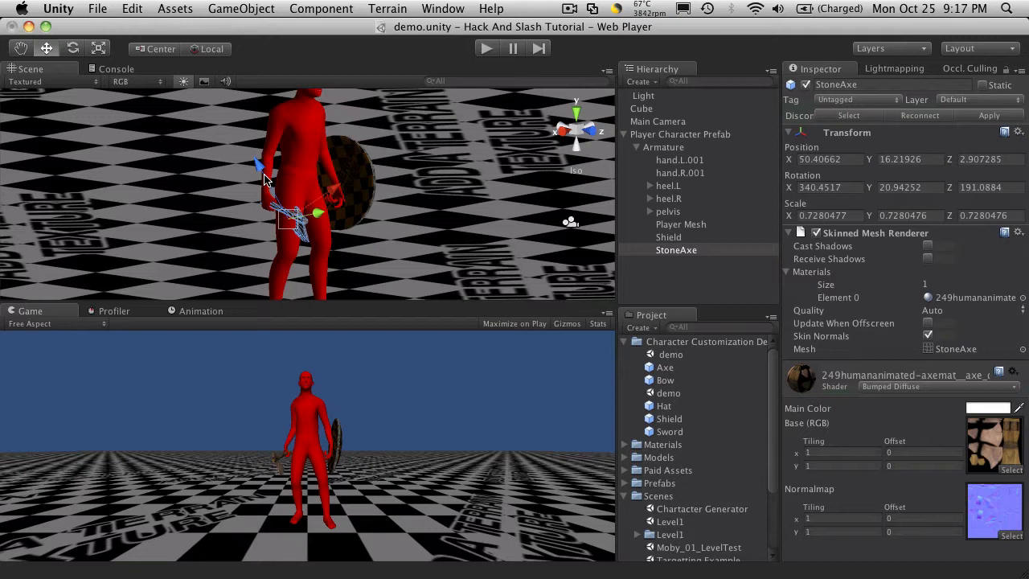
pyautogui.moveTo(235, 266)
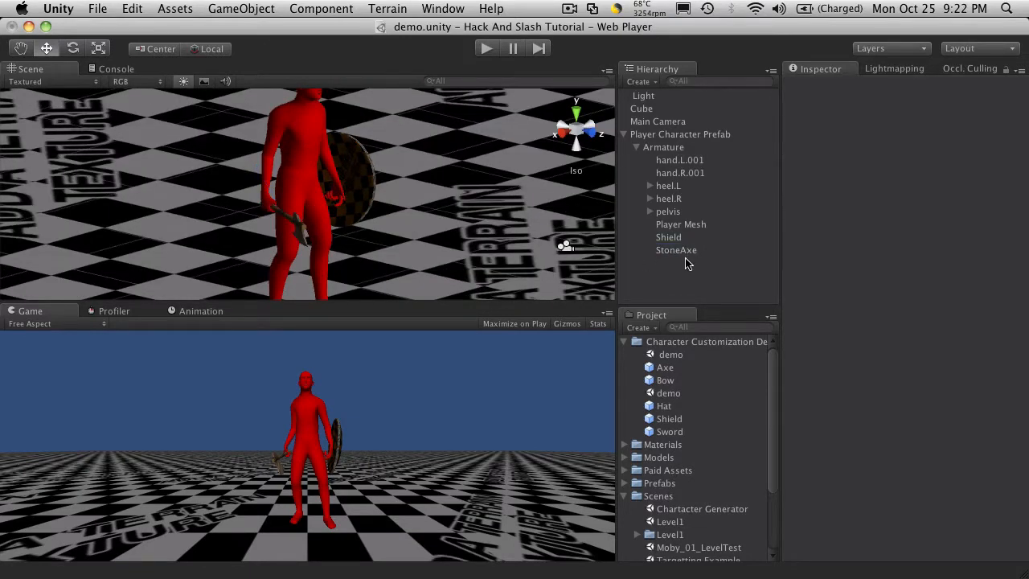
# Step: Bring the Axe and Sword prefabs from the Project assets into the scene
pyautogui.click(676, 251)
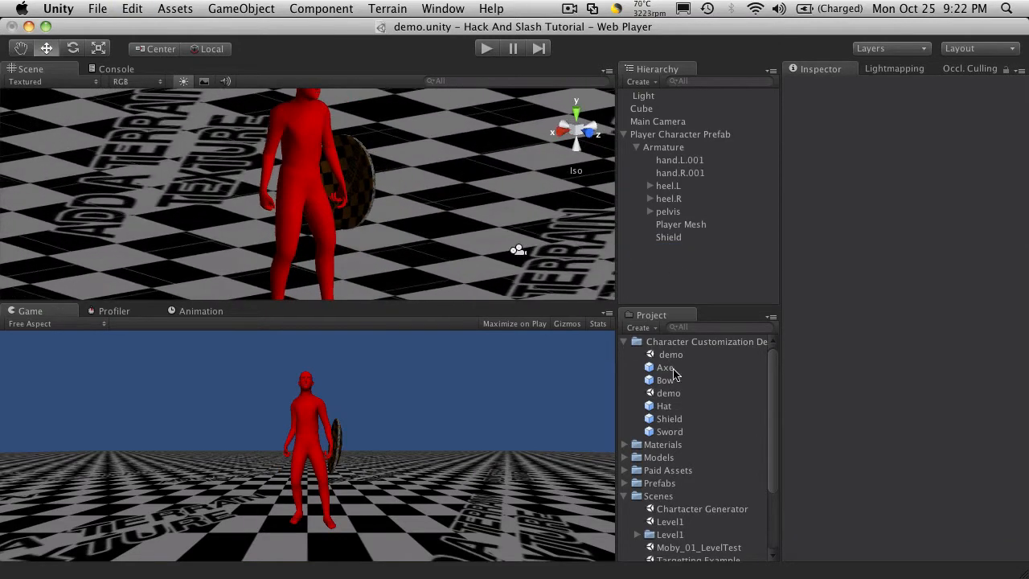
pyautogui.click(665, 367)
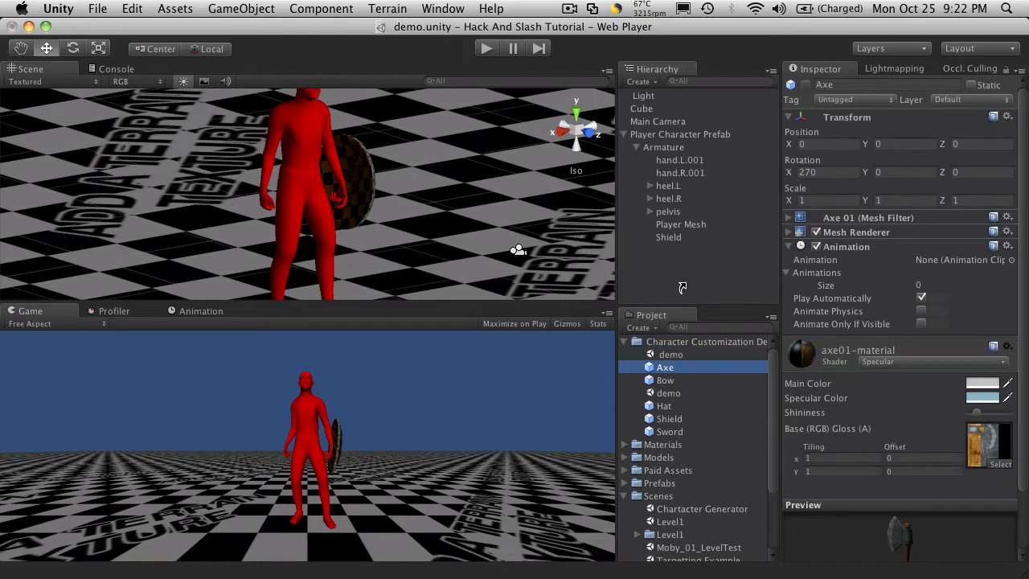
pyautogui.click(670, 432)
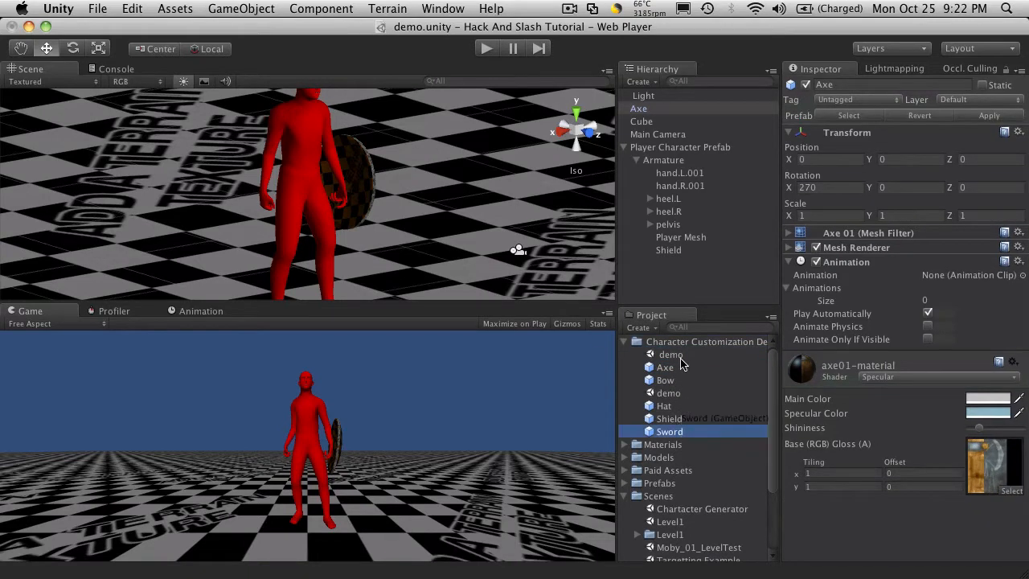
pyautogui.click(669, 432)
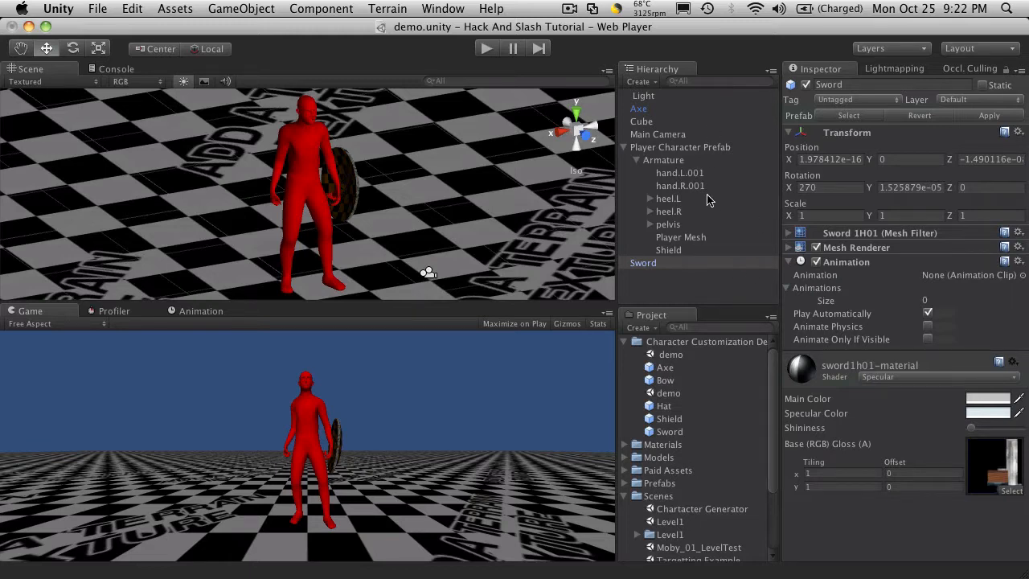
pyautogui.moveTo(961, 133)
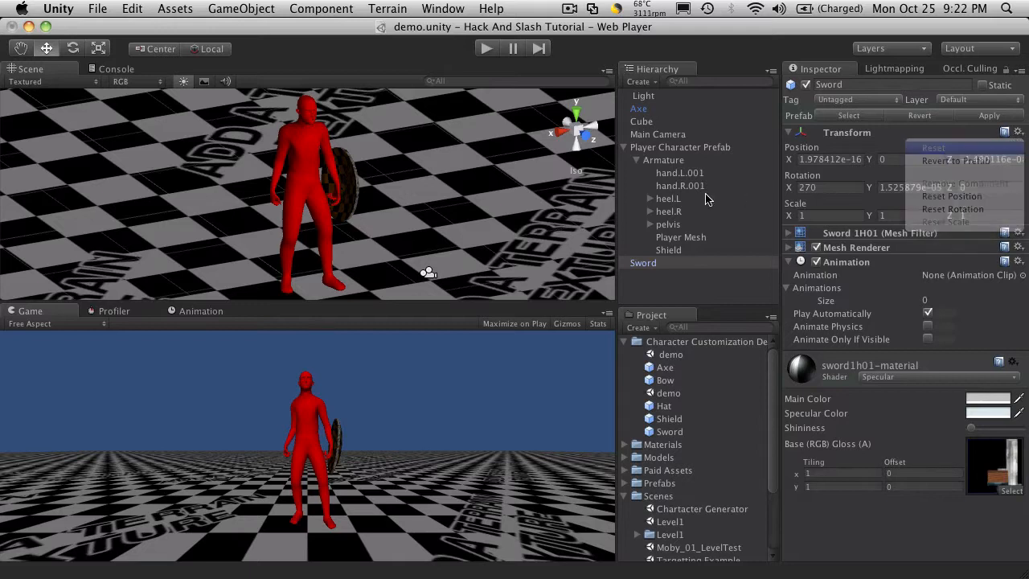
# Step: Select the Axe and choose Reset from its Transform gear menu
pyautogui.click(638, 108)
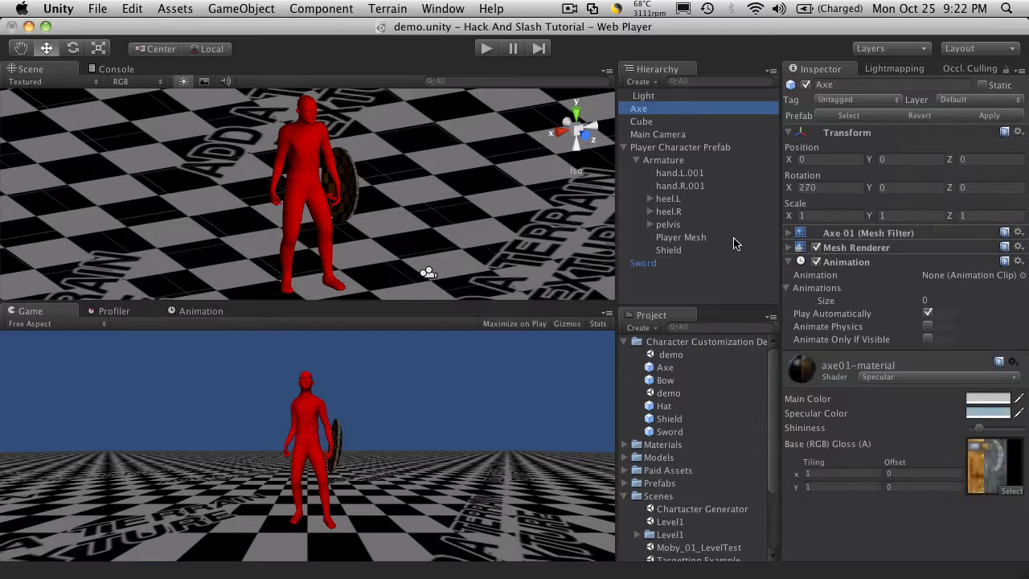
pyautogui.click(1019, 132)
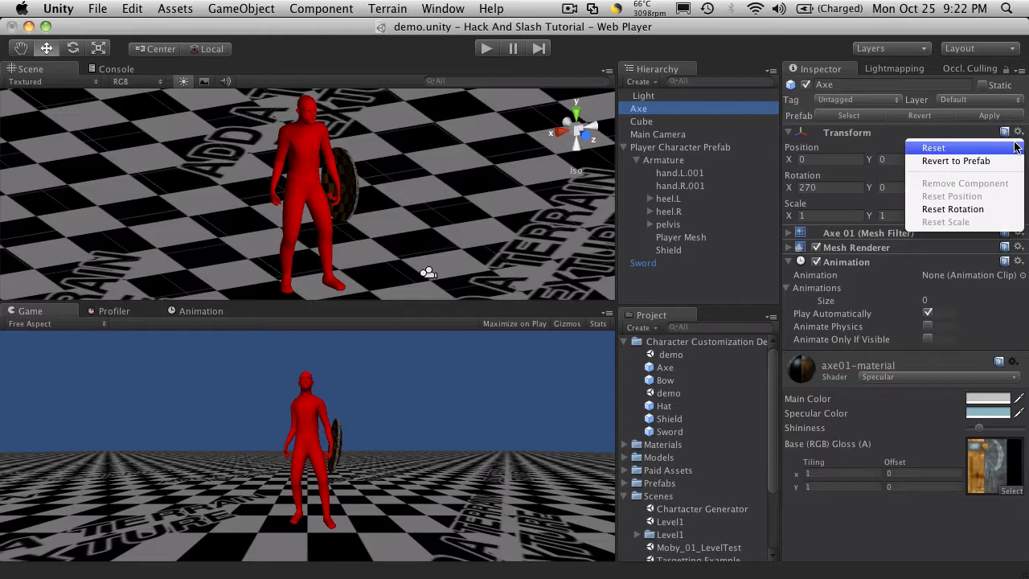
pyautogui.click(953, 209)
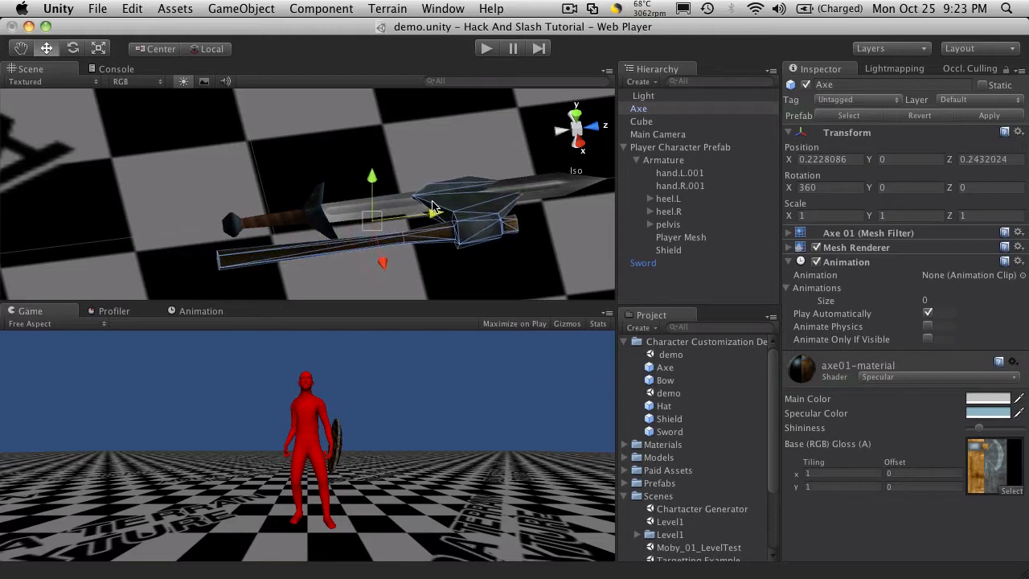
# Step: Slide the Axe along the Sword's length, then select the Sword to compare
pyautogui.moveTo(434, 213); pyautogui.dragTo(446, 213)
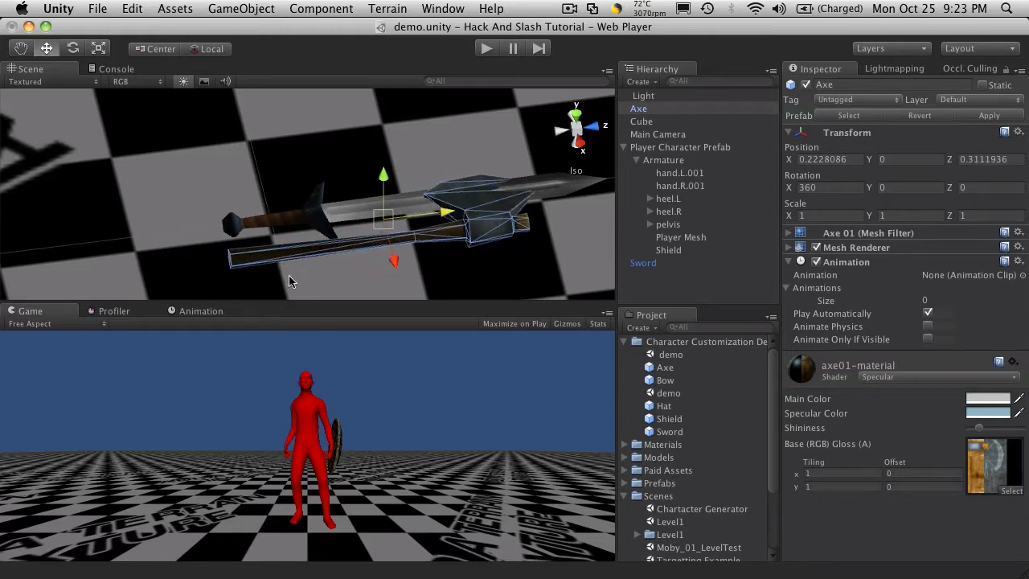
pyautogui.moveTo(296, 253)
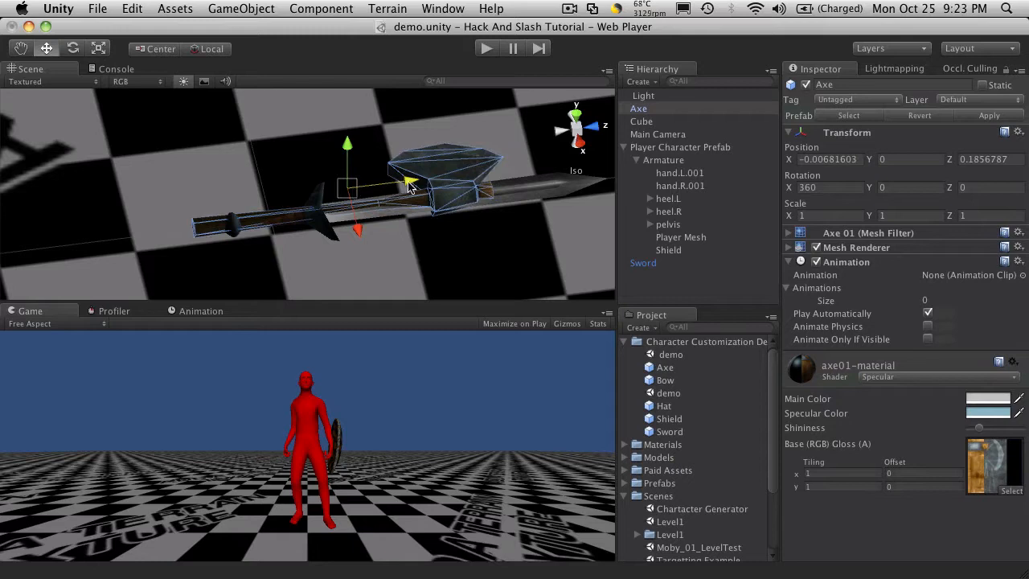
pyautogui.moveTo(428, 183)
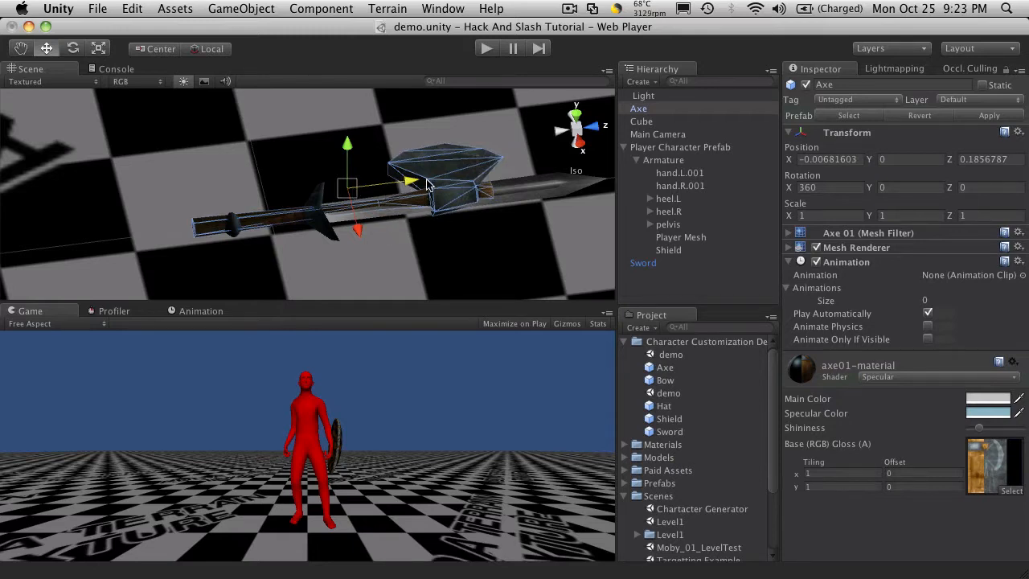
pyautogui.moveTo(406, 186)
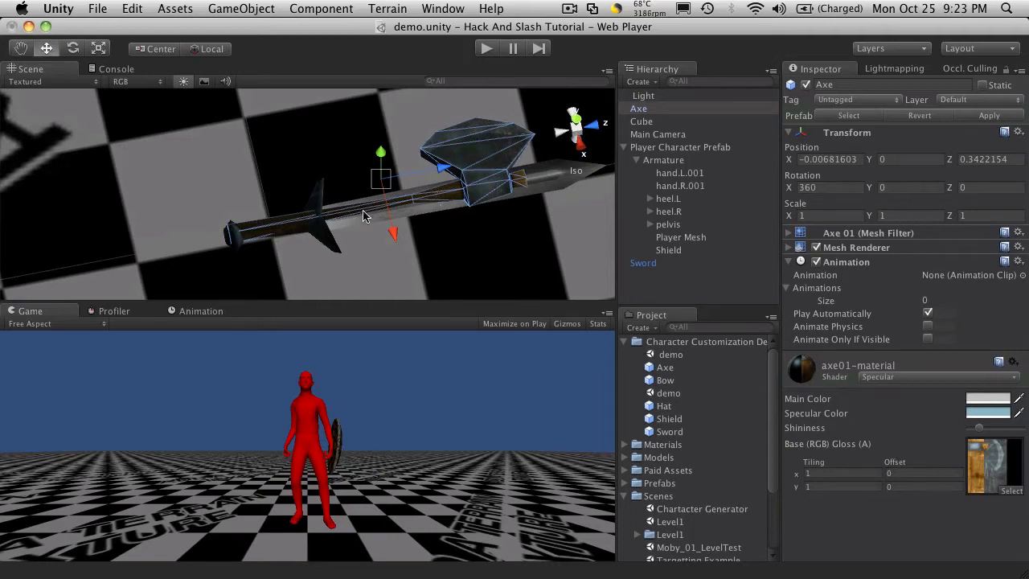
pyautogui.moveTo(356, 211)
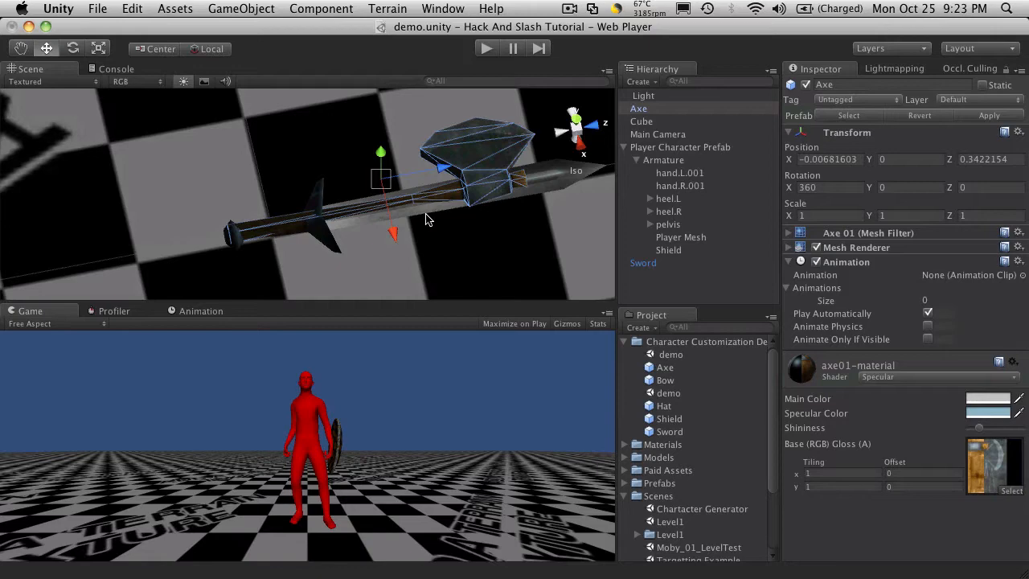
pyautogui.click(644, 263)
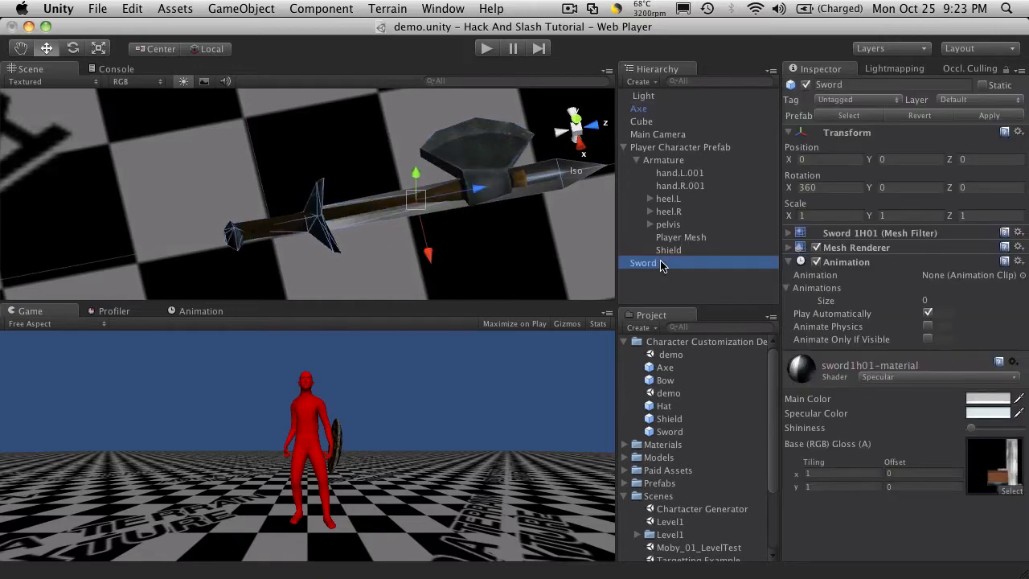
# Step: Remove Axe and Sword, select the hand.R.001 bone, and create an empty GameObject
pyautogui.click(638, 108)
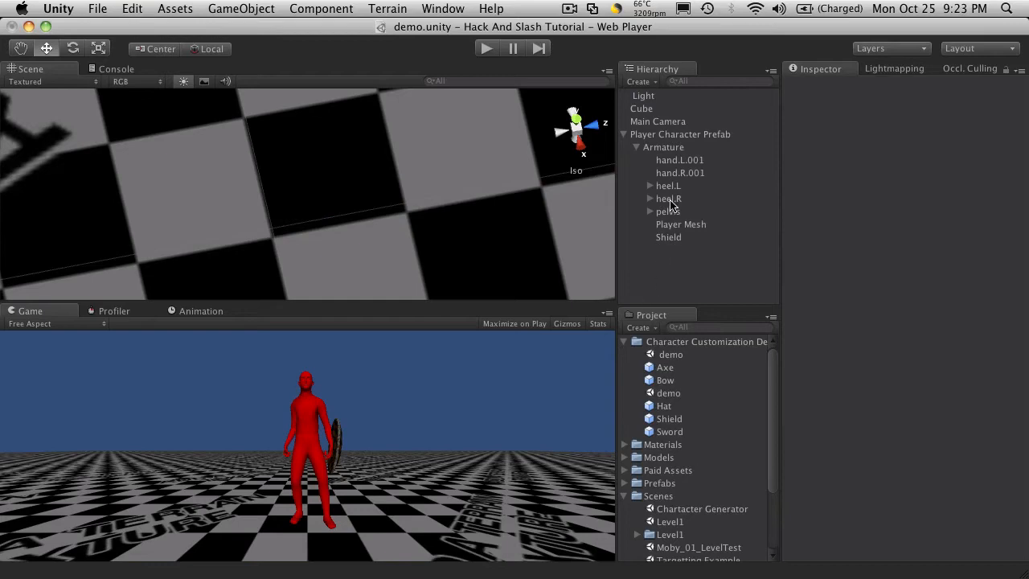
pyautogui.click(680, 135)
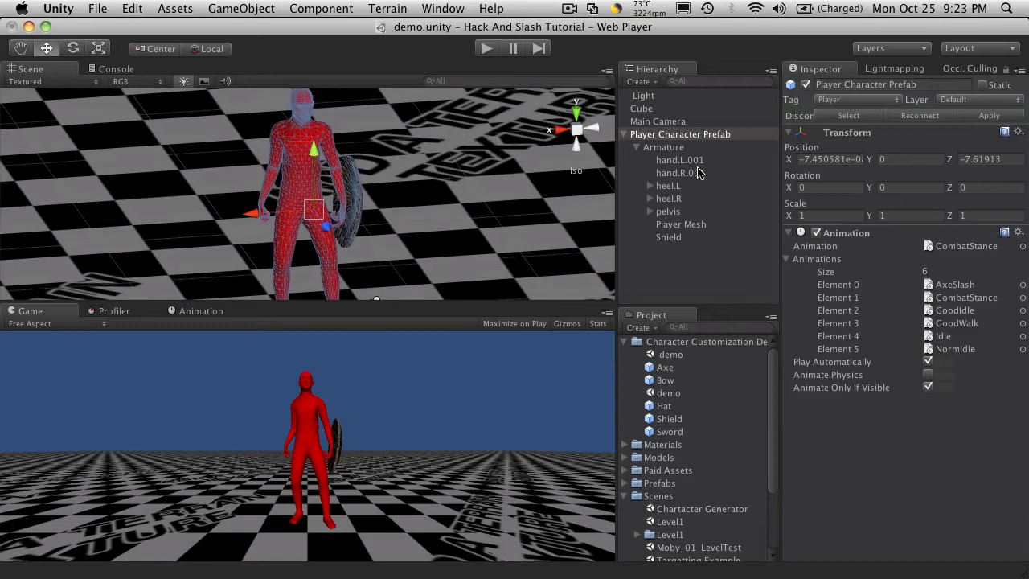
pyautogui.click(680, 172)
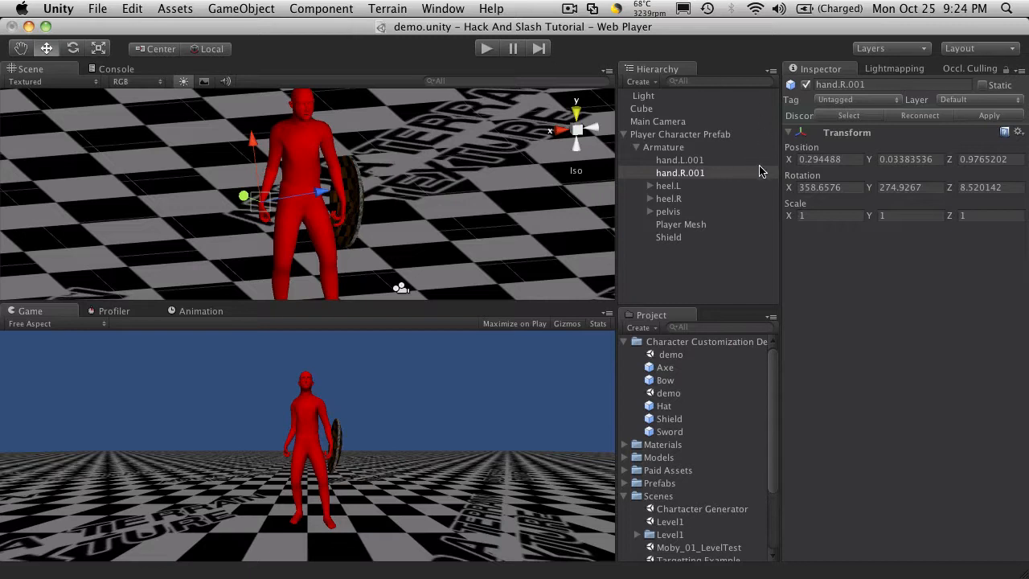
pyautogui.moveTo(732, 174)
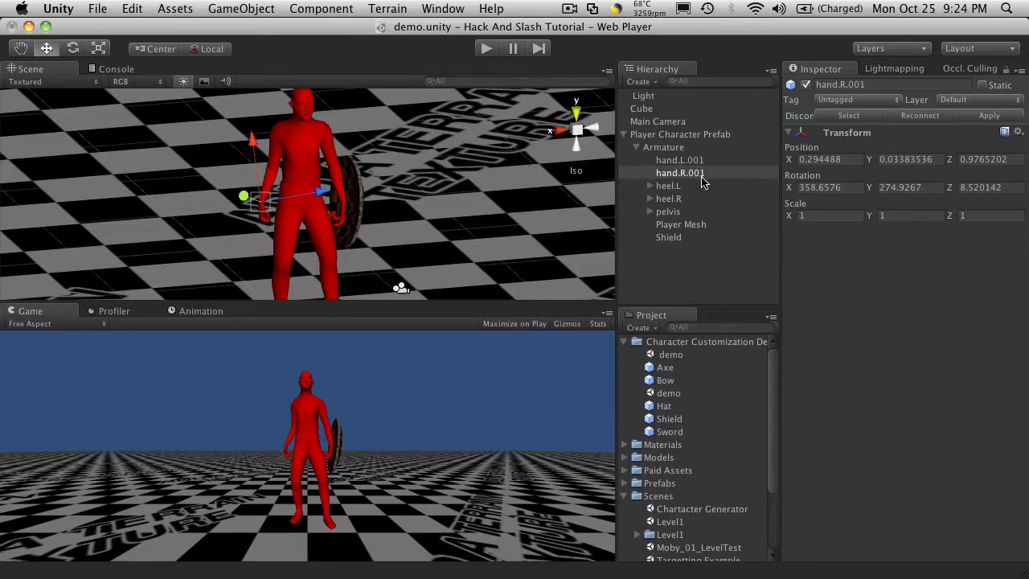
pyautogui.moveTo(679, 174)
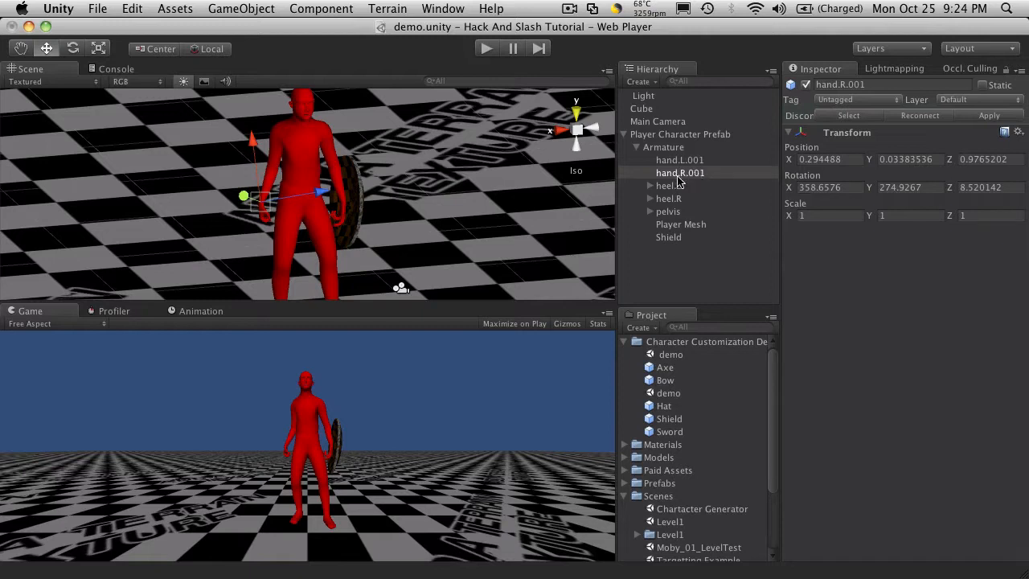
pyautogui.moveTo(687, 186)
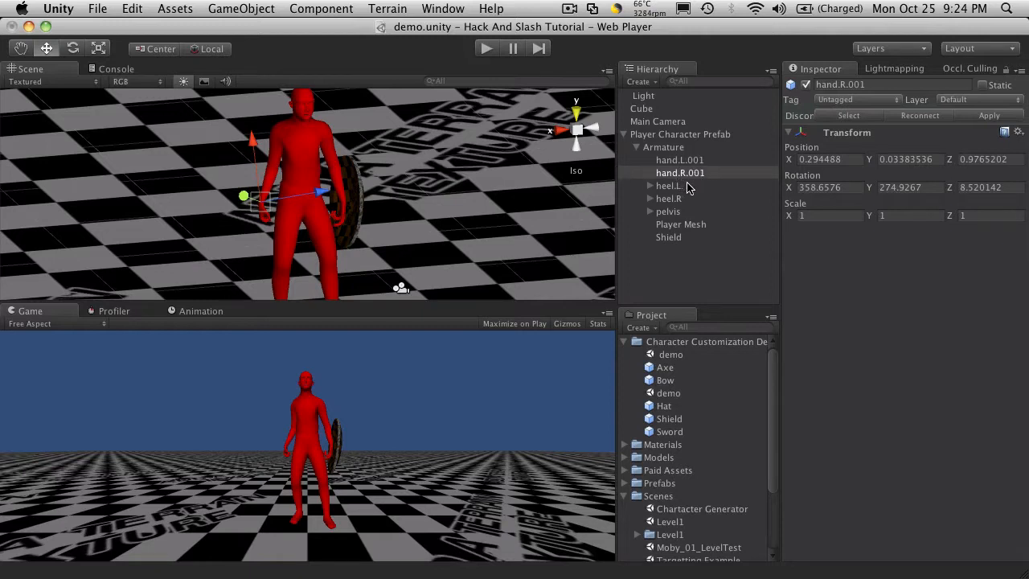
pyautogui.click(241, 9)
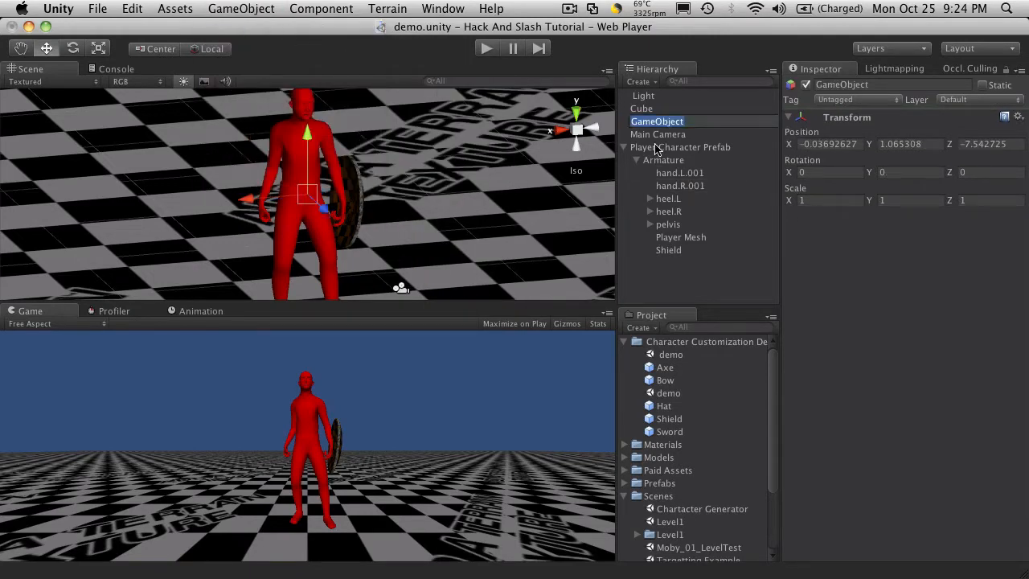
# Step: Name the empty 'RH Weapon Mount', parent it under hand.R.001, zero rotation, move to palm
pyautogui.write('RH Weapon Mount')
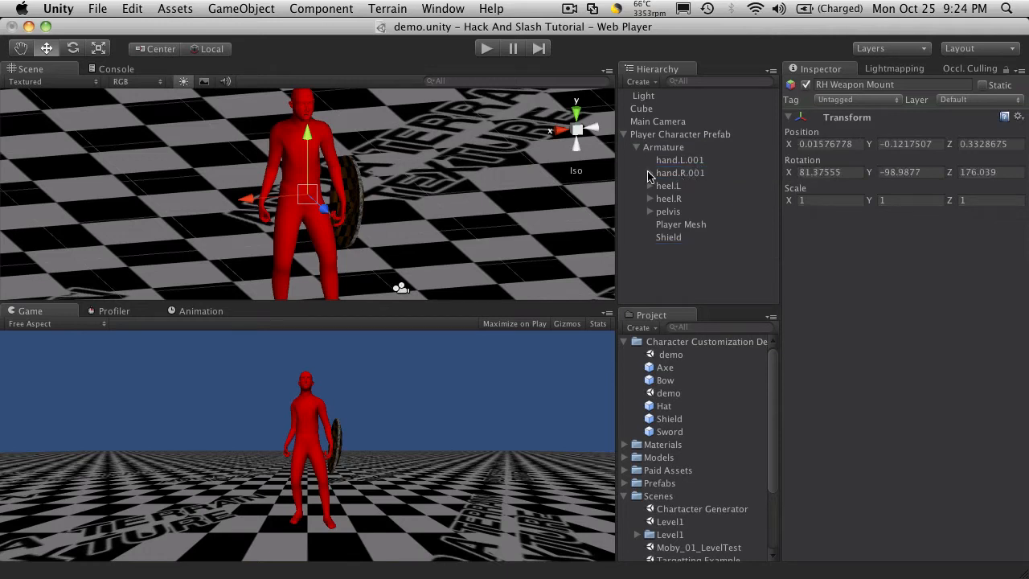
pyautogui.click(1006, 118)
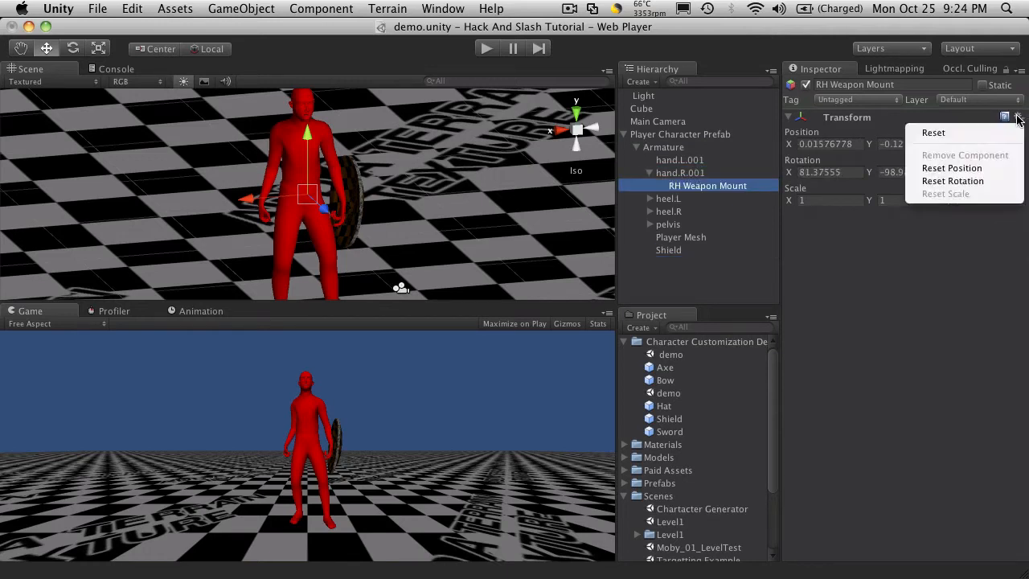
pyautogui.click(934, 133)
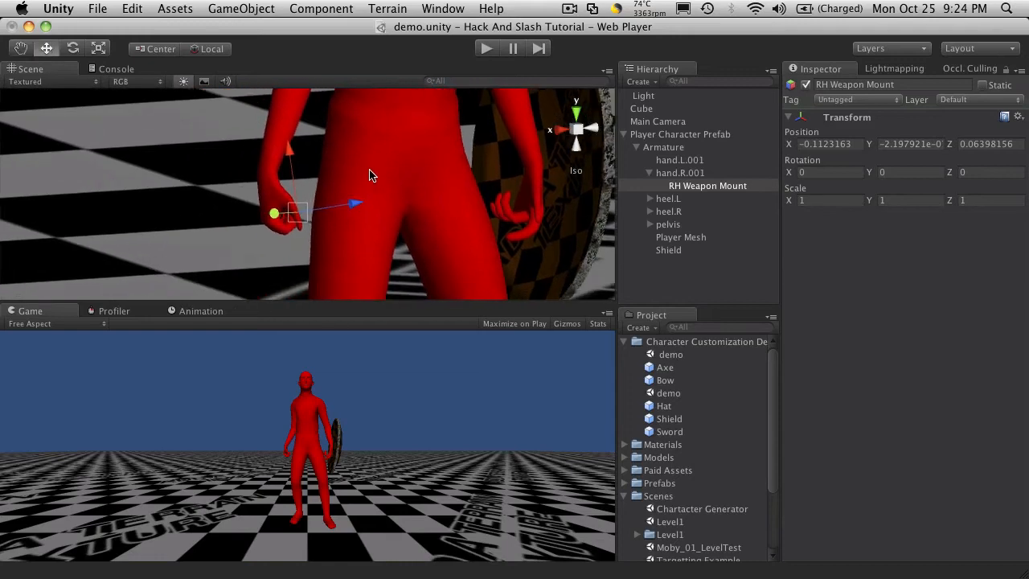
pyautogui.moveTo(356, 203); pyautogui.dragTo(342, 205)
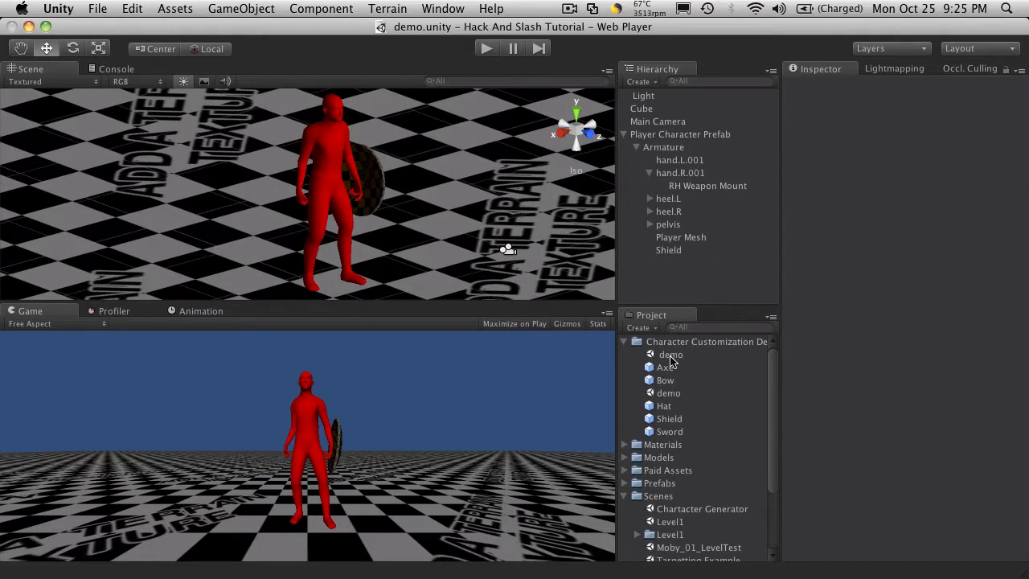
# Step: Attach a Sword prefab under RH Weapon Mount, then select the Sword and mount
pyautogui.click(669, 432)
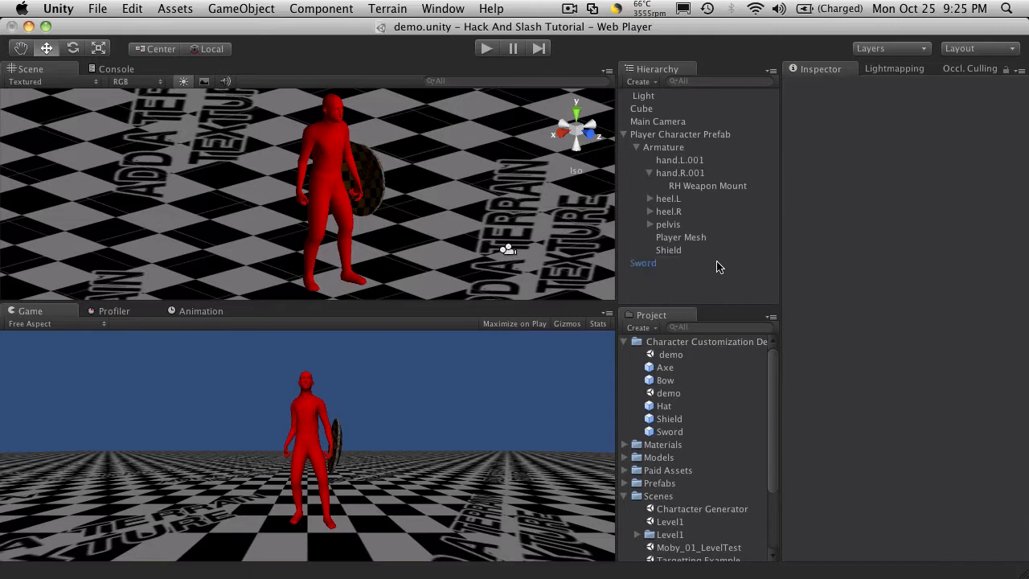
pyautogui.click(643, 263)
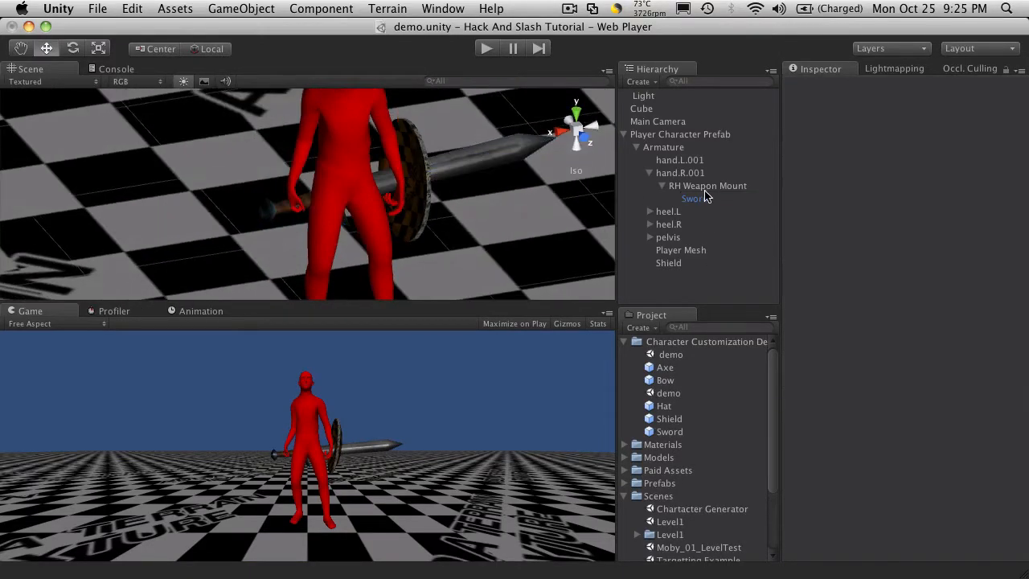
pyautogui.click(694, 199)
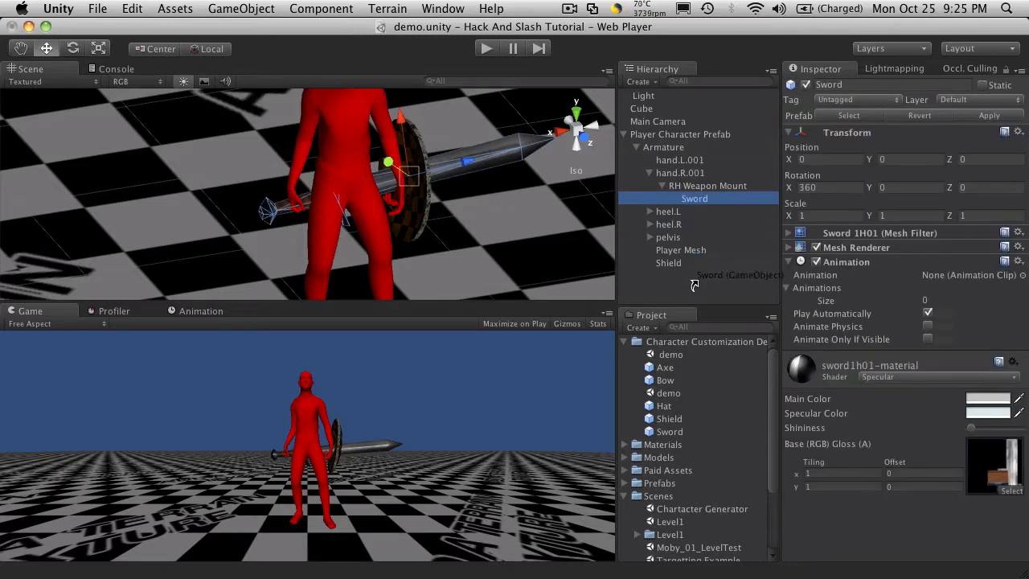
pyautogui.click(706, 186)
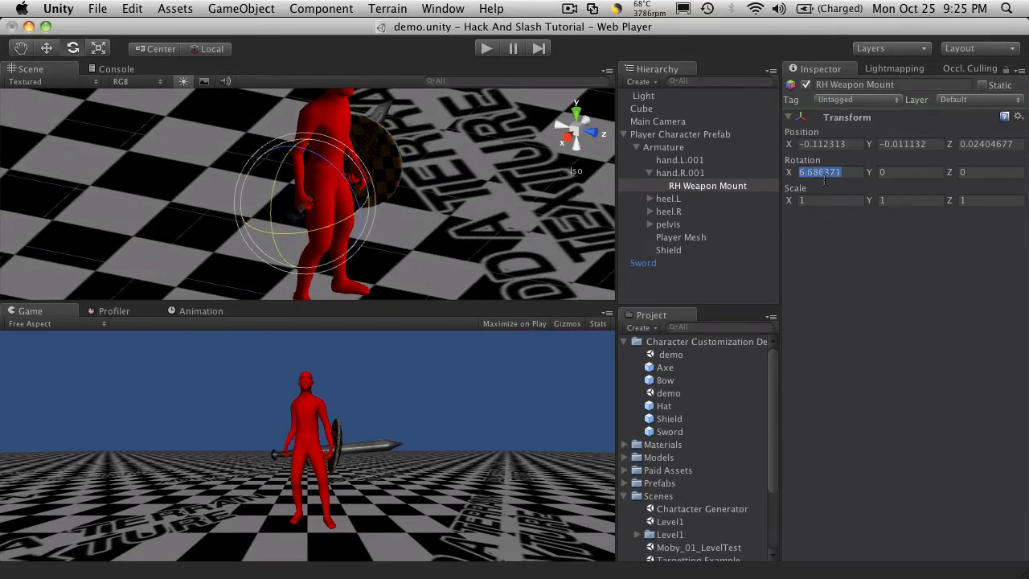
# Step: Set the mount's X rotation to 90 and edit the Sword's X rotation
pyautogui.write('90')
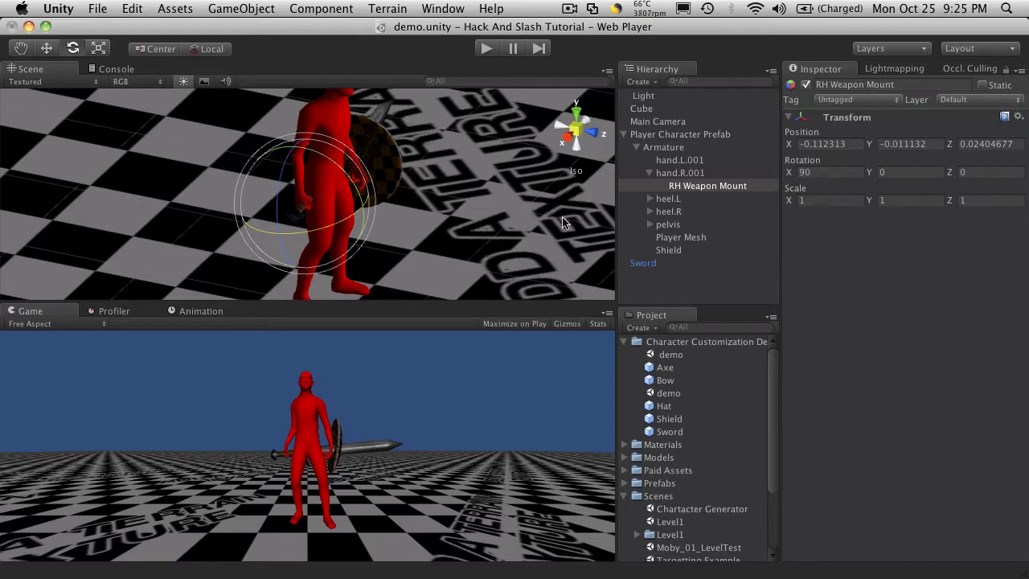
pyautogui.click(642, 263)
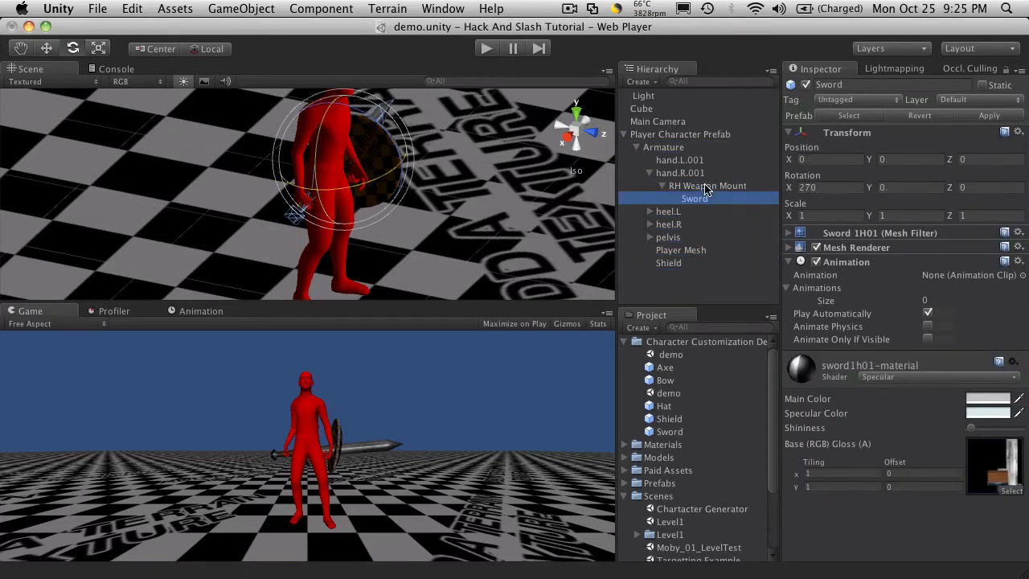
pyautogui.doubleClick(695, 199)
pyautogui.write('360')
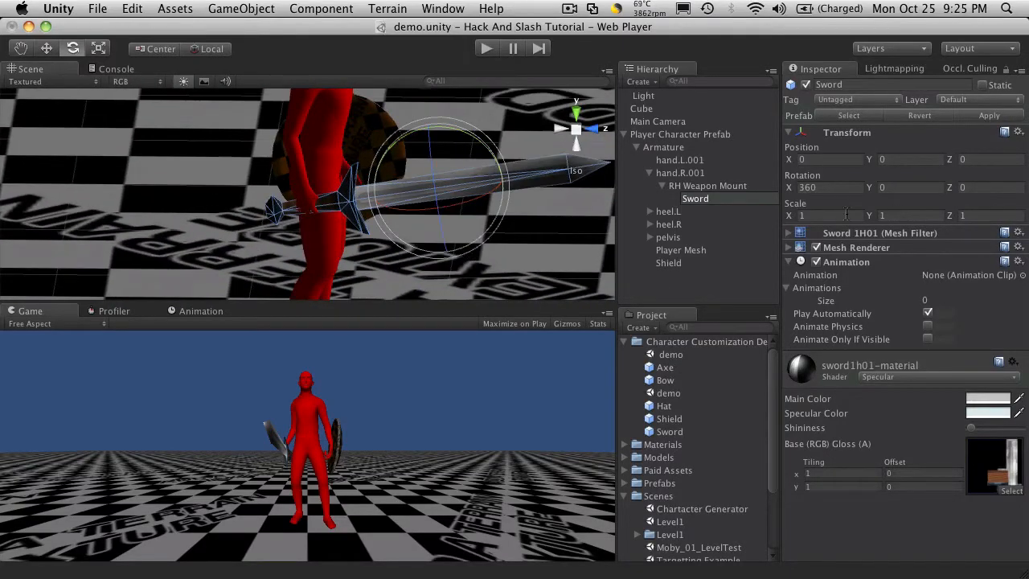
pyautogui.click(707, 186)
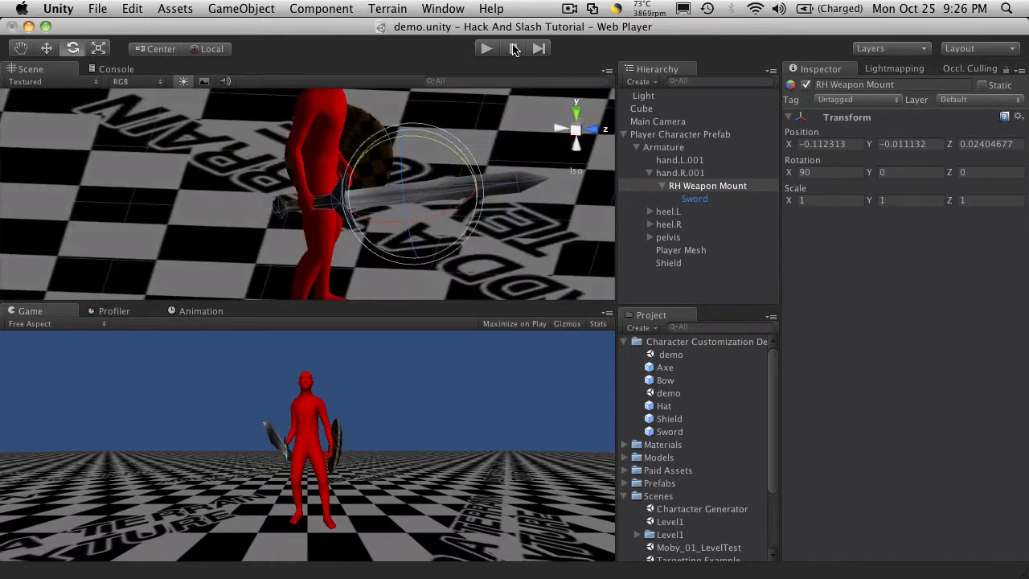
# Step: Play-test the sword swing and view Player Character Prefab's animation list
pyautogui.click(486, 48)
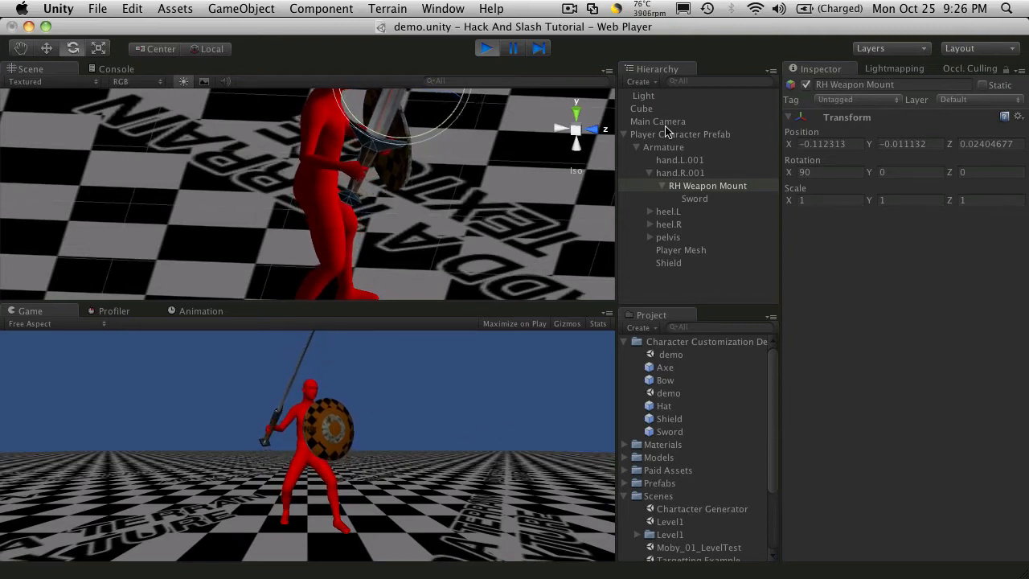
pyautogui.click(680, 134)
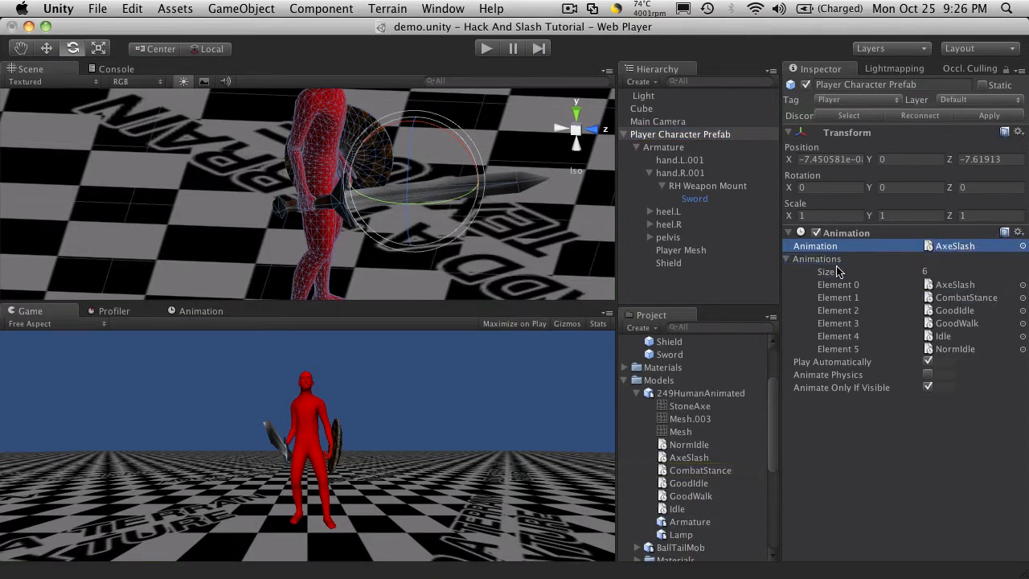
pyautogui.moveTo(402, 432)
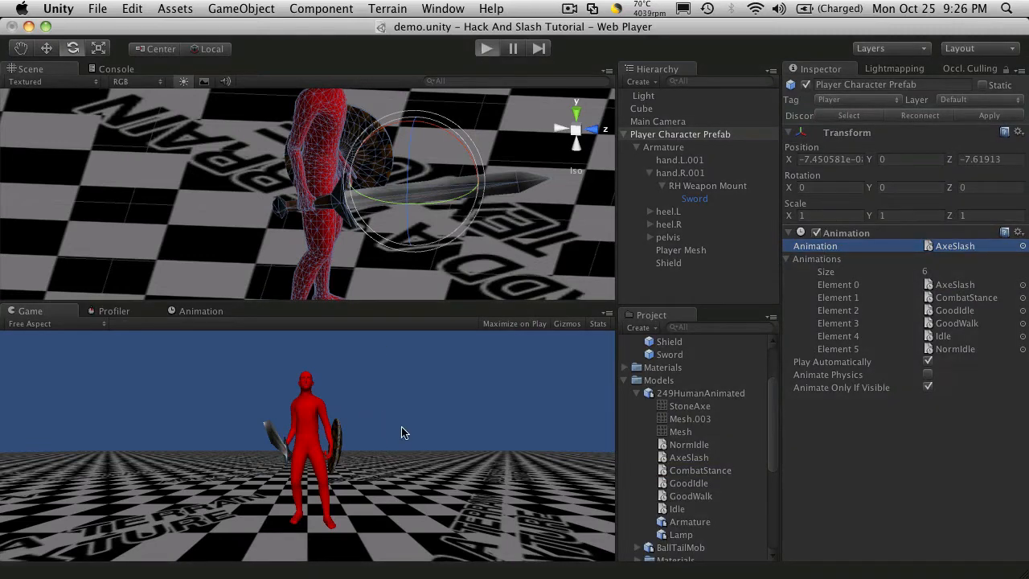
pyautogui.click(487, 48)
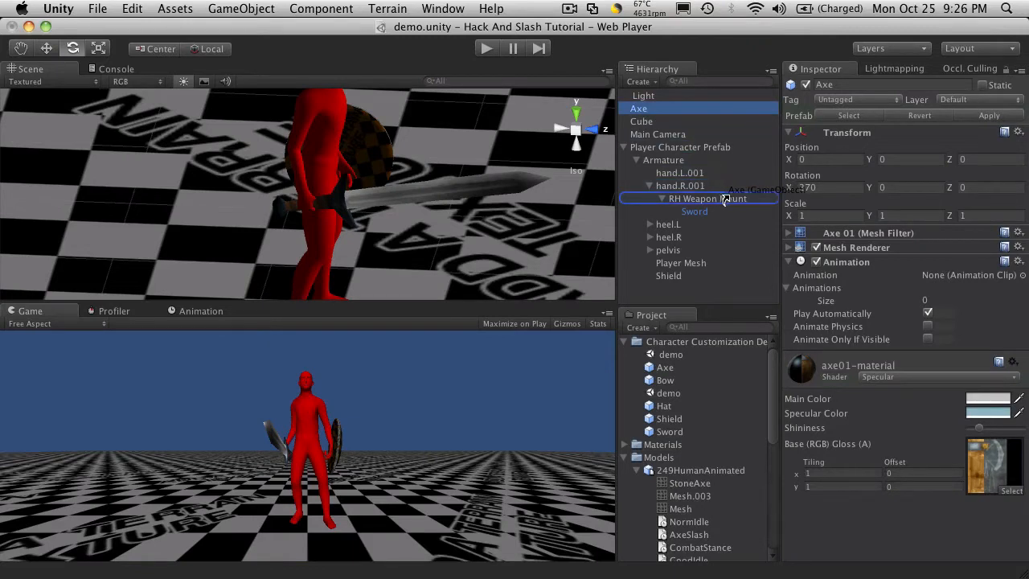
# Step: Place the Axe under RH Weapon Mount, deactivate the Sword, and select the Axe
pyautogui.click(690, 199)
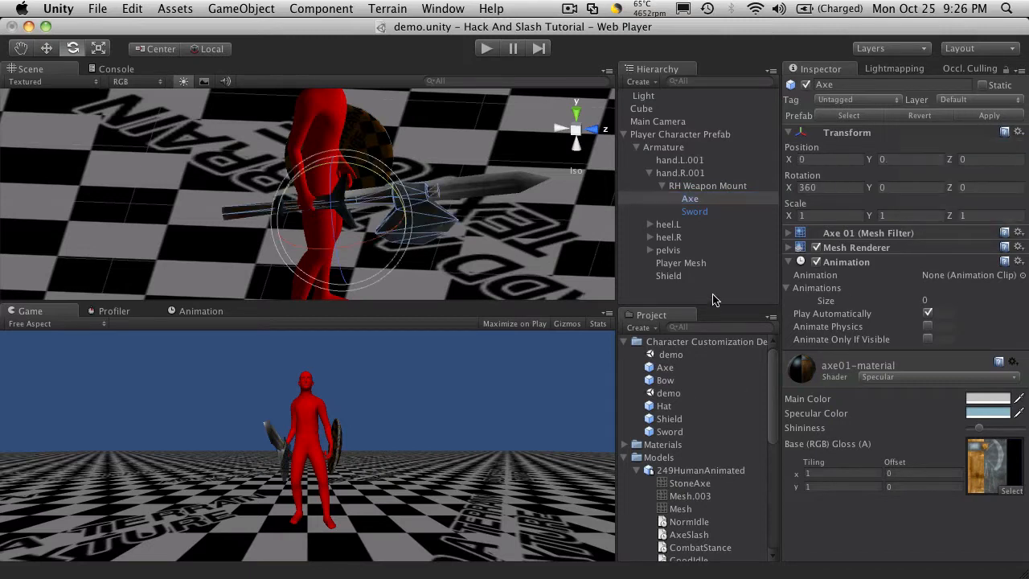
pyautogui.click(694, 210)
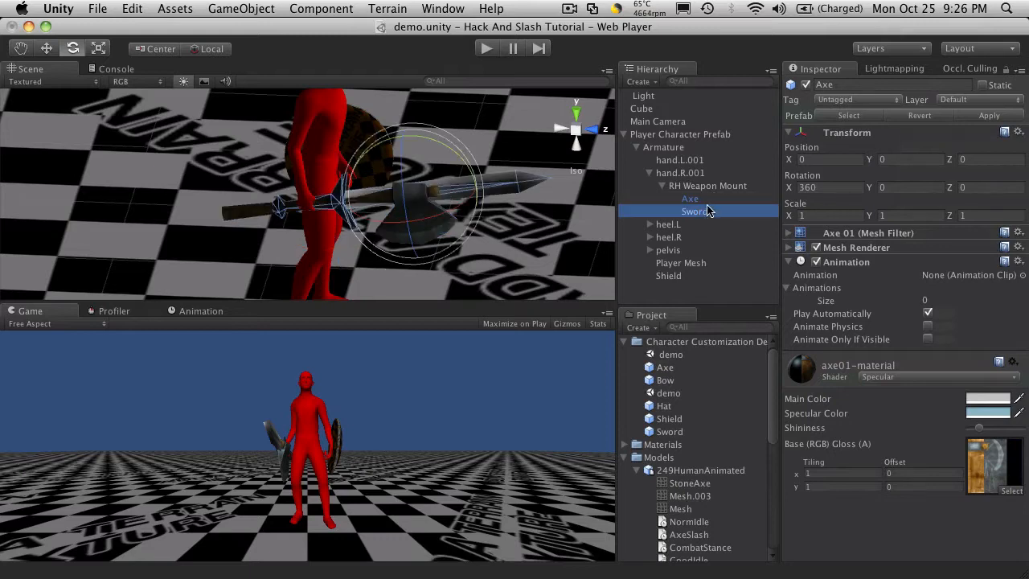
pyautogui.click(694, 210)
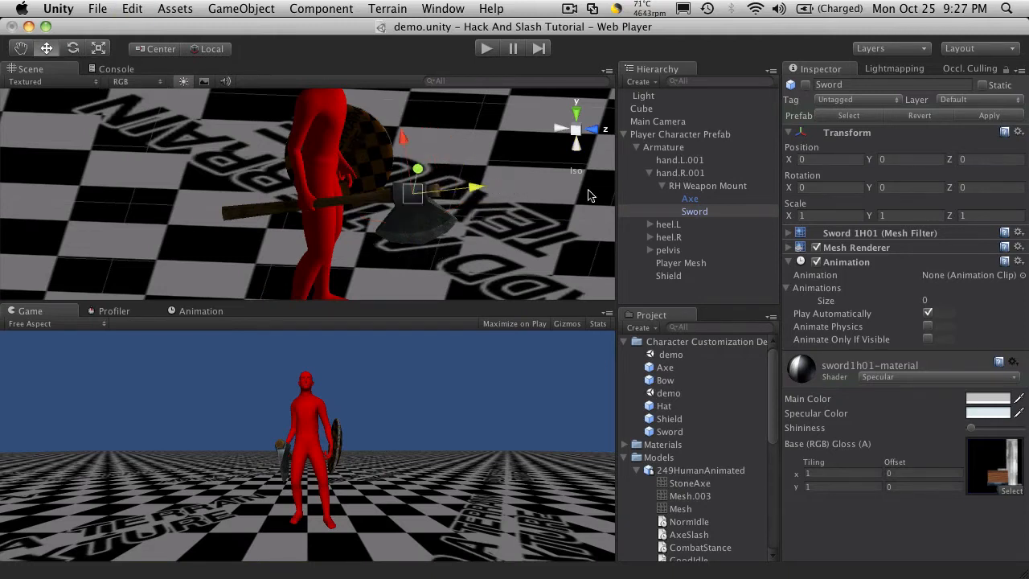
pyautogui.click(690, 198)
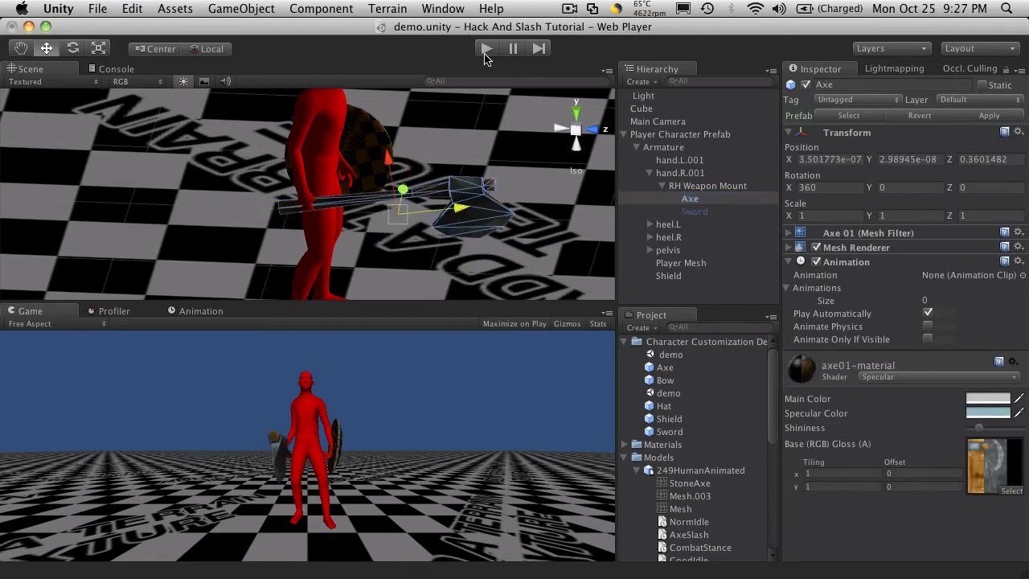
# Step: Play-test the axe swing, then select the shield on the character
pyautogui.click(487, 48)
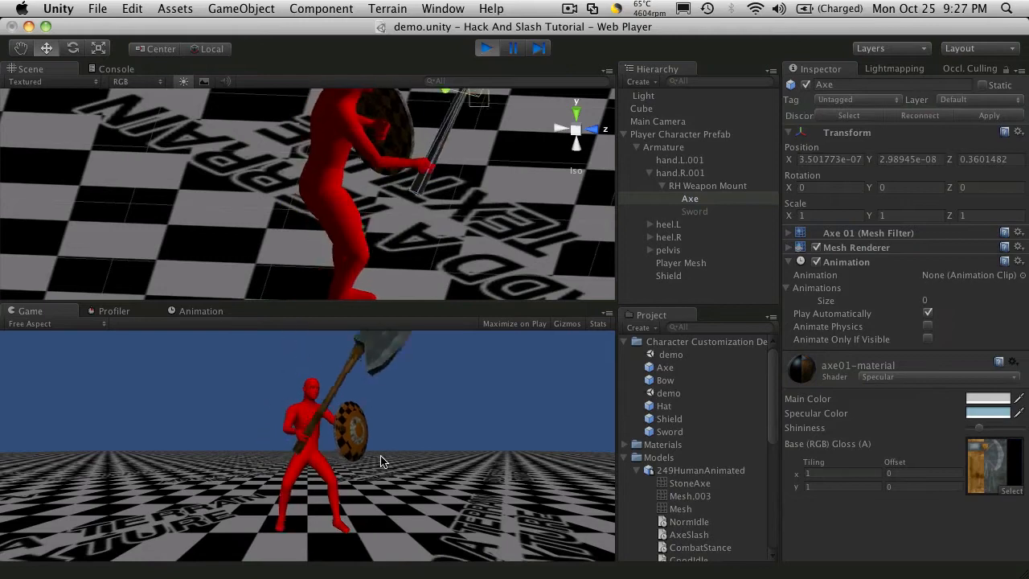
pyautogui.click(486, 48)
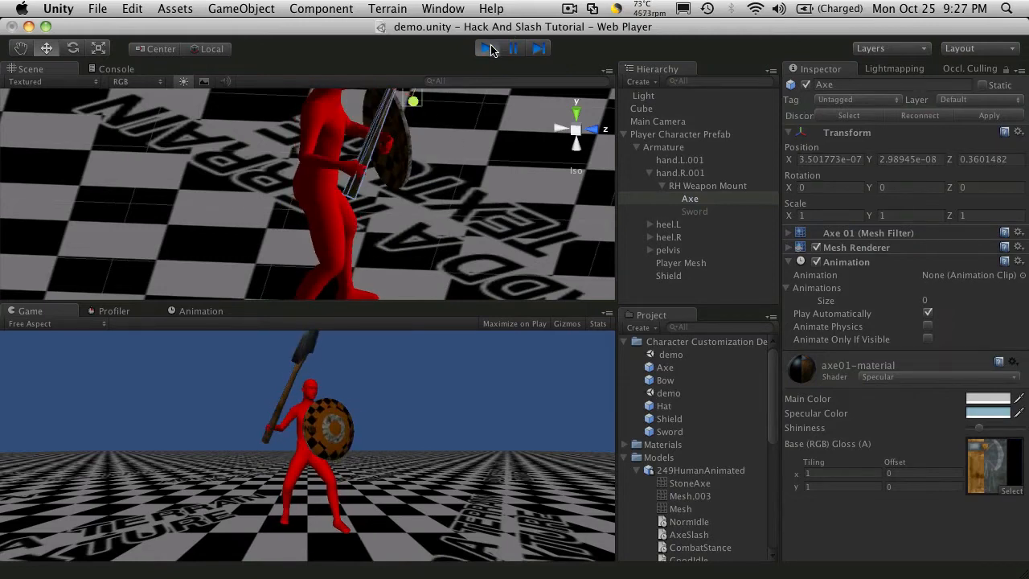
pyautogui.click(485, 48)
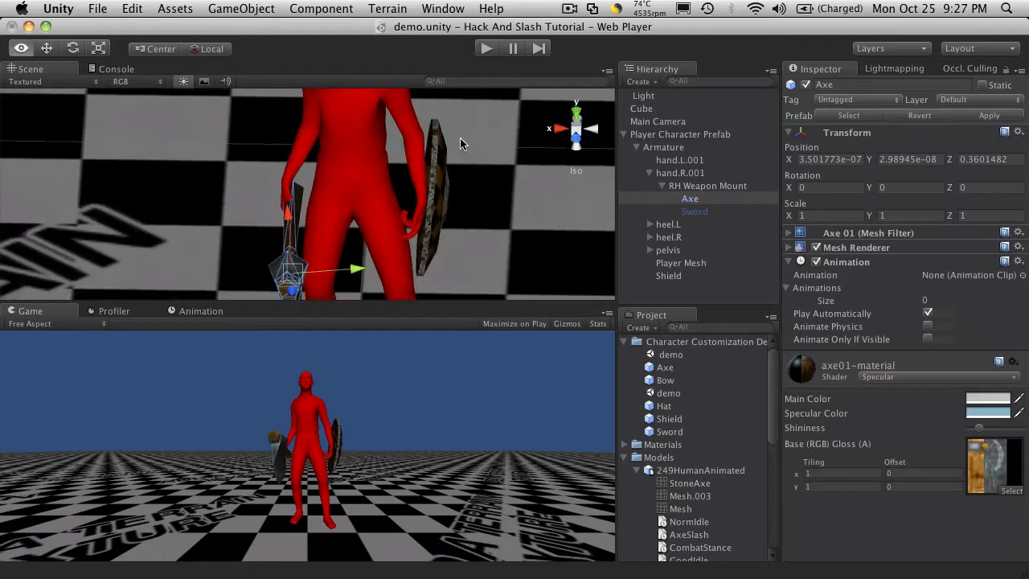
pyautogui.click(668, 276)
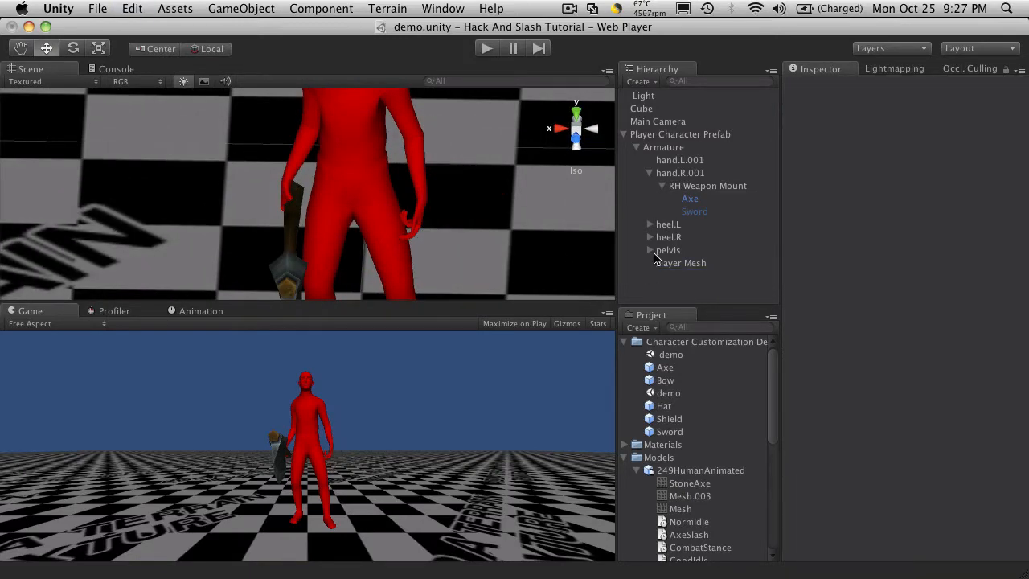
# Step: Create an empty 'LH Shield Mount' under hand.L.001 and reset its Transform
pyautogui.click(174, 9)
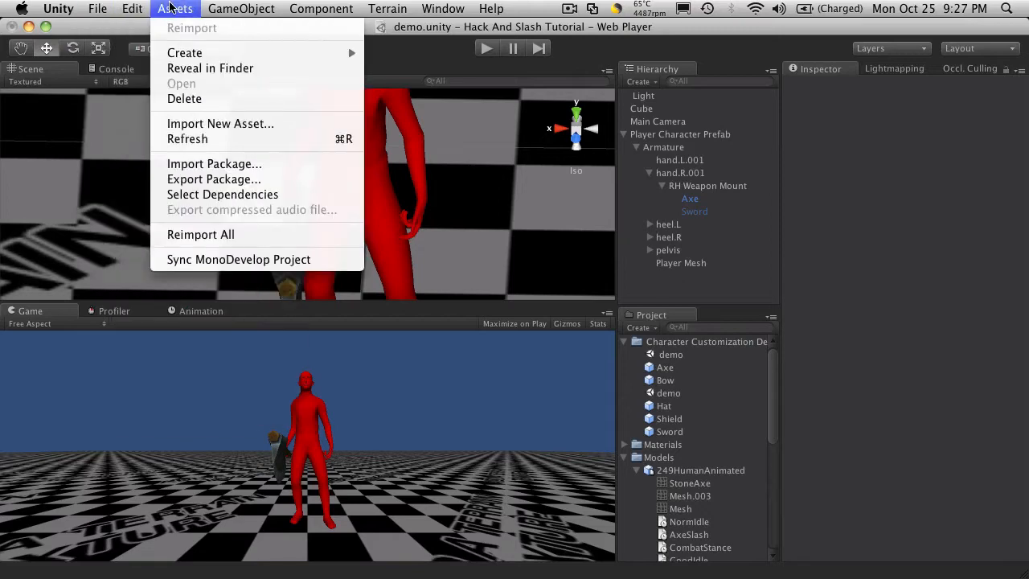
pyautogui.click(242, 8)
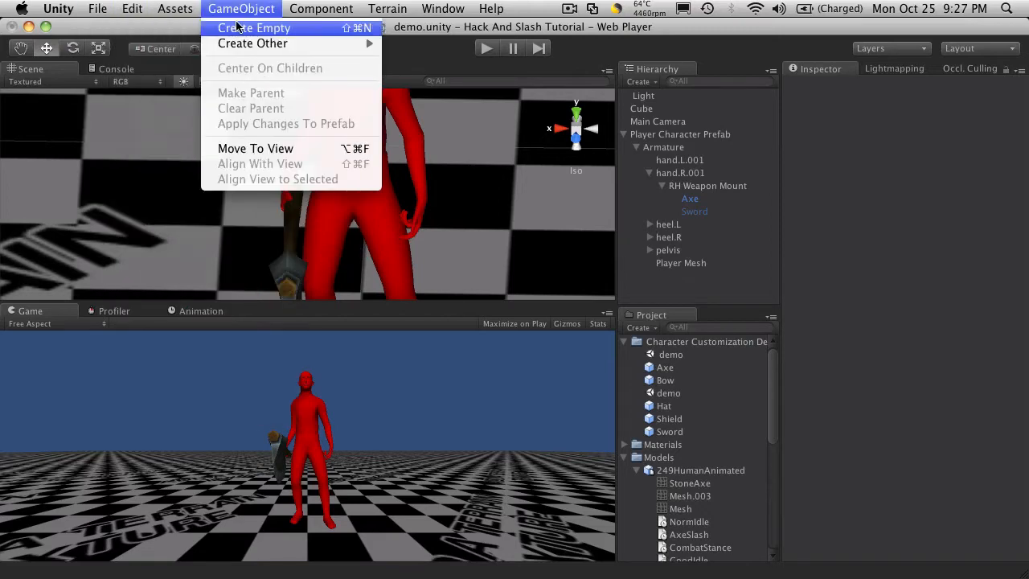
pyautogui.click(255, 27)
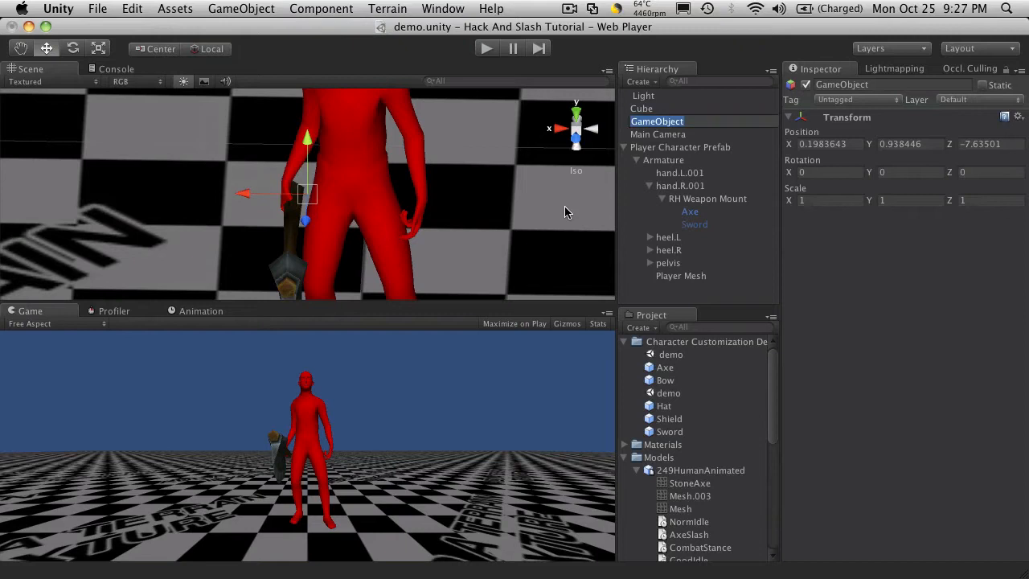
pyautogui.write('LH Shield Mount')
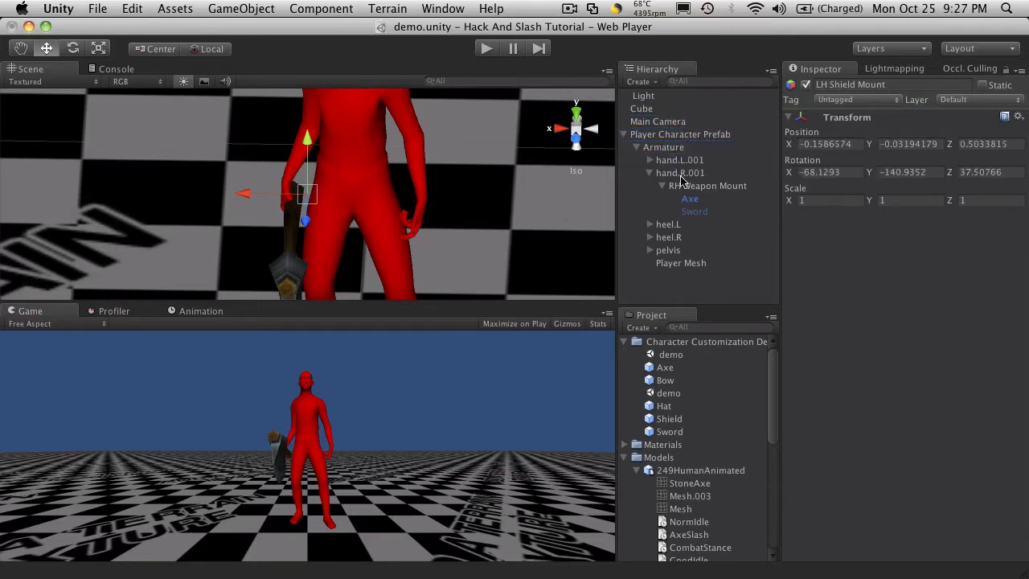
pyautogui.click(702, 172)
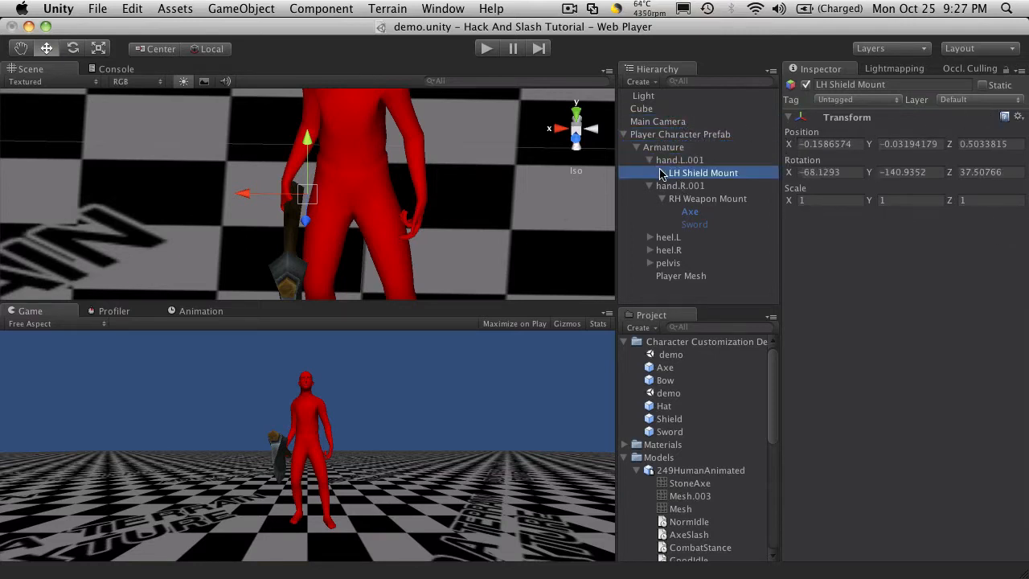
pyautogui.click(1018, 117)
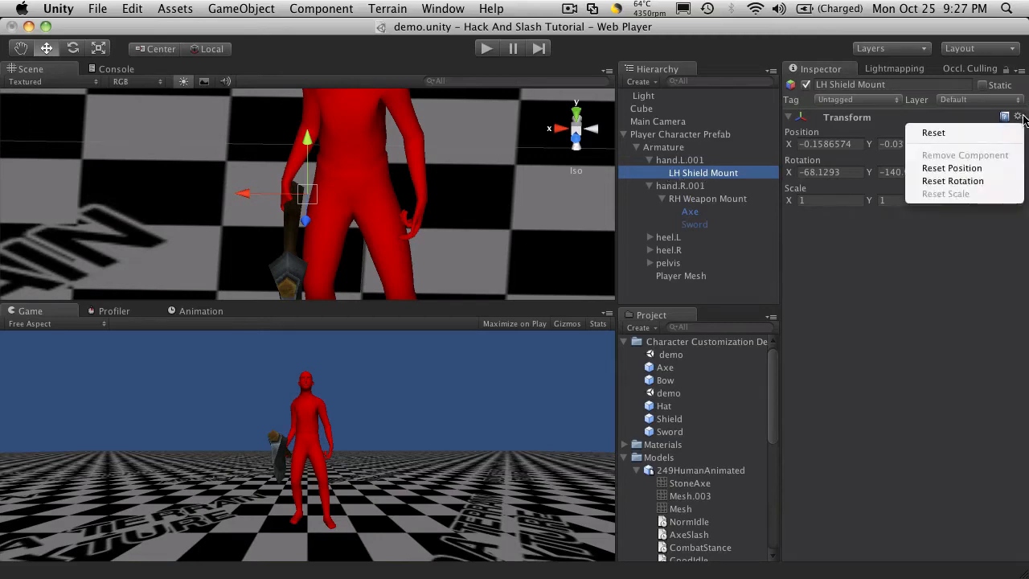
pyautogui.click(933, 133)
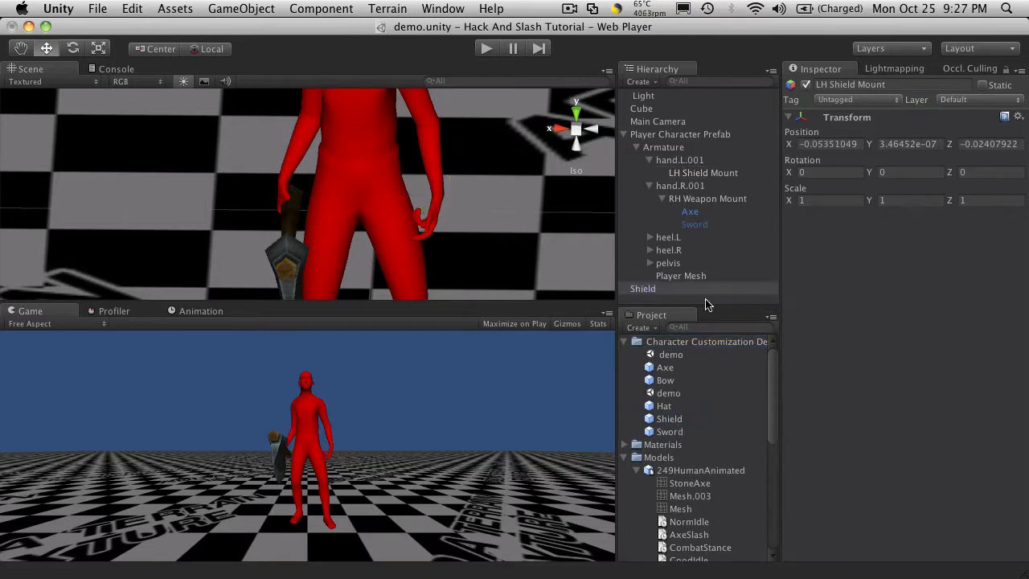
# Step: Drop the Shield prefab onto LH Shield Mount and reset its Transform to zero
pyautogui.click(643, 288)
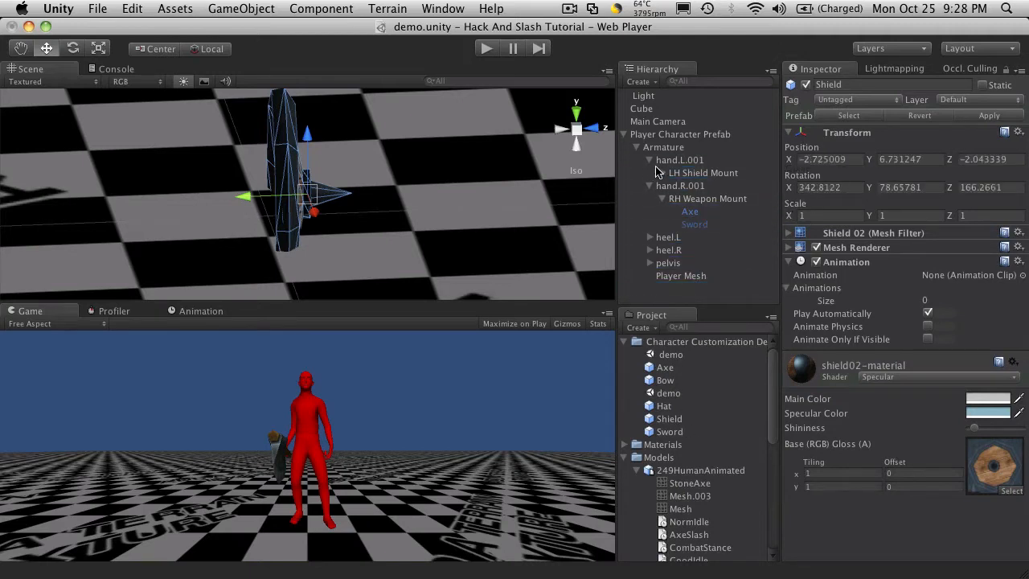
pyautogui.click(695, 186)
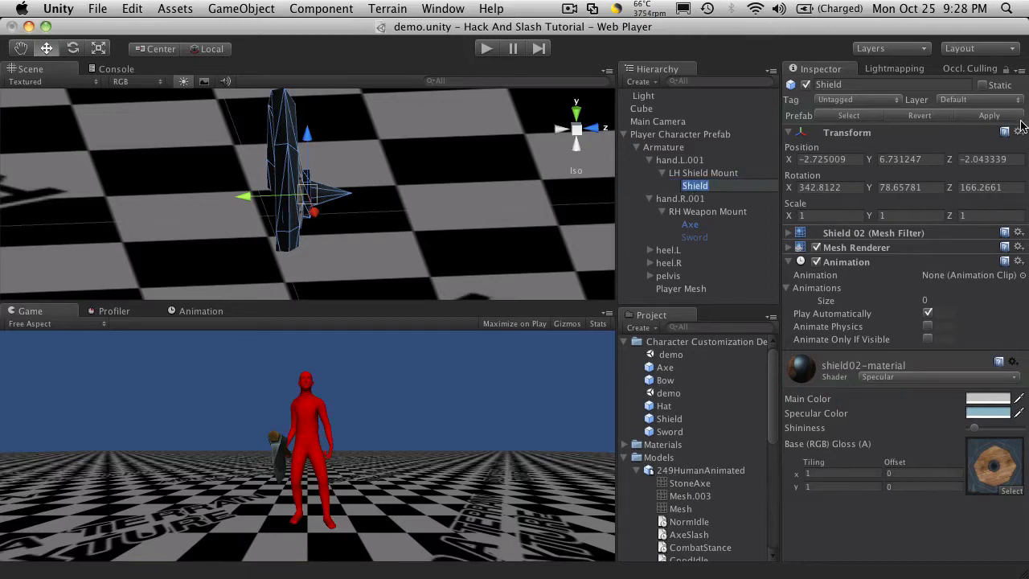
pyautogui.click(689, 223)
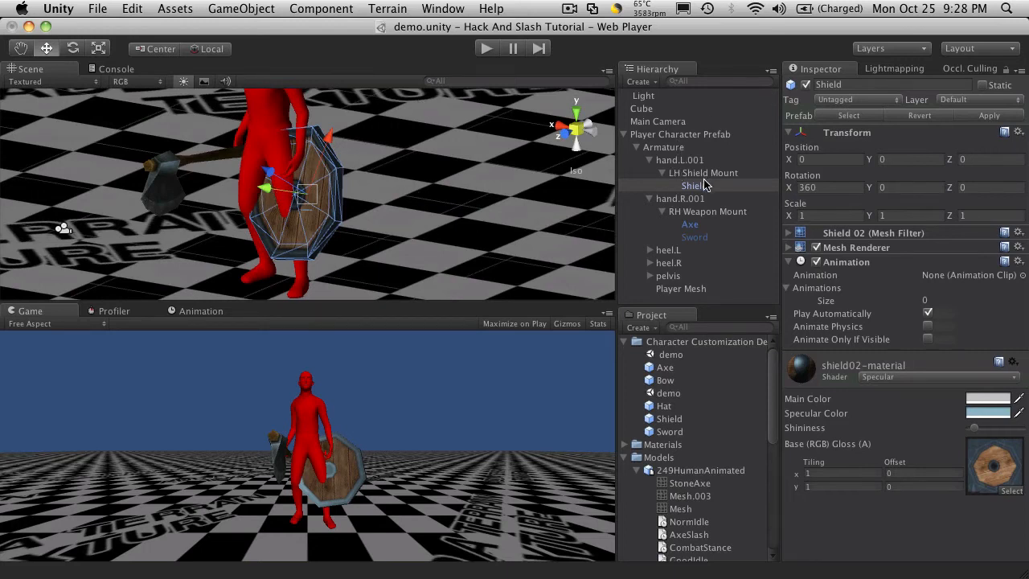
# Step: Select LH Shield Mount and set its Rotation X to 90
pyautogui.click(702, 172)
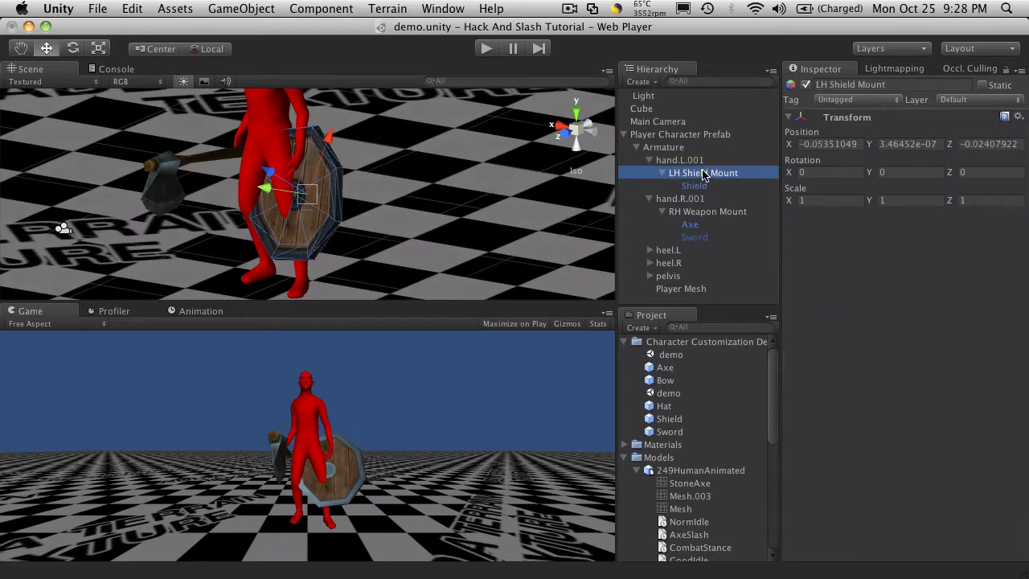
pyautogui.click(695, 186)
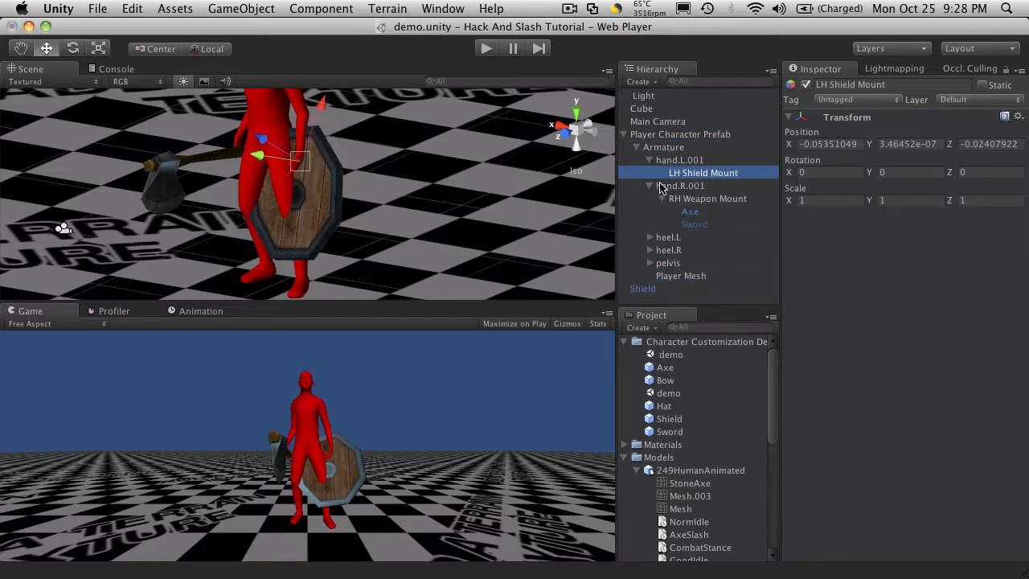
pyautogui.click(650, 186)
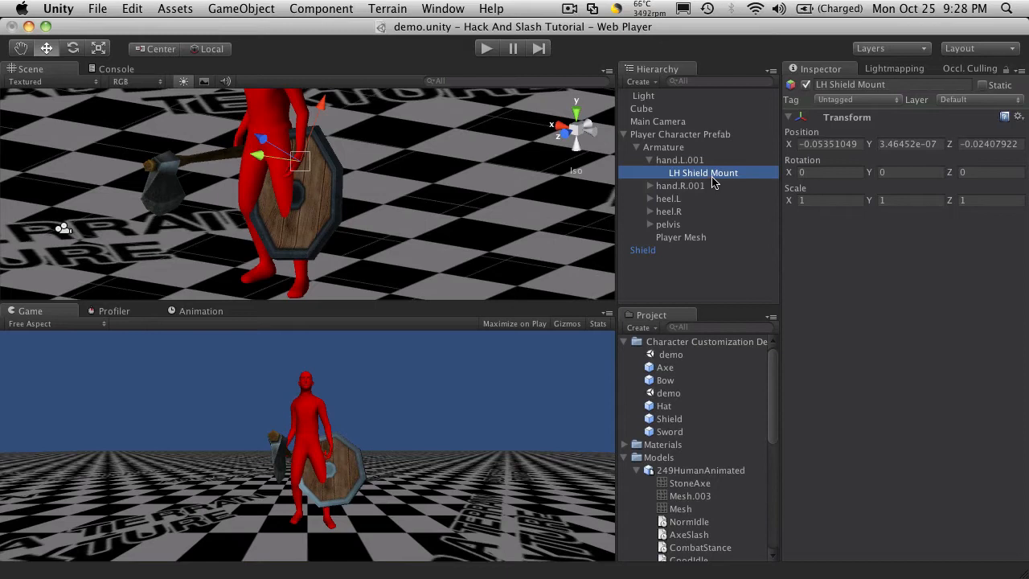
pyautogui.moveTo(709, 249)
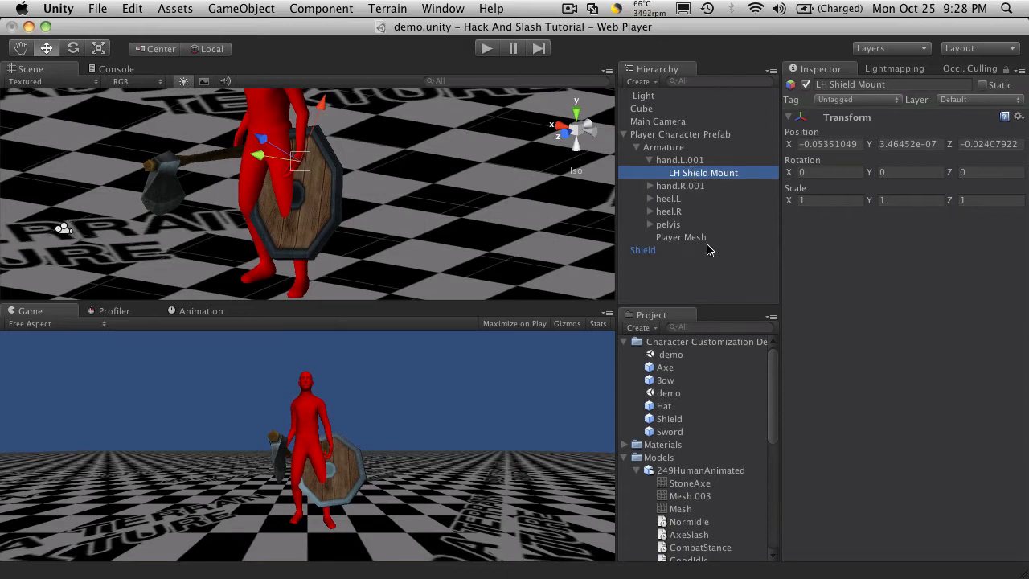
pyautogui.moveTo(682, 169)
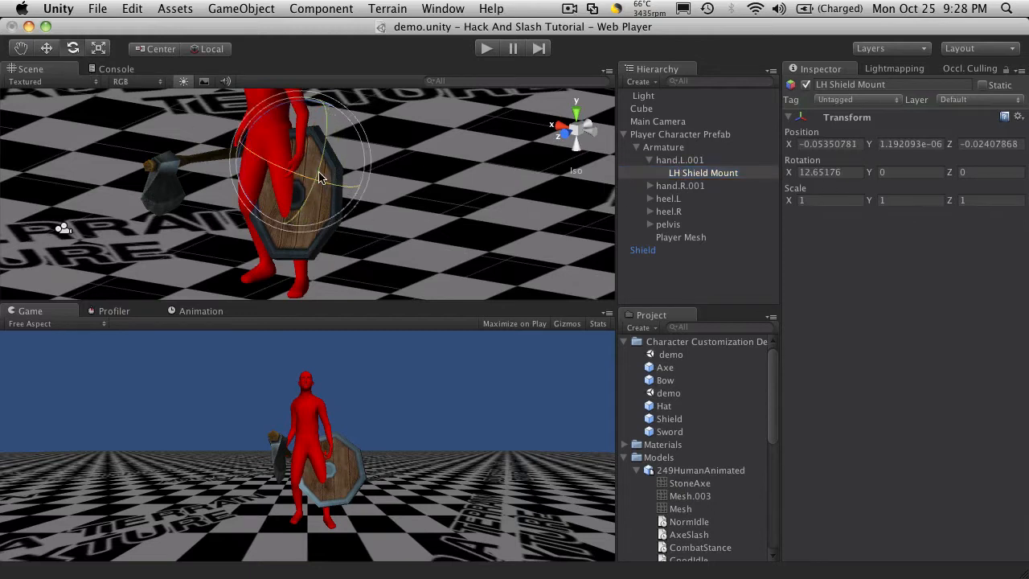
pyautogui.moveTo(322, 177); pyautogui.dragTo(289, 165)
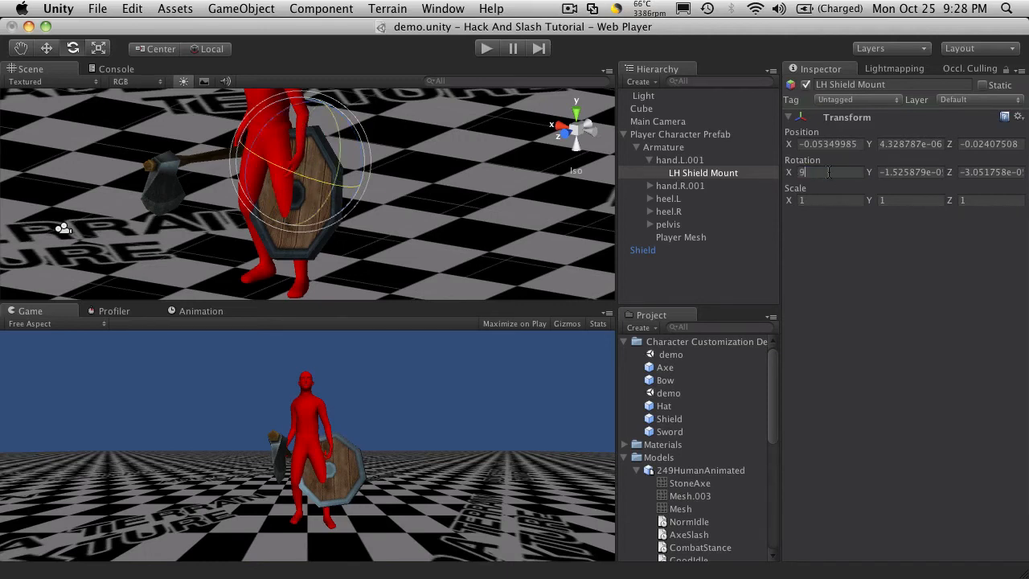
pyautogui.write('90')
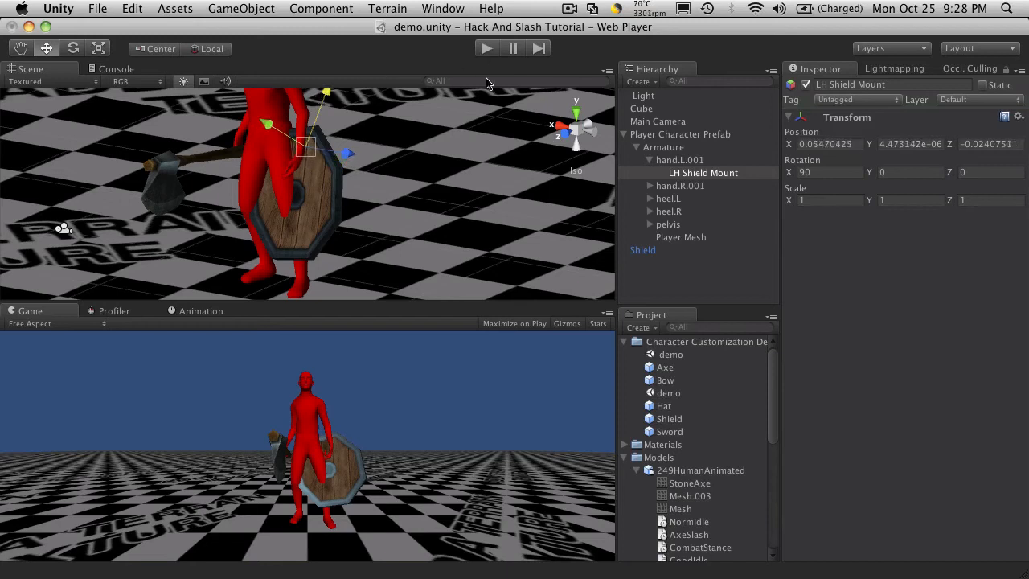
# Step: Reset the Shield's position and rotation from the Transform gear menu
pyautogui.doubleClick(703, 172)
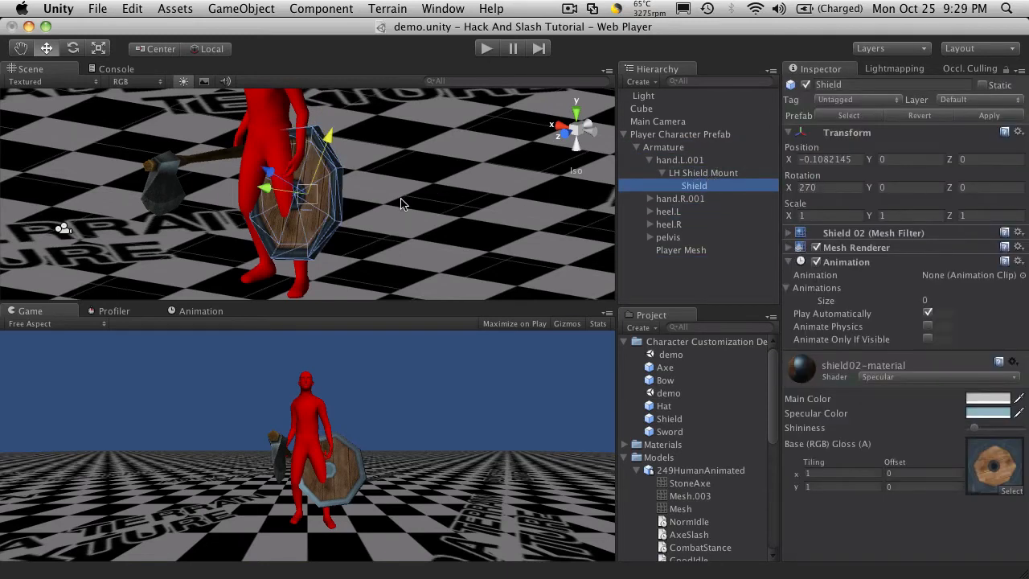
pyautogui.click(1019, 132)
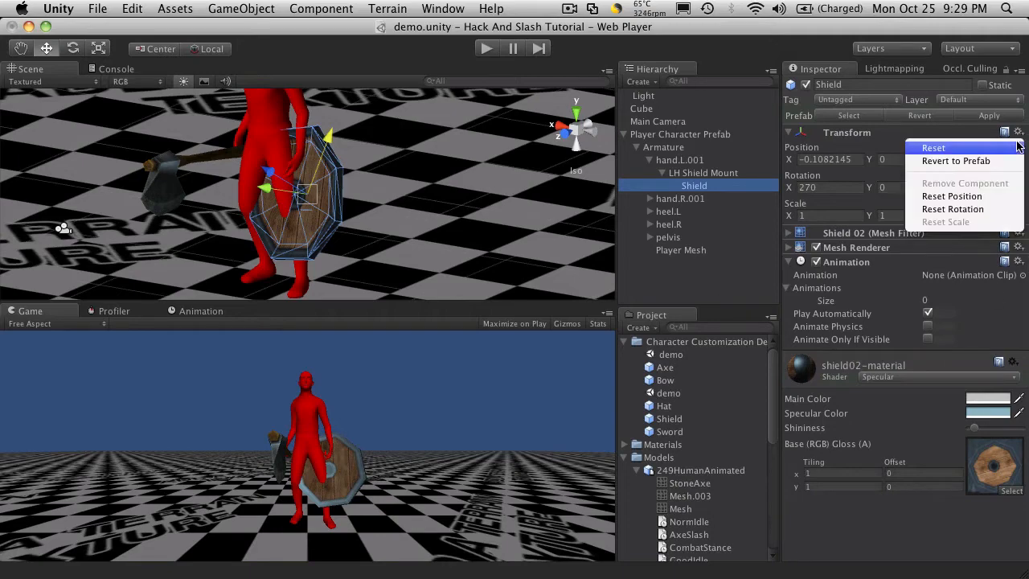
pyautogui.click(934, 147)
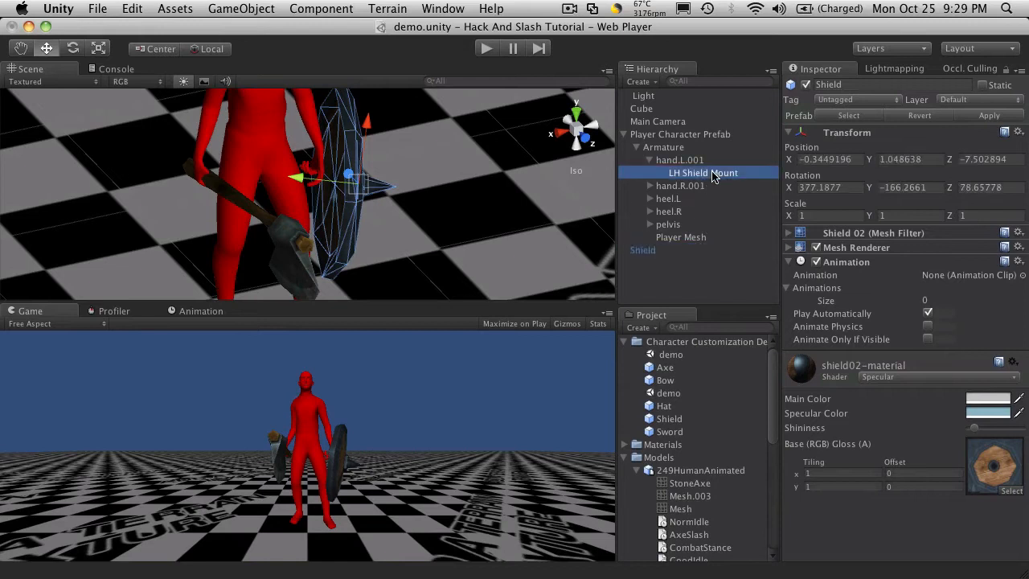
# Step: Drag the Shield back onto LH Shield Mount so its transform reads zero
pyautogui.click(703, 172)
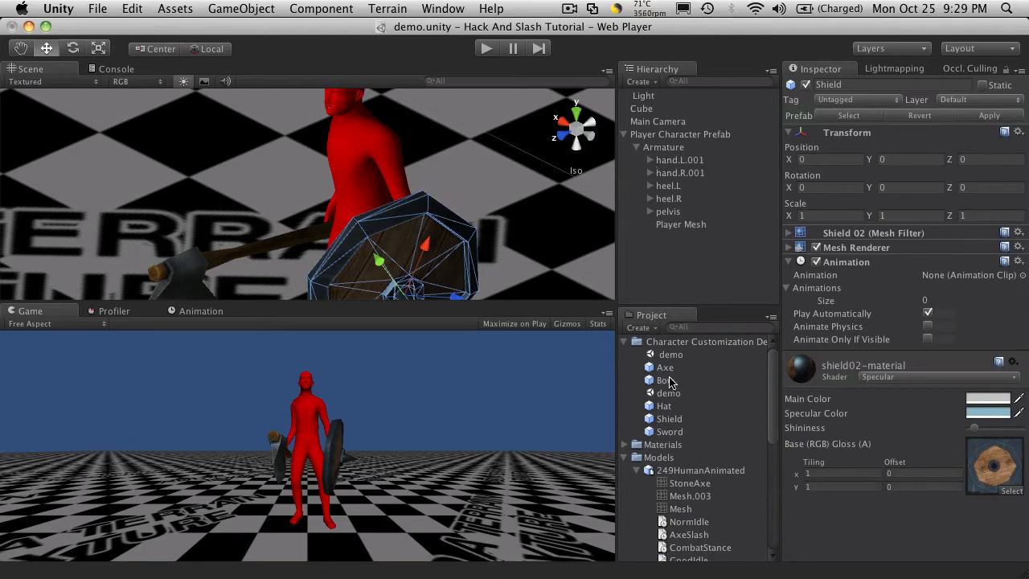
# Step: Add the Hat prefab to the scene and inspect Player Character Prefab's Animation component
pyautogui.click(664, 406)
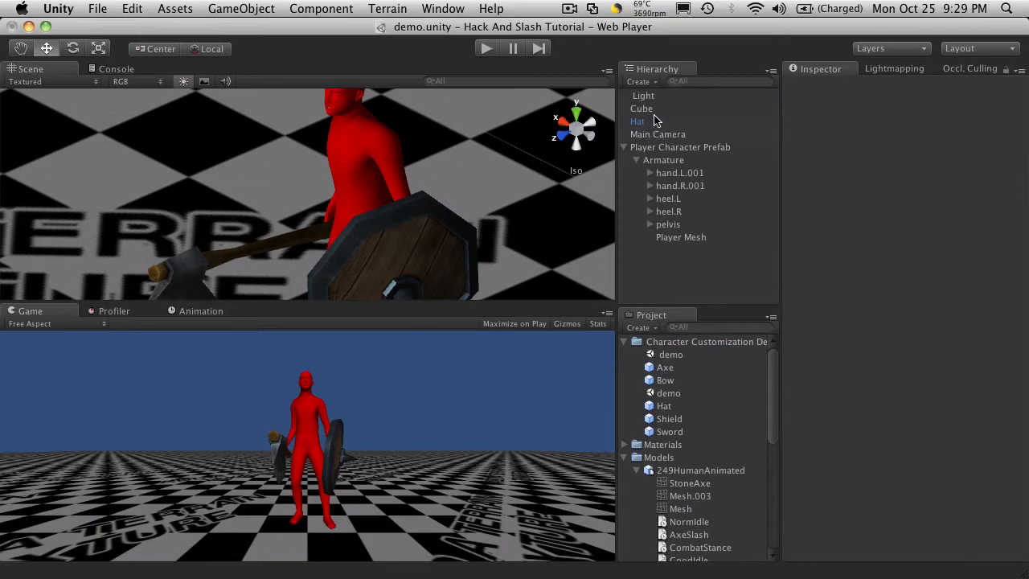
pyautogui.click(637, 120)
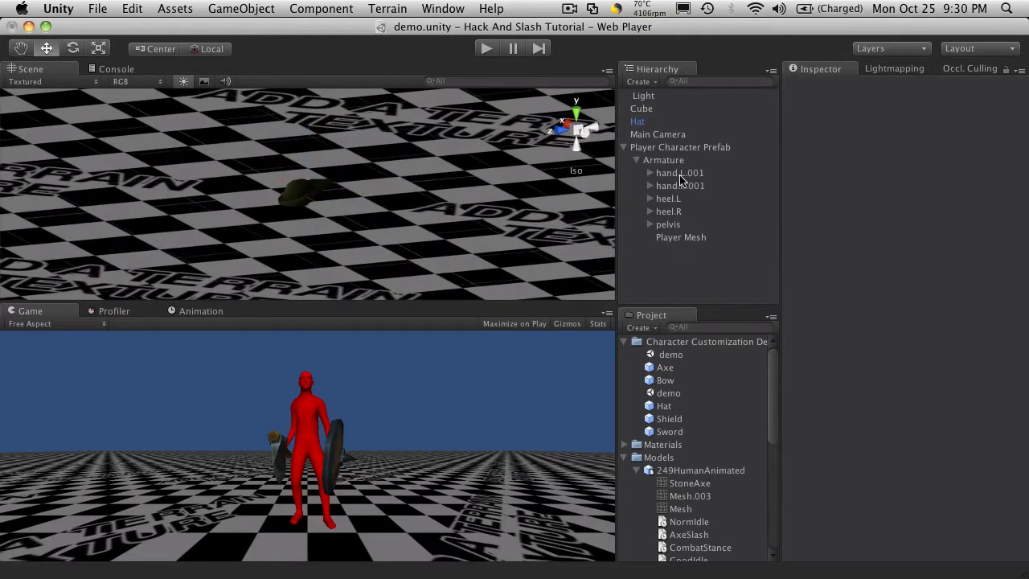
pyautogui.click(663, 160)
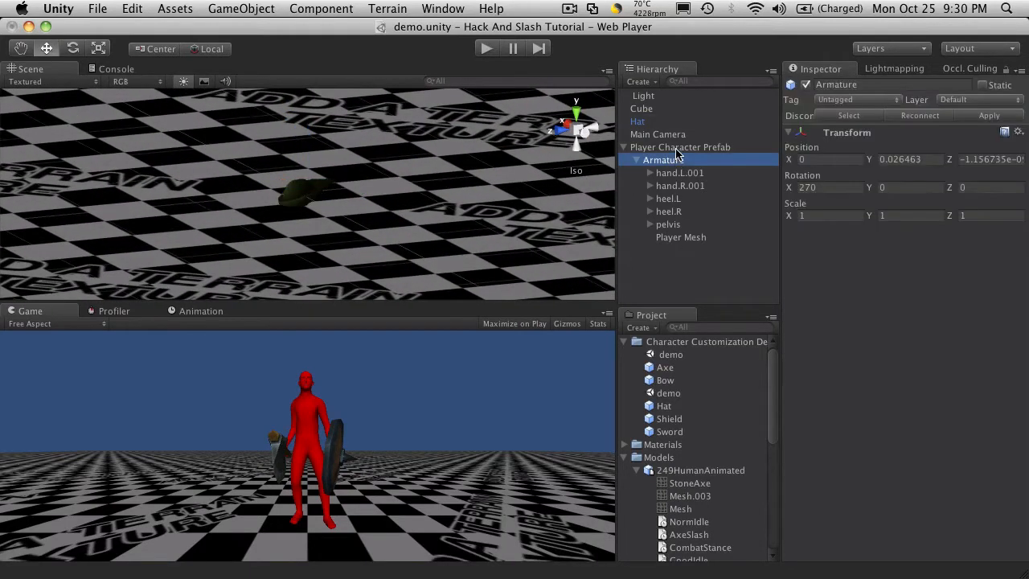
pyautogui.click(680, 146)
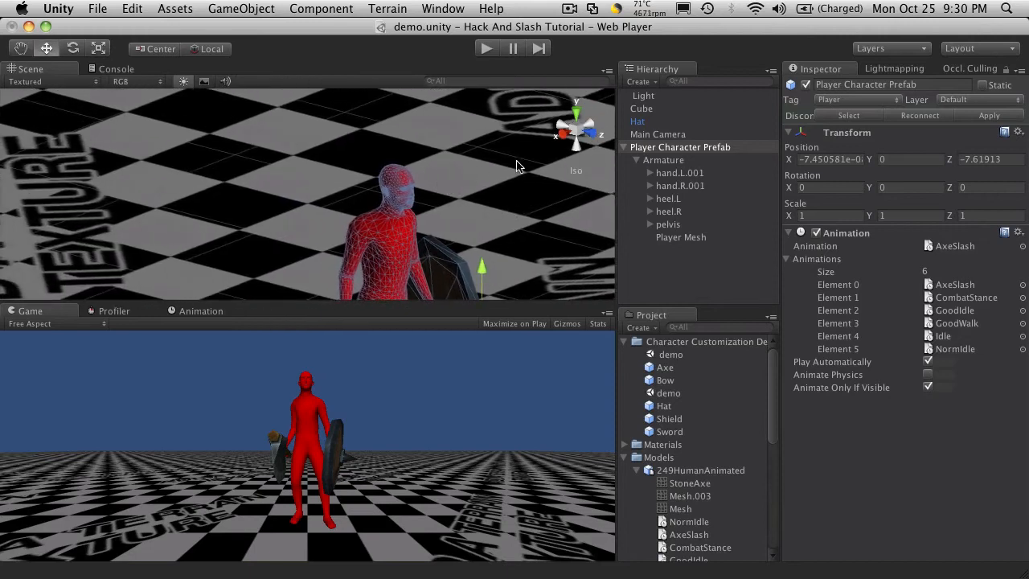
pyautogui.moveTo(500, 205)
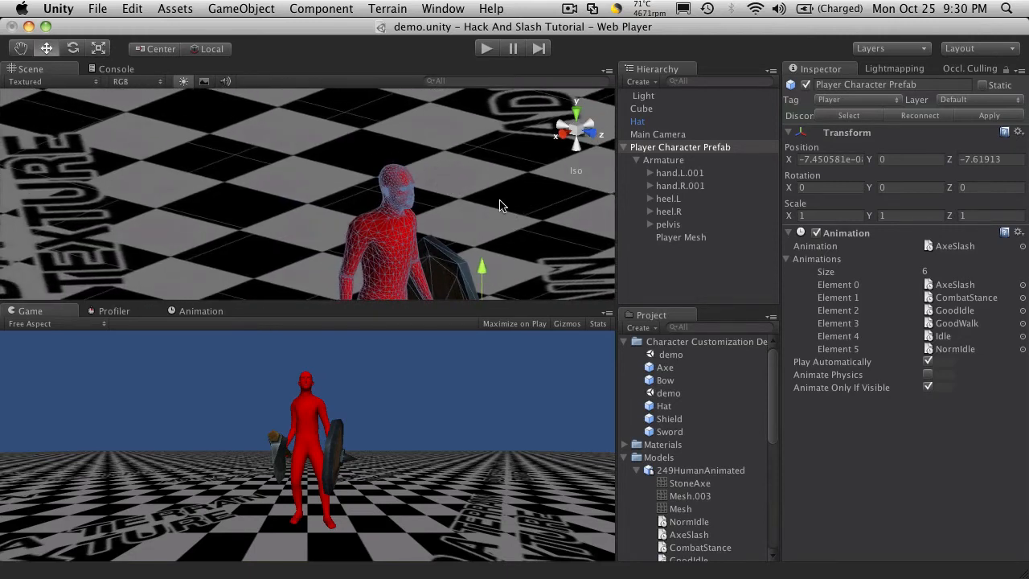
pyautogui.click(663, 160)
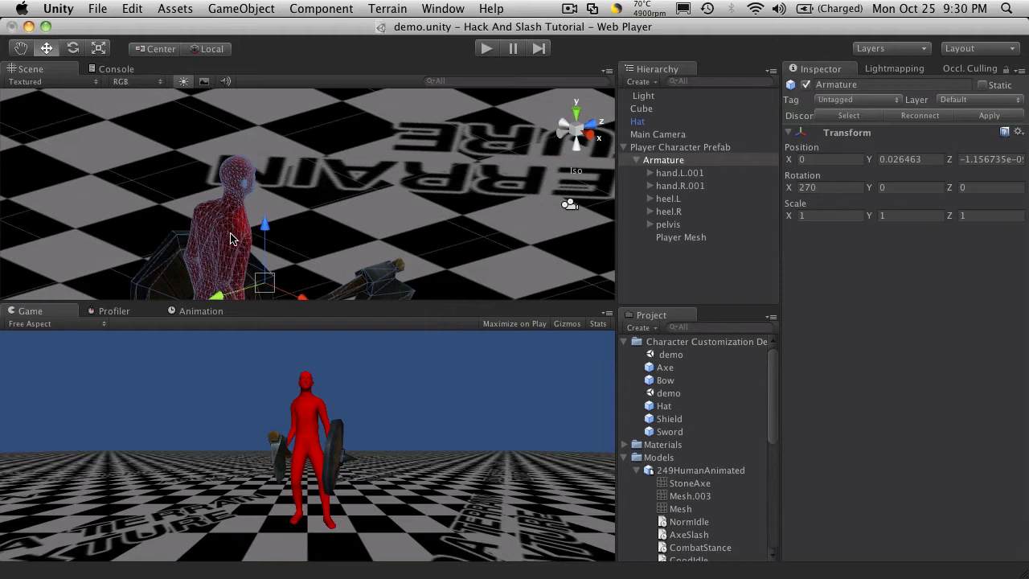
pyautogui.moveTo(238, 245)
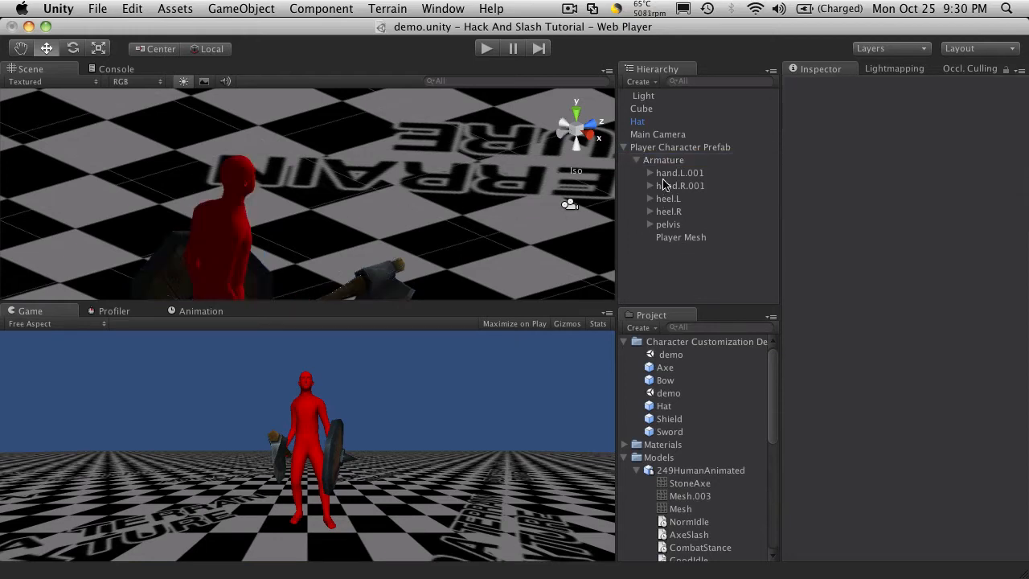
# Step: Open the Animation timeline and expand hand.R.001 to show RH Weapon Mount's Axe and Sword
pyautogui.click(680, 148)
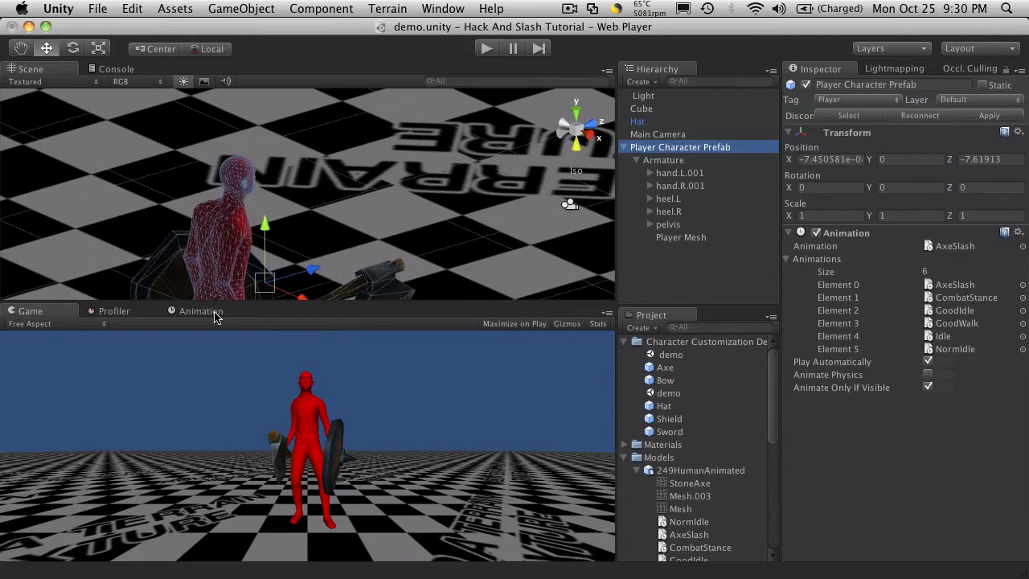
pyautogui.click(200, 312)
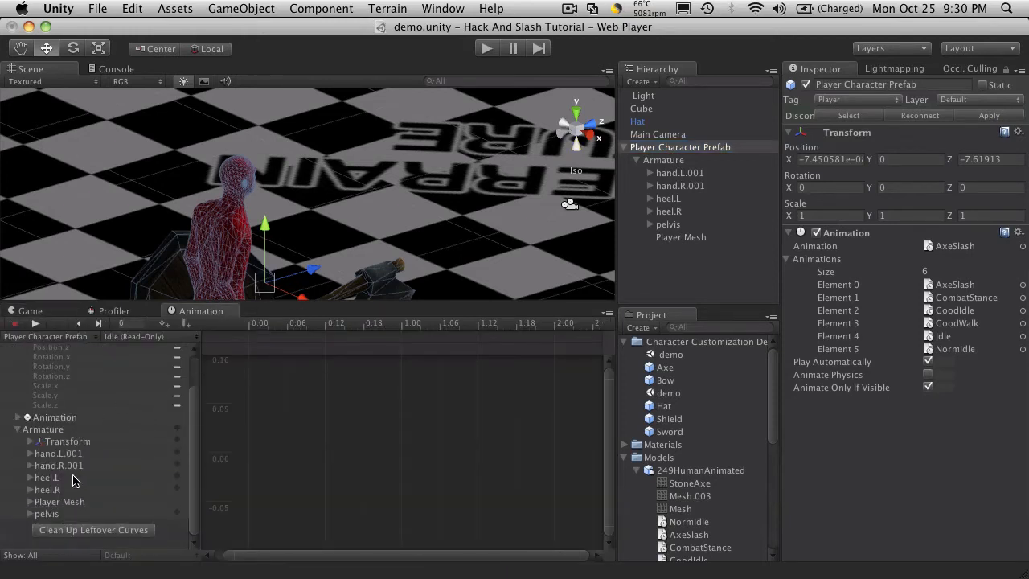
pyautogui.click(30, 466)
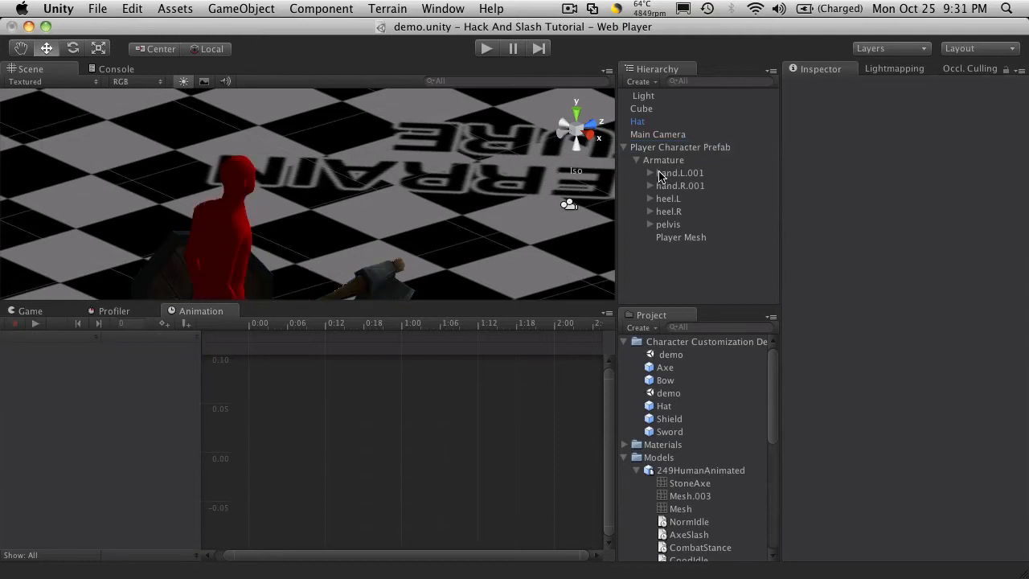
pyautogui.click(650, 186)
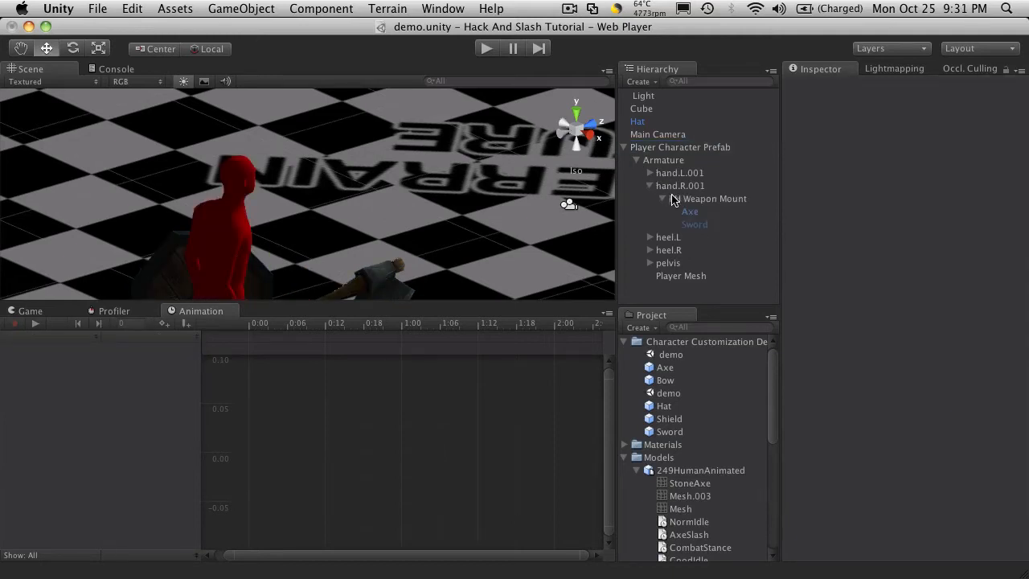
# Step: Deactivate the Axe and Sword under RH Weapon Mount in the Inspector
pyautogui.click(695, 223)
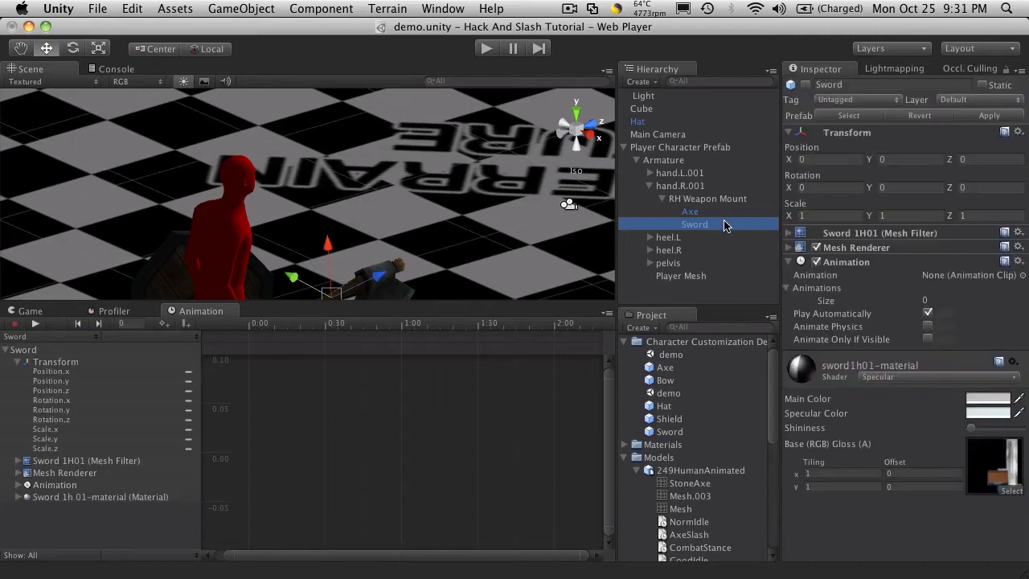
pyautogui.click(690, 211)
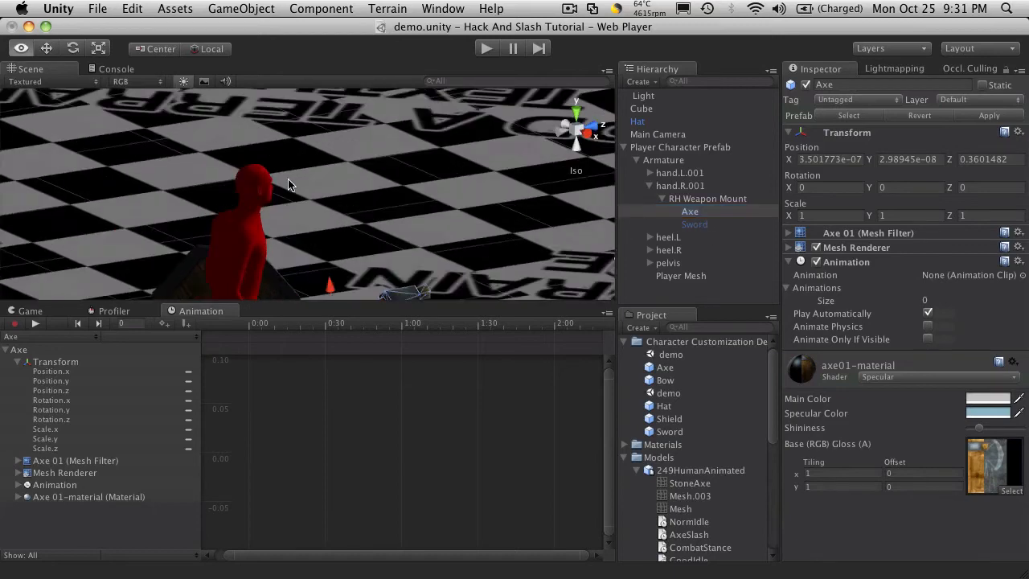
pyautogui.click(30, 310)
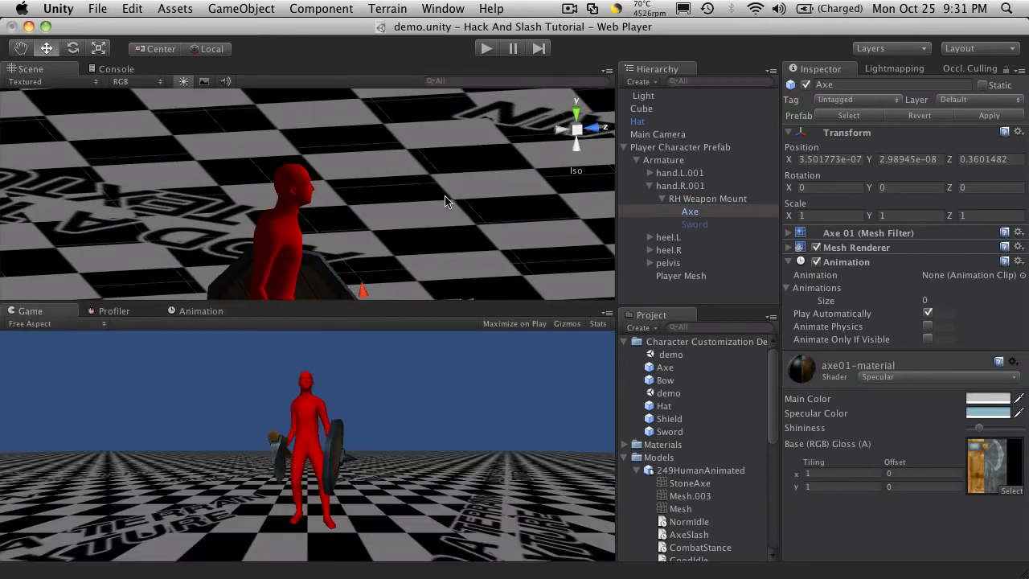
pyautogui.moveTo(699, 257)
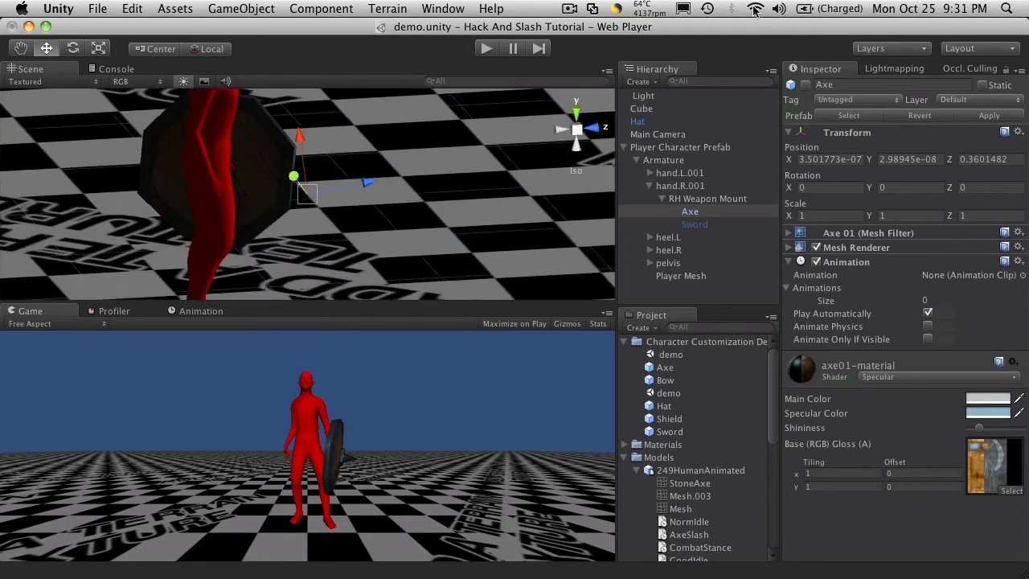
pyautogui.click(694, 224)
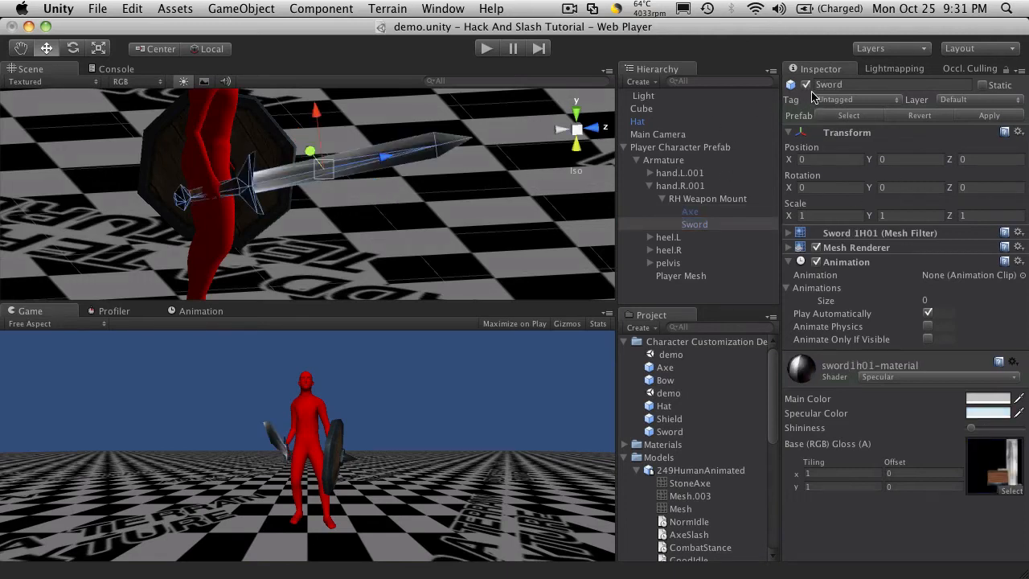
pyautogui.click(805, 85)
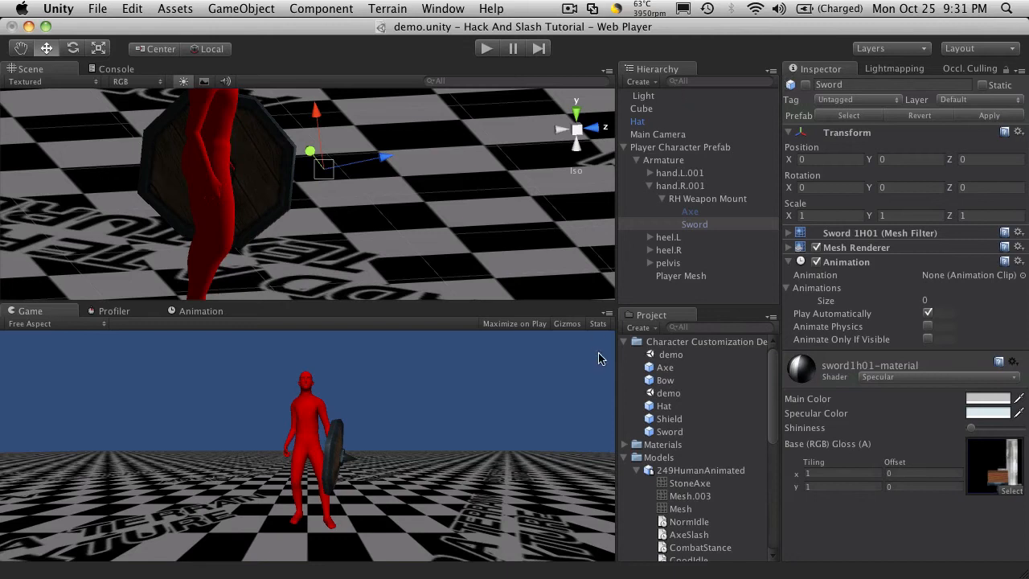
# Step: Browse the Character Customization and Scenes folders in the Project panel
pyautogui.click(626, 341)
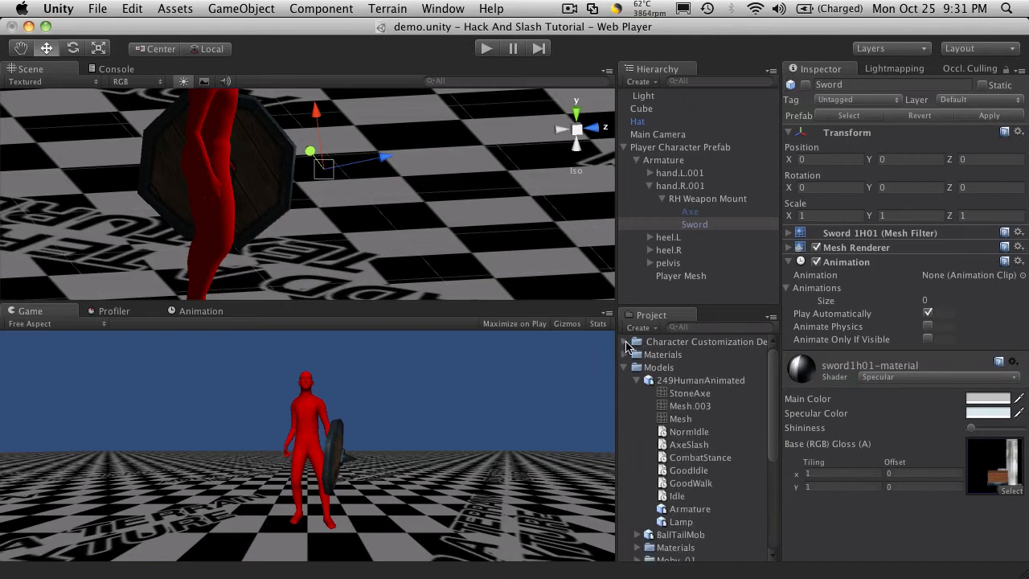
pyautogui.click(625, 367)
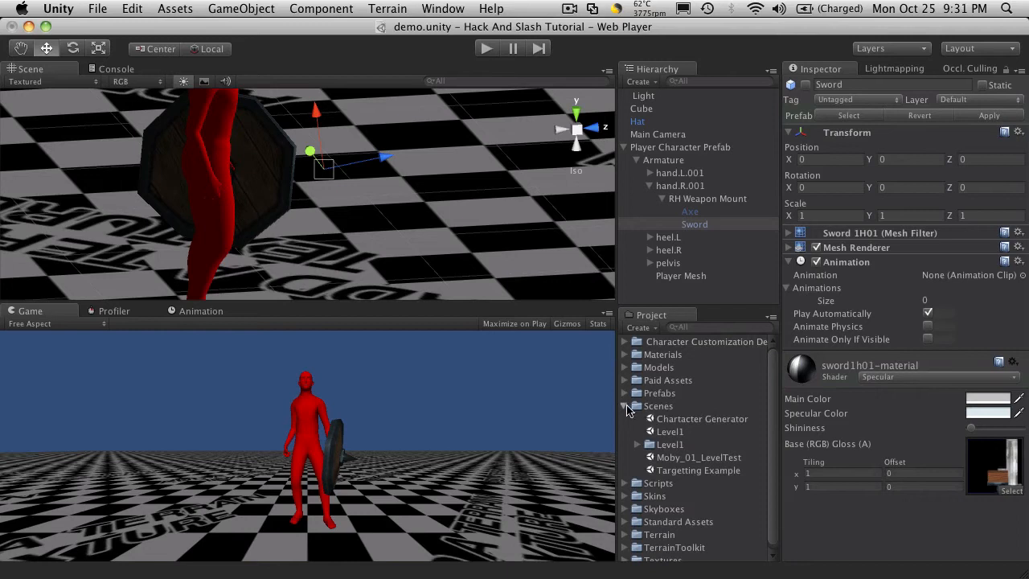
pyautogui.click(627, 407)
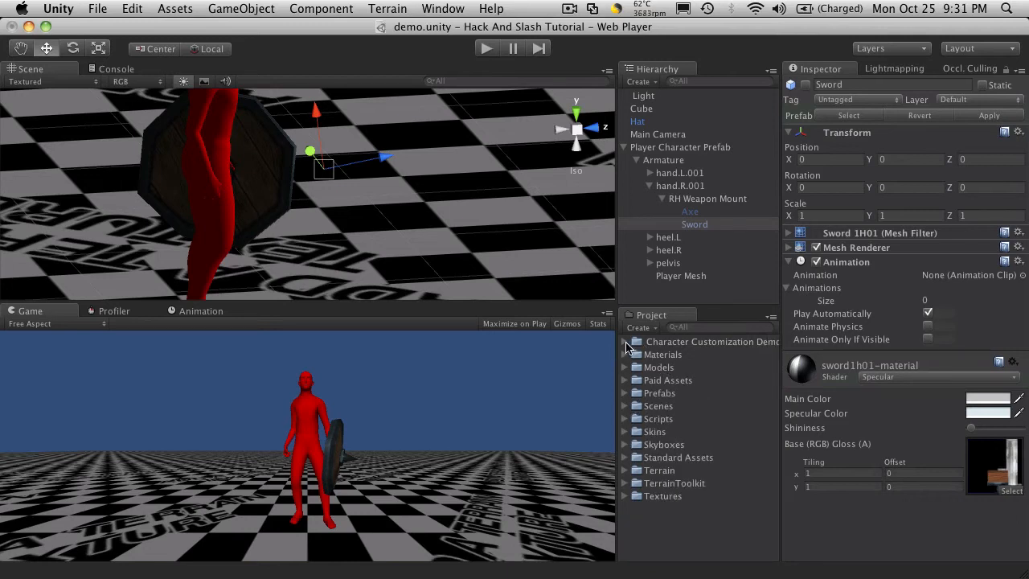
pyautogui.click(626, 342)
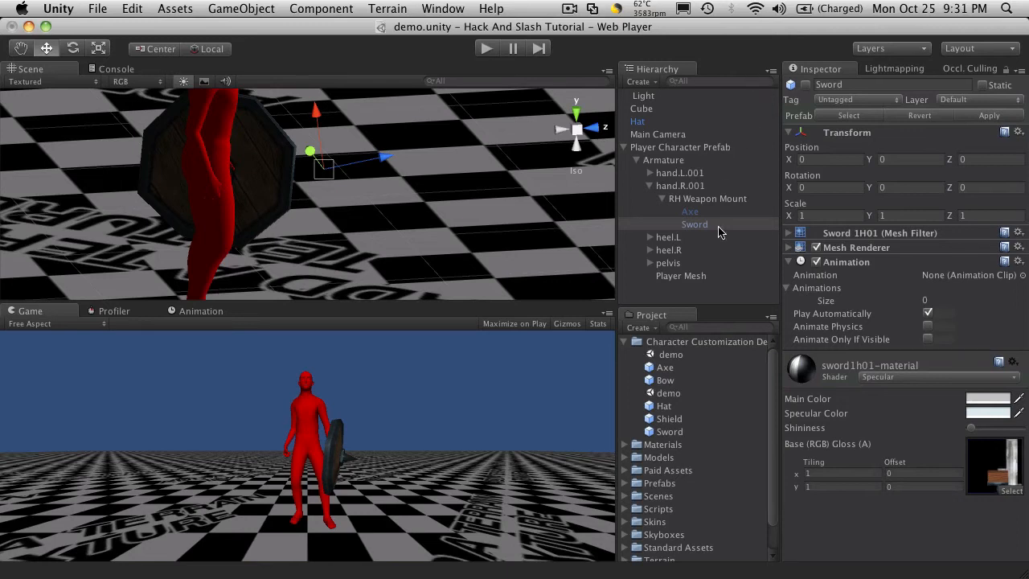
pyautogui.moveTo(866, 281)
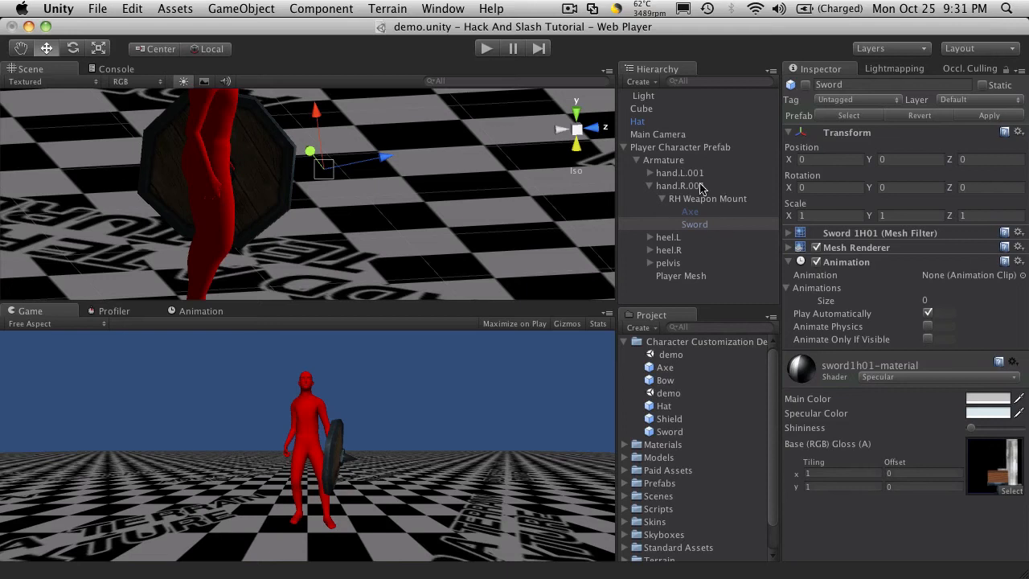
pyautogui.moveTo(234, 197)
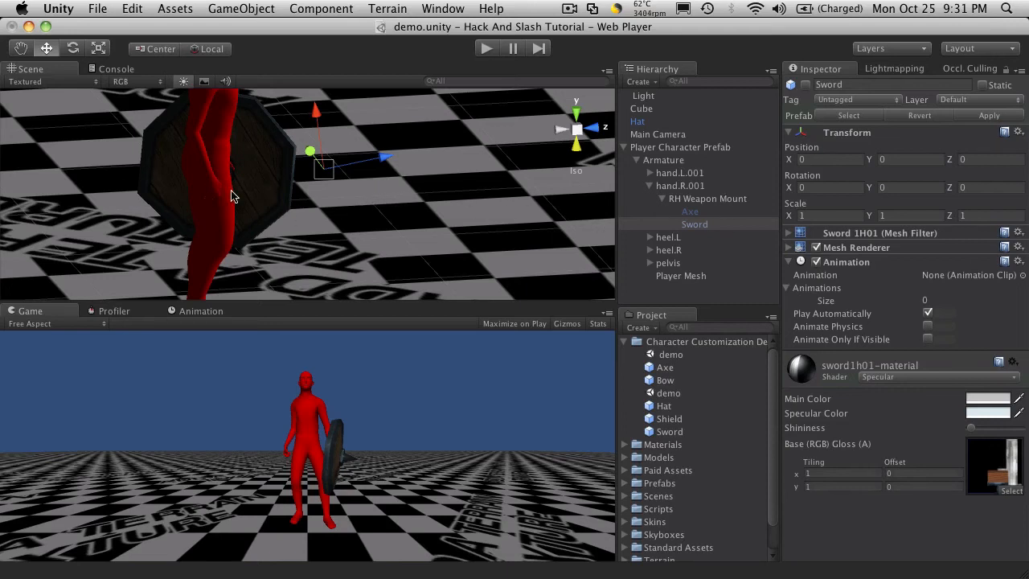
pyautogui.moveTo(544, 286)
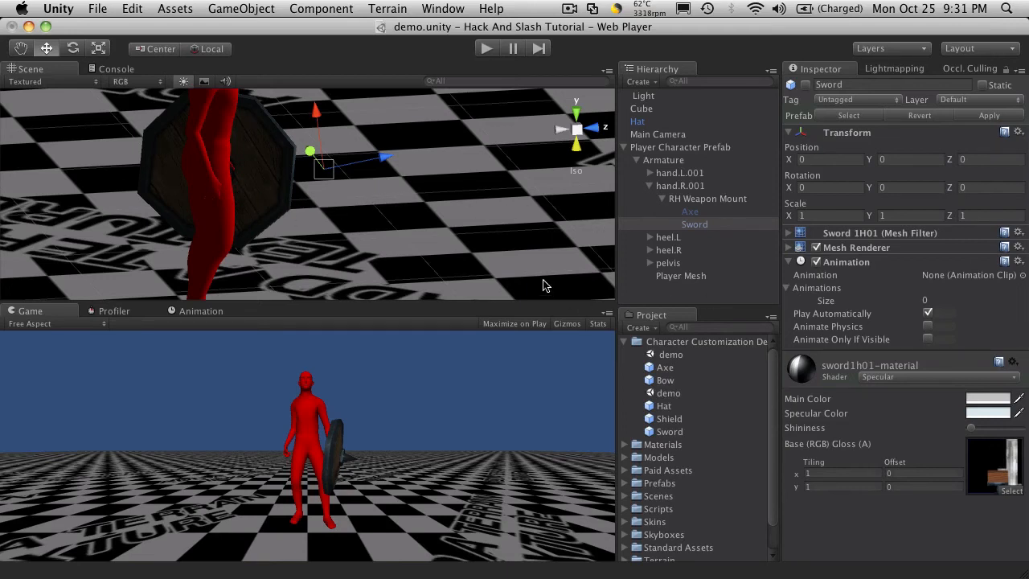
pyautogui.moveTo(209, 201)
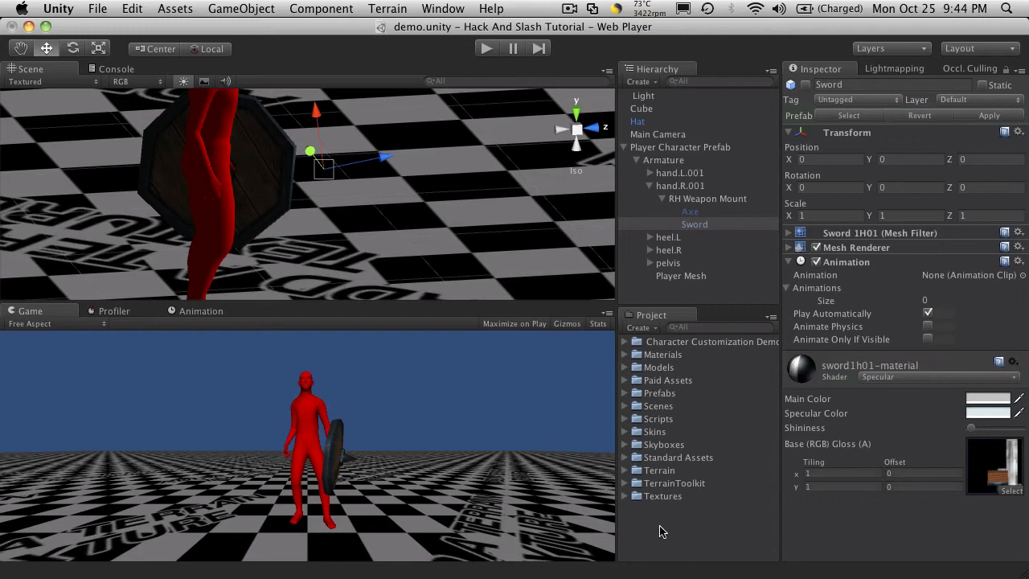
pyautogui.moveTo(649, 517)
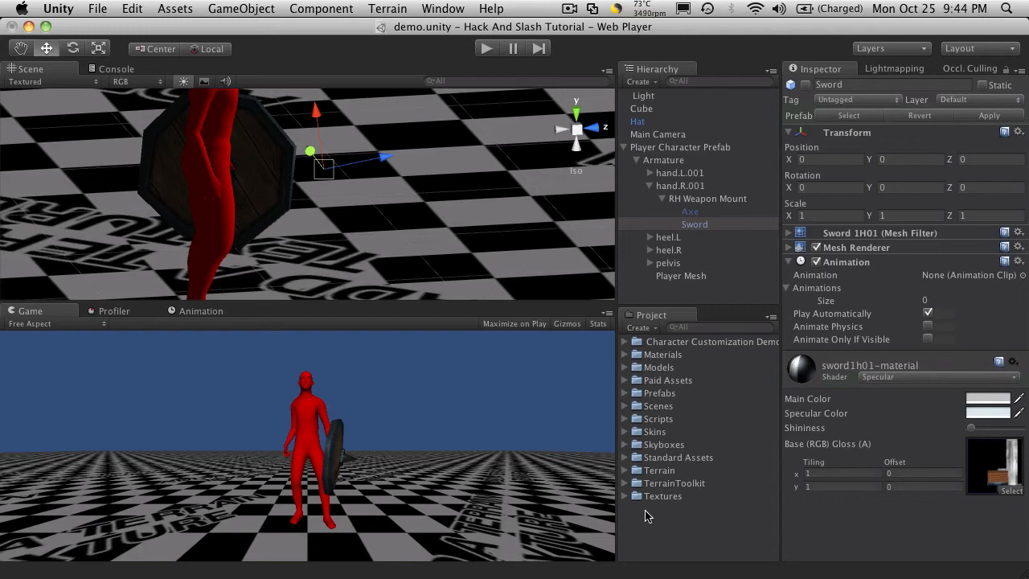
pyautogui.moveTo(670, 531)
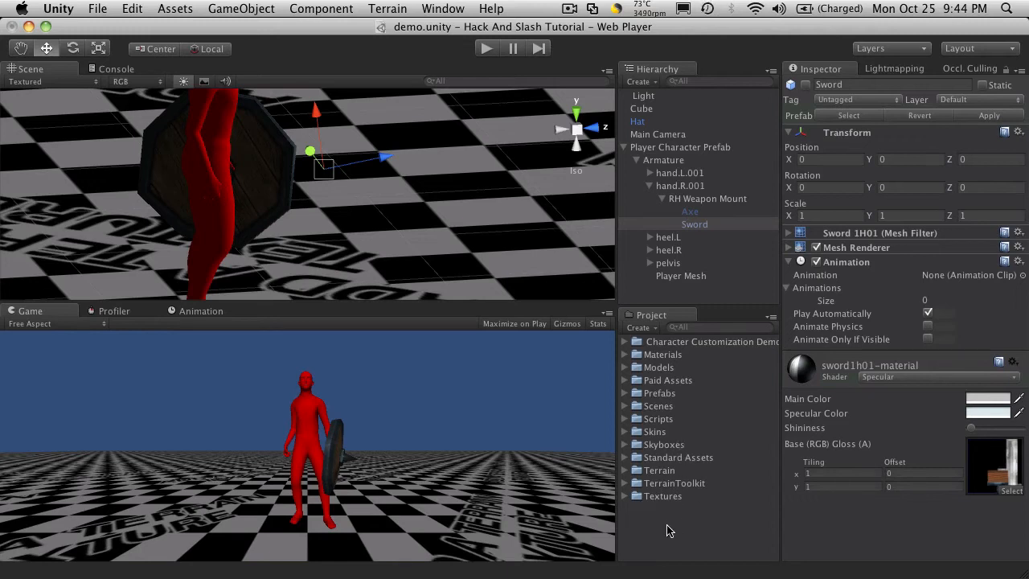
pyautogui.moveTo(716, 408)
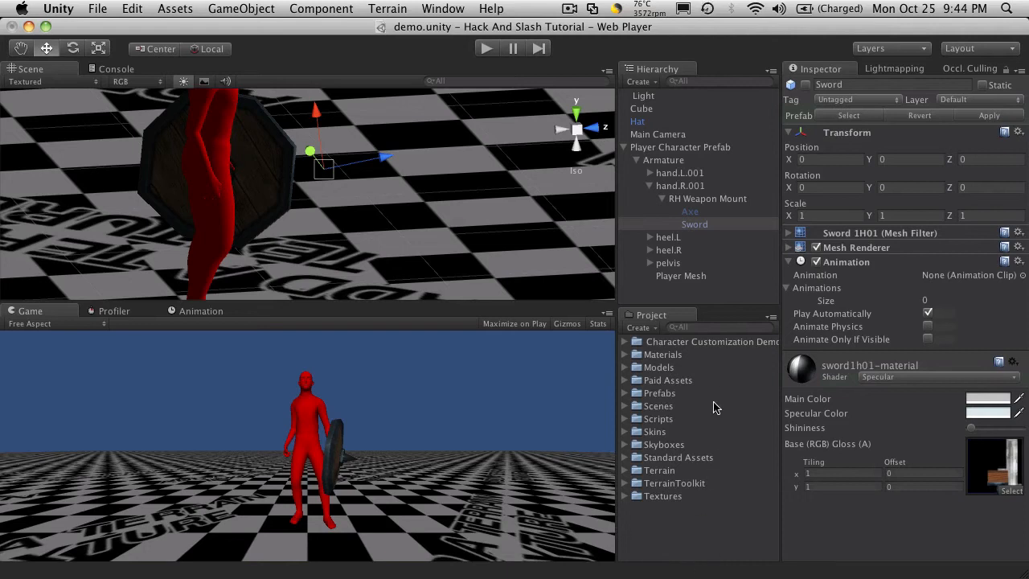
pyautogui.moveTo(717, 467)
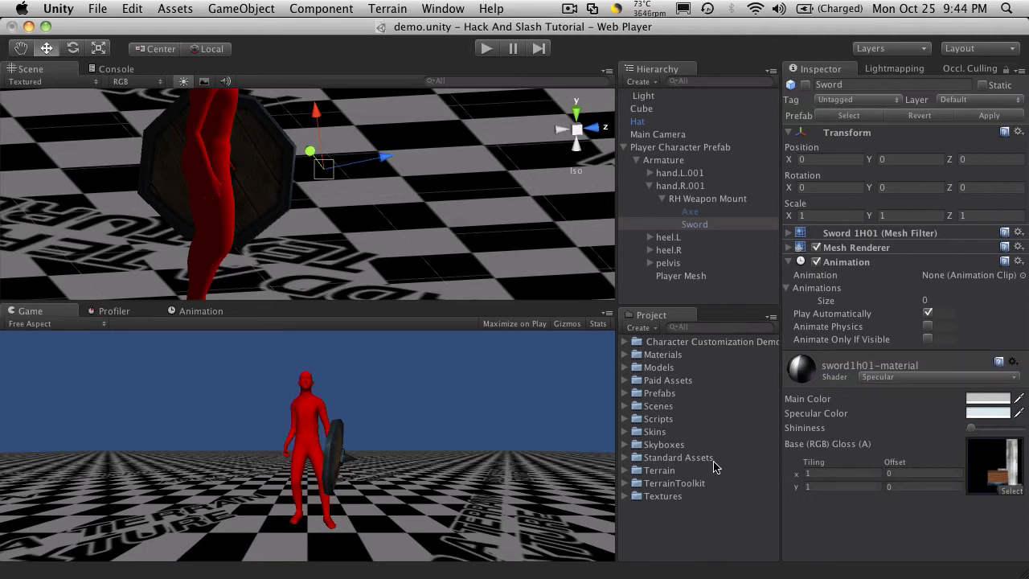
pyautogui.moveTo(678, 354)
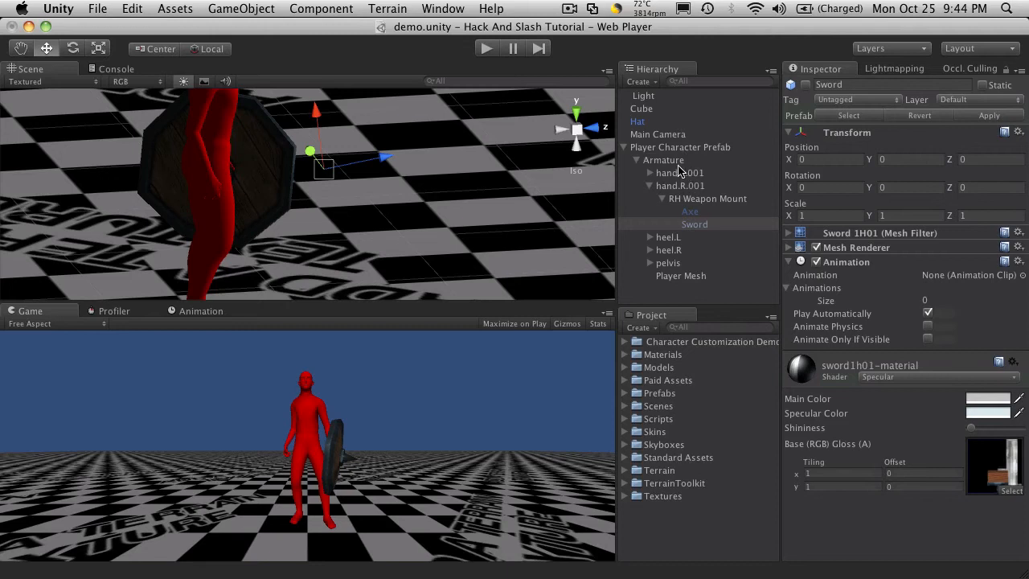
pyautogui.moveTo(682, 167)
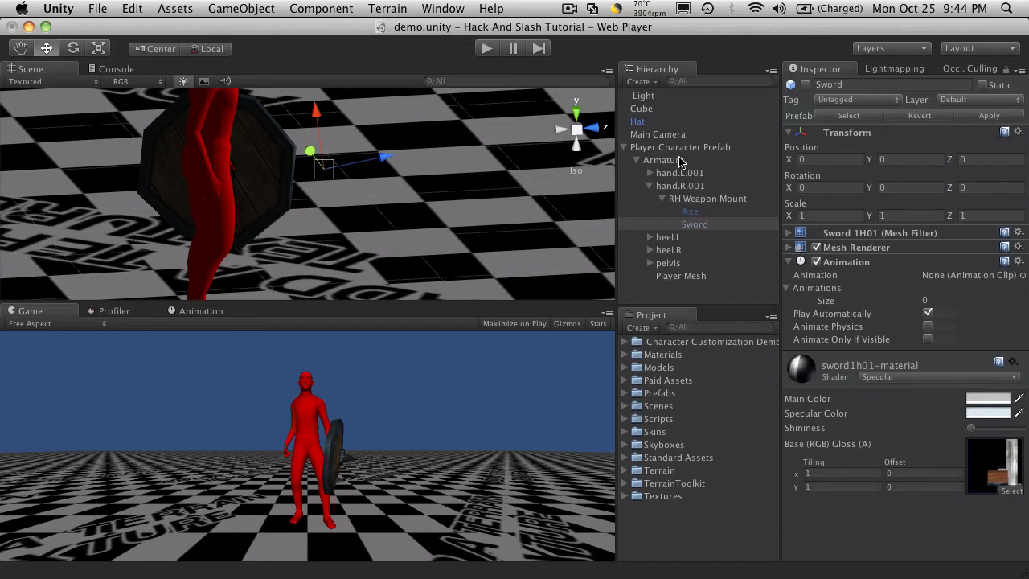
pyautogui.moveTo(718, 307)
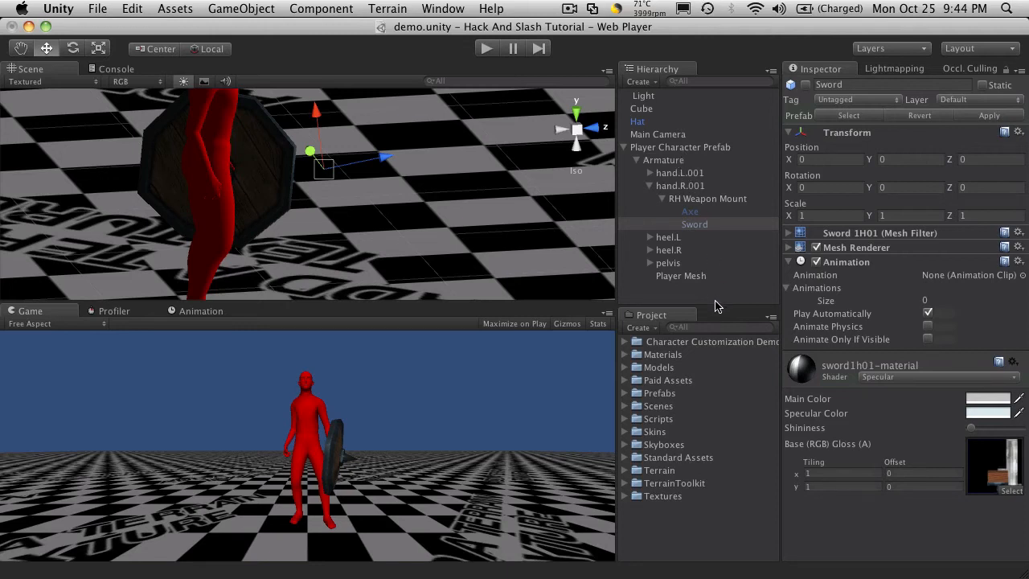
pyautogui.moveTo(655, 396)
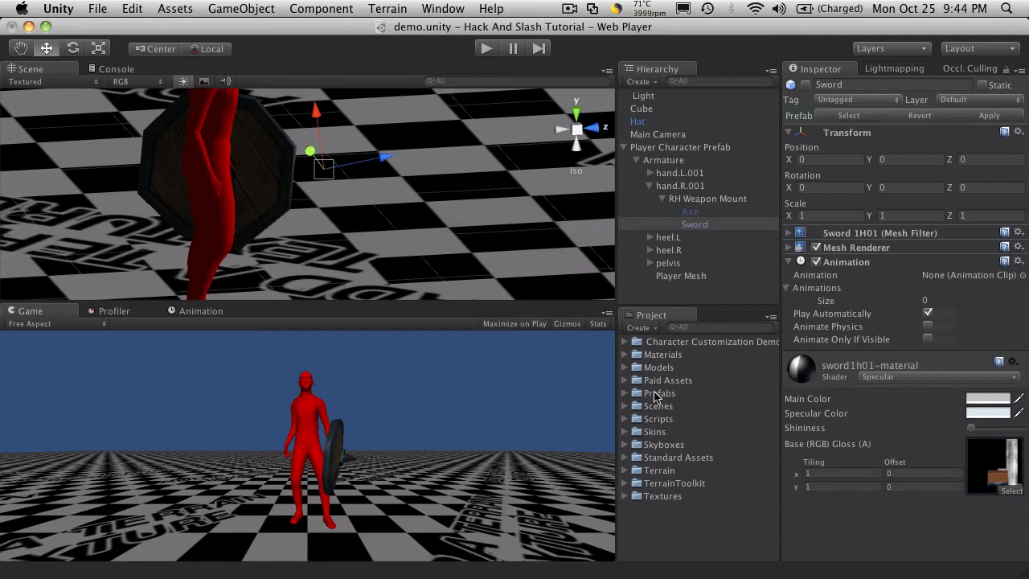
pyautogui.moveTo(628, 370)
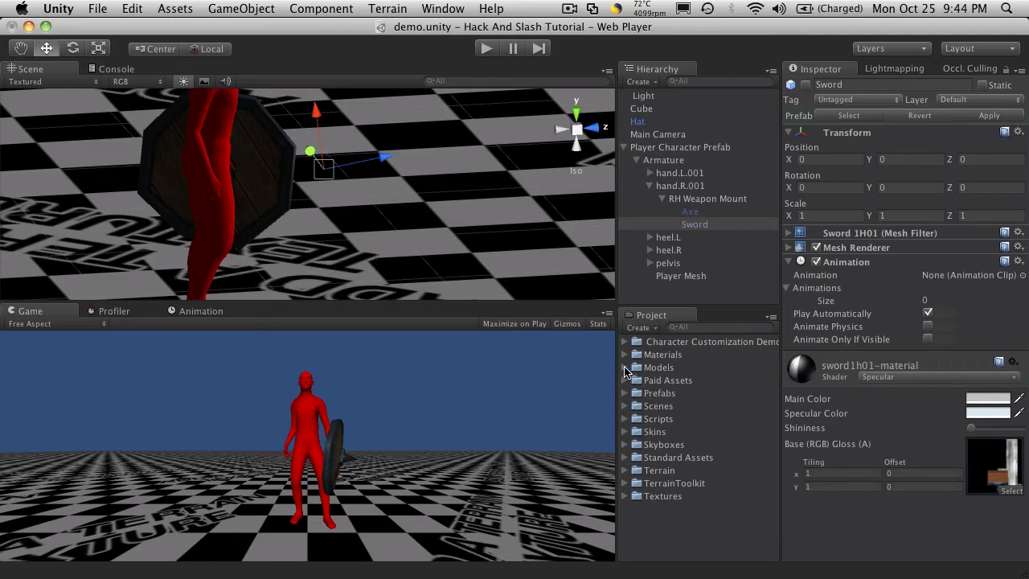
# Step: Open the Level1 scene from the Scenes folder and inspect Mob Health bar Prefab
pyautogui.click(625, 406)
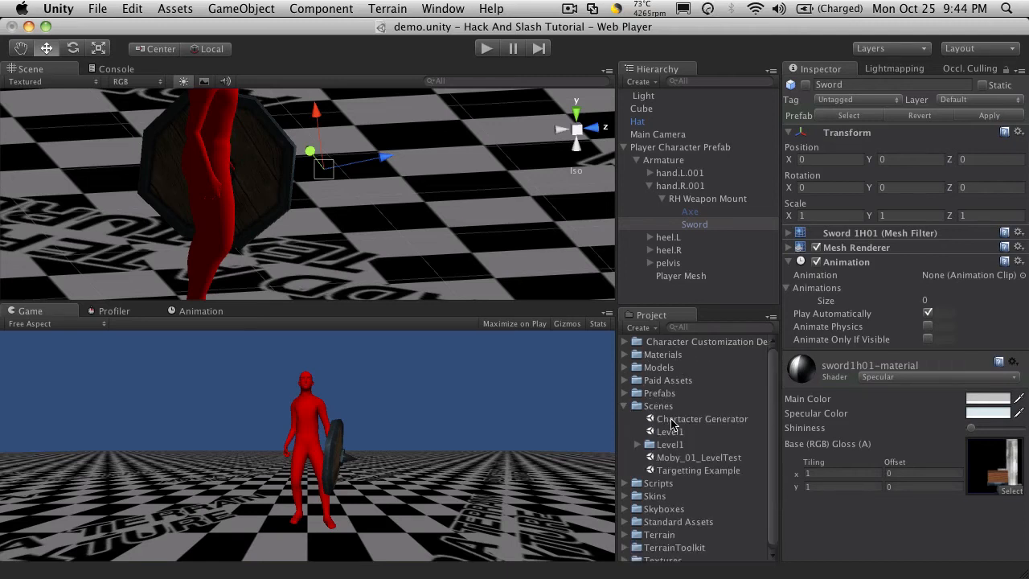
pyautogui.click(670, 431)
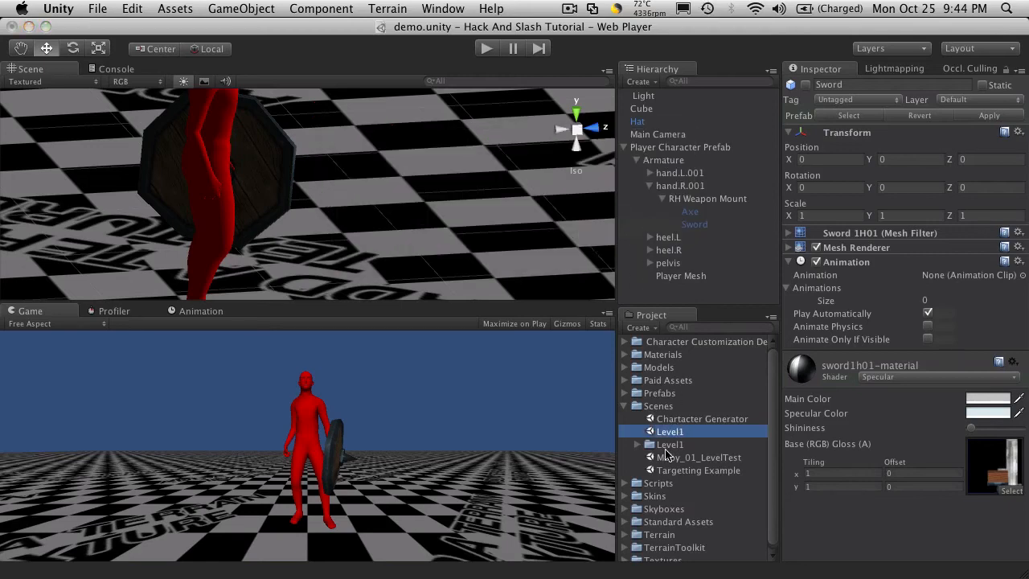
pyautogui.doubleClick(669, 431)
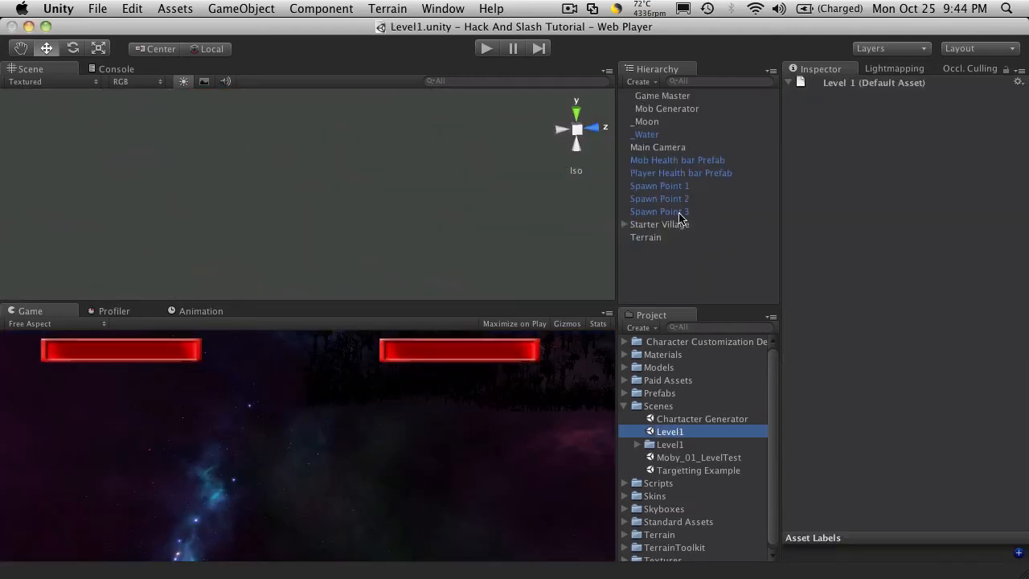
pyautogui.click(677, 159)
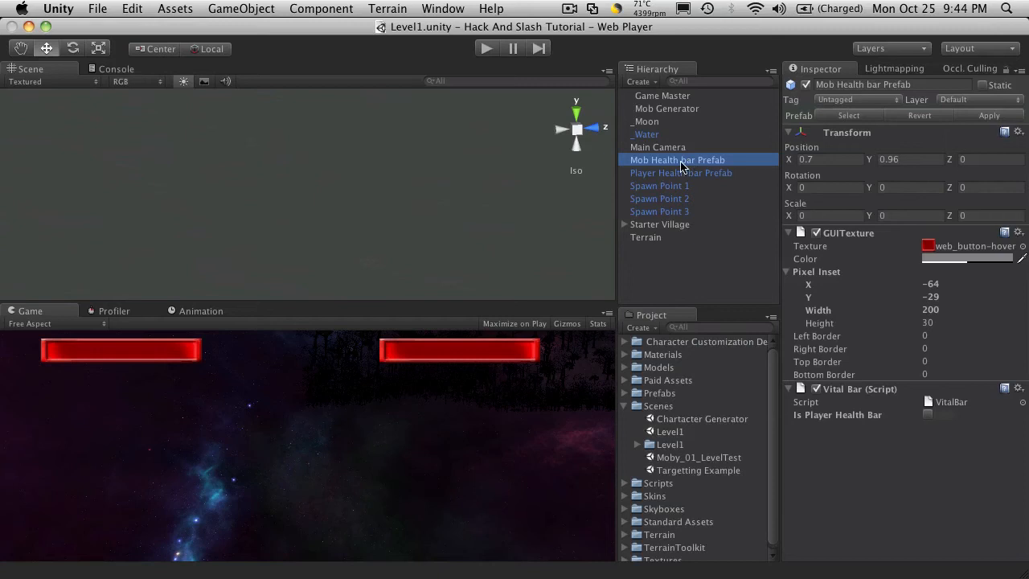
# Step: Select Mob Generator, collapse its Spawn Points array, and review the mob_Slug, mob_Fire Slug and mob_Water Slug prefabs
pyautogui.click(667, 108)
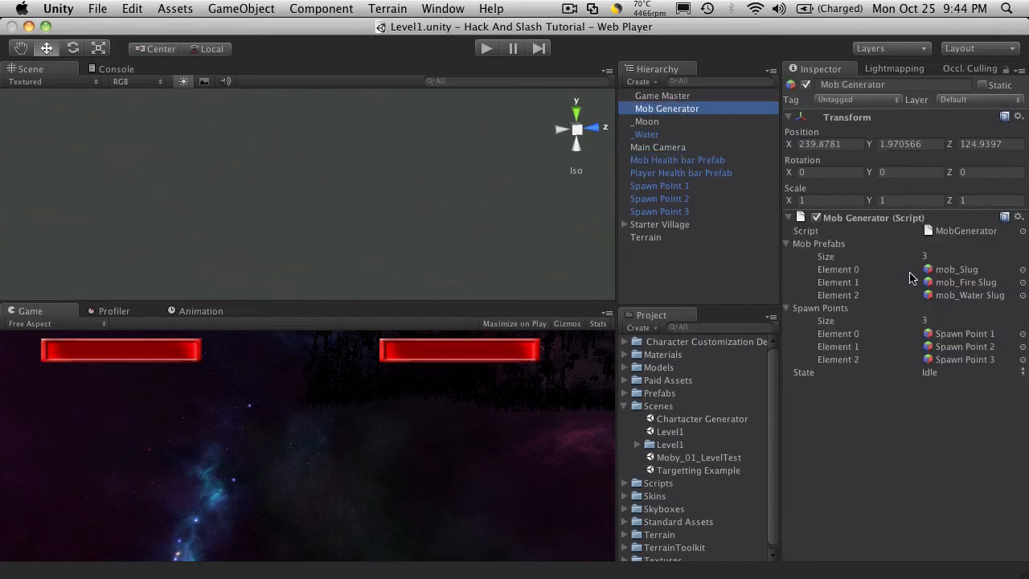
pyautogui.moveTo(866, 344)
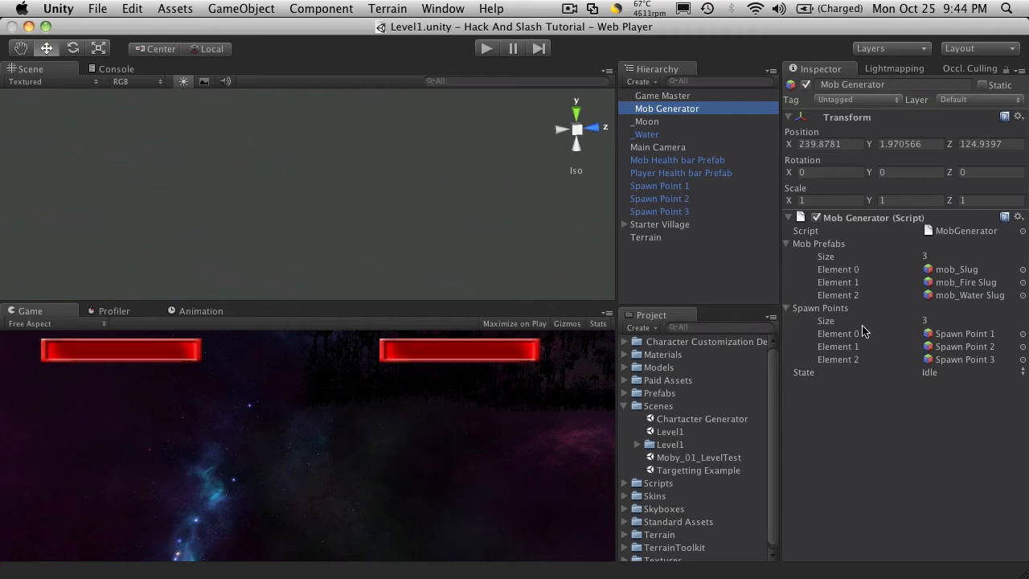
pyautogui.click(789, 308)
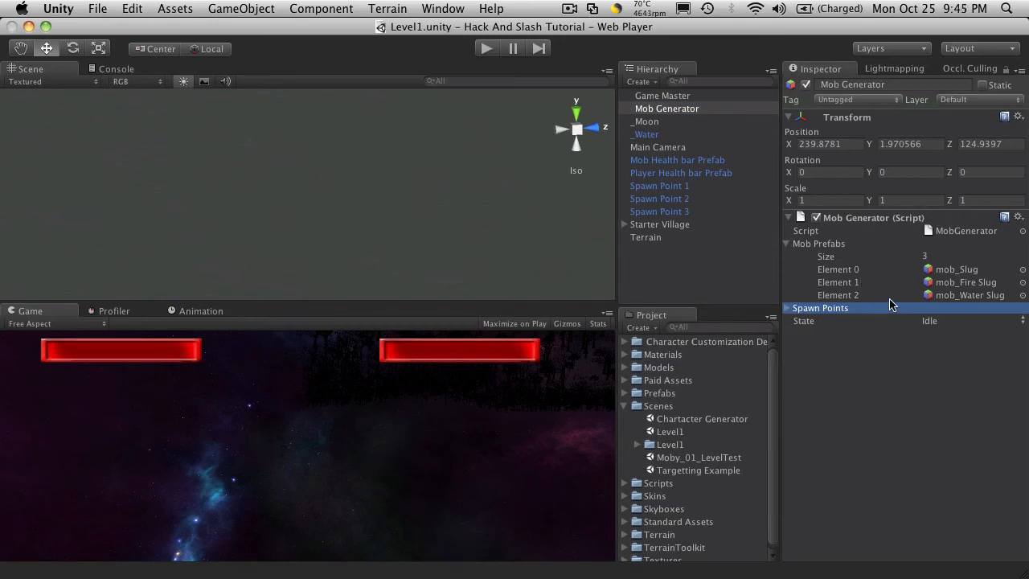
pyautogui.moveTo(964, 273)
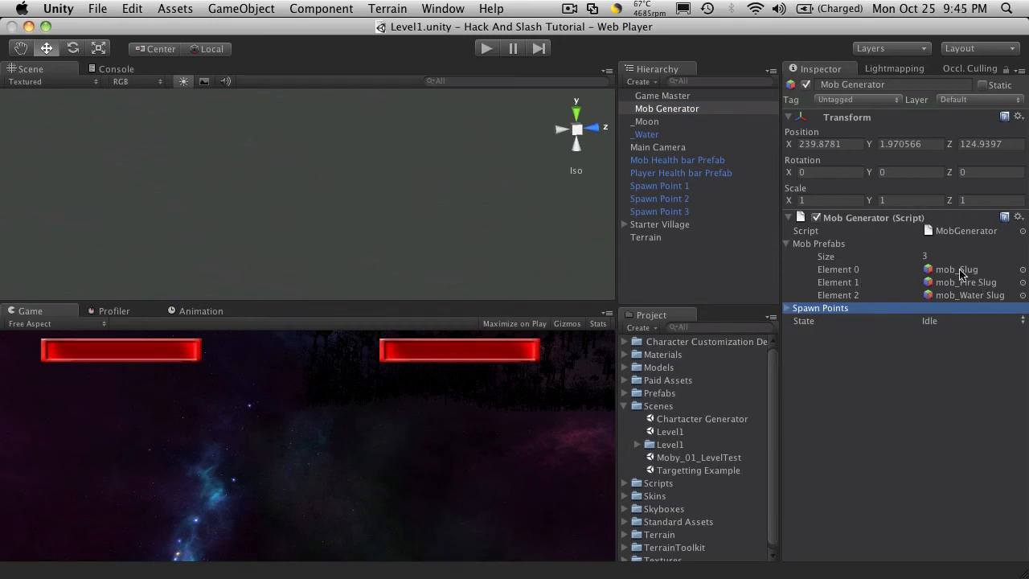
pyautogui.moveTo(982, 286)
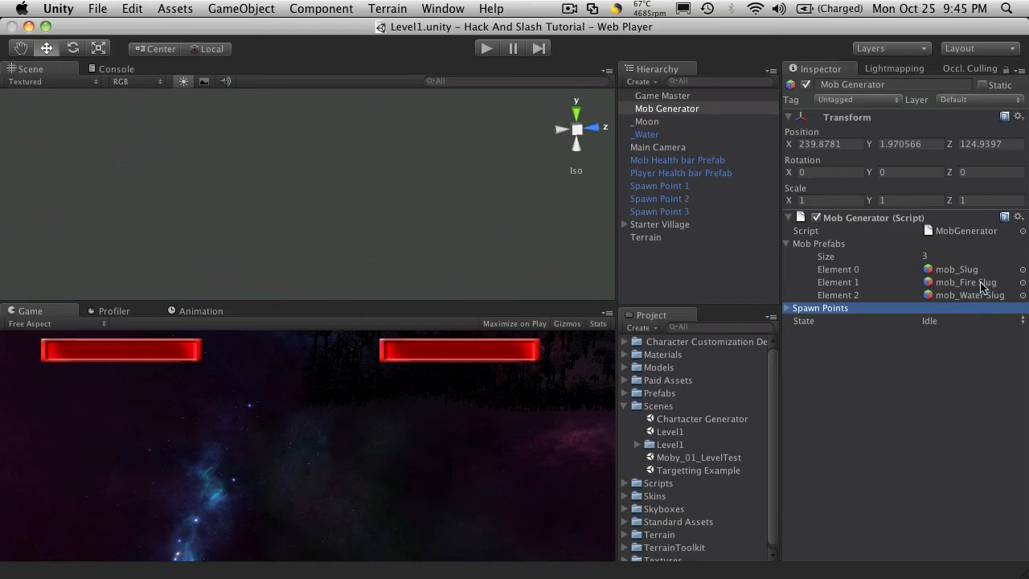
pyautogui.moveTo(971, 434)
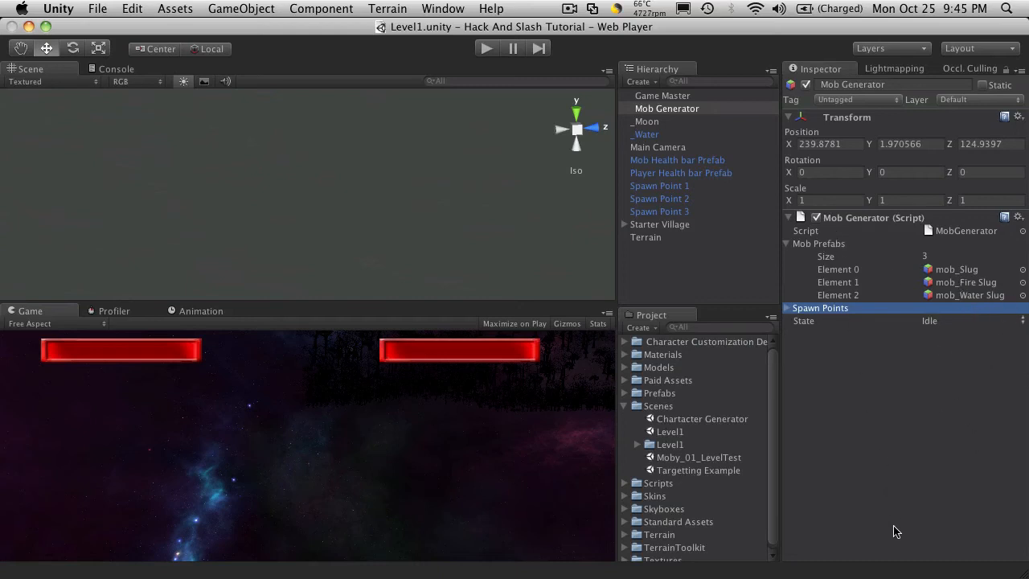
pyautogui.moveTo(947, 309)
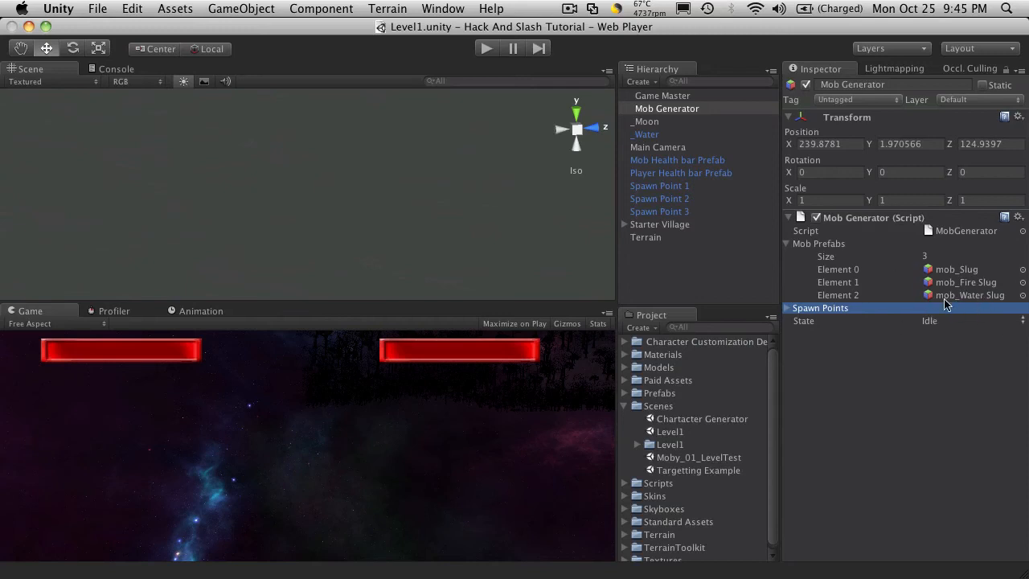
pyautogui.moveTo(683, 457)
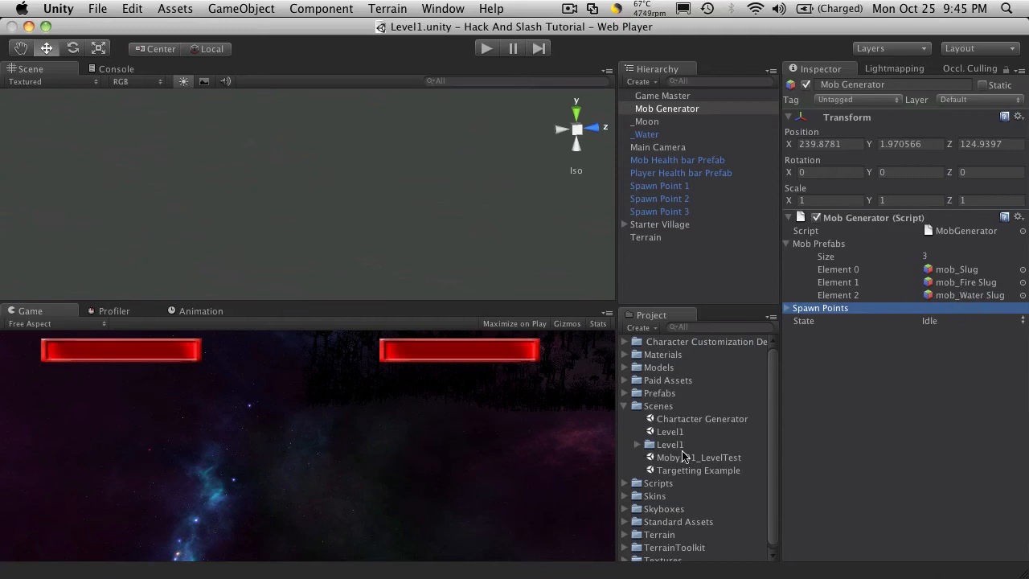
pyautogui.moveTo(762, 470)
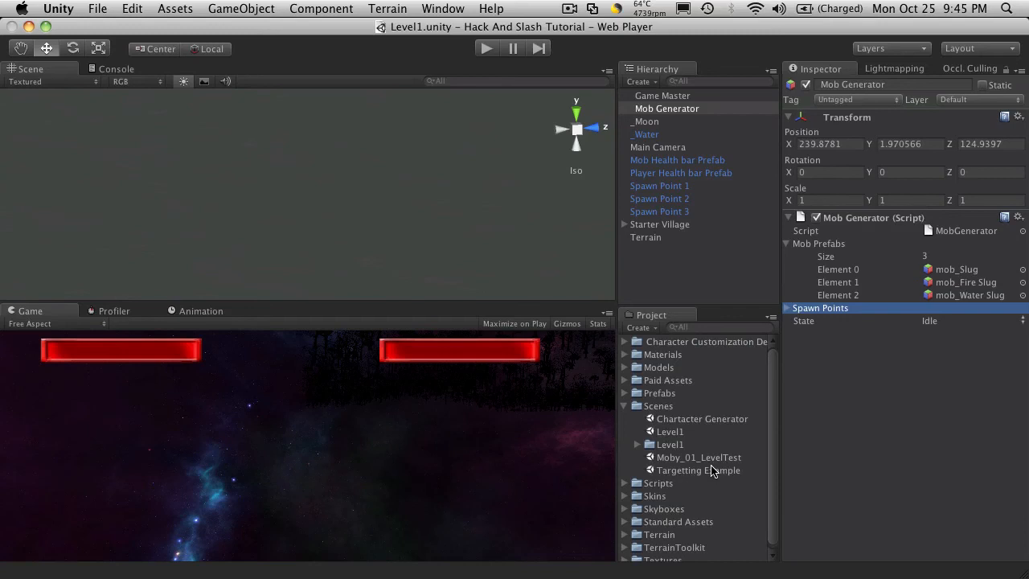
pyautogui.moveTo(585, 371)
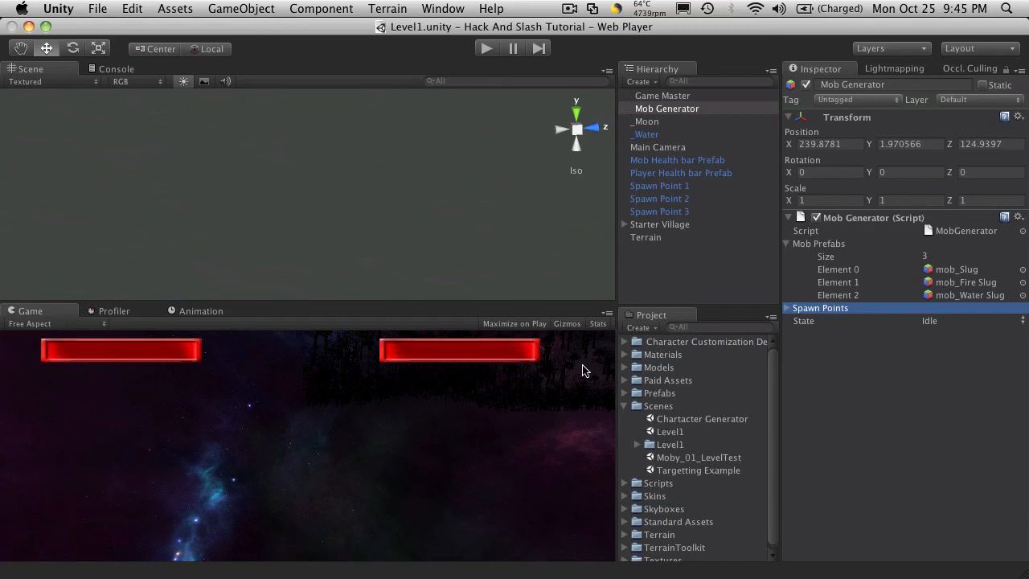
pyautogui.click(624, 407)
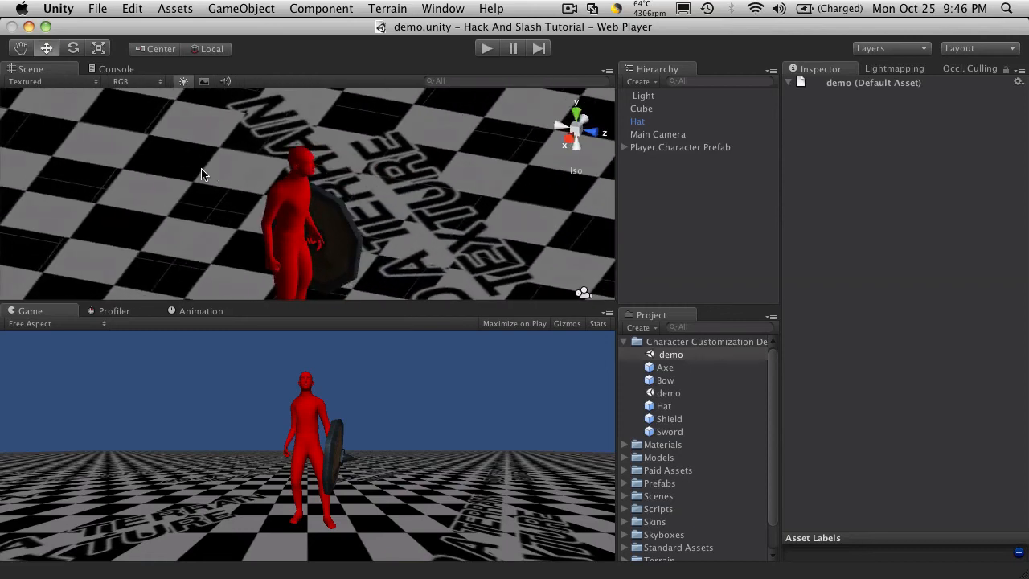
pyautogui.moveTo(324, 175)
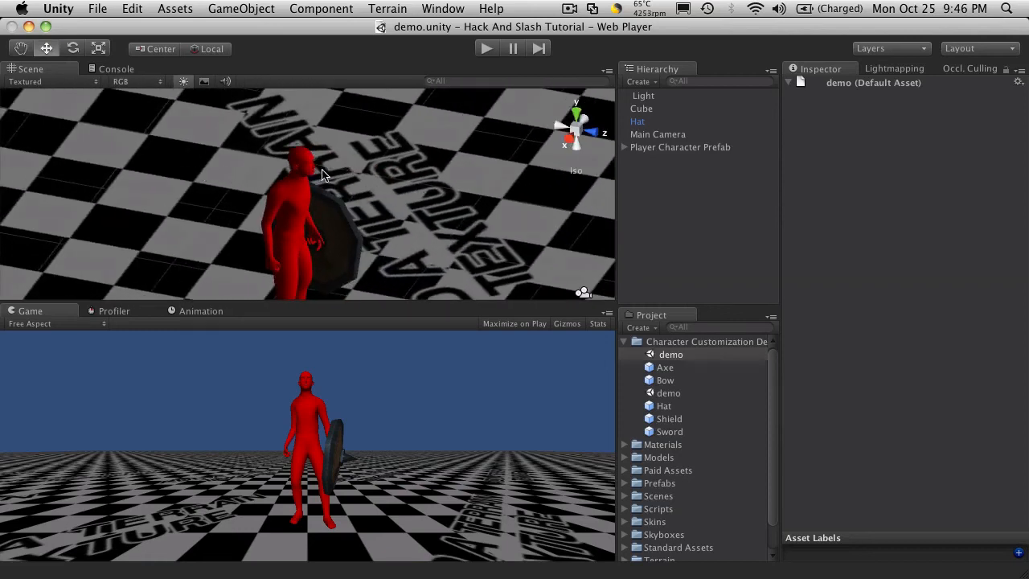